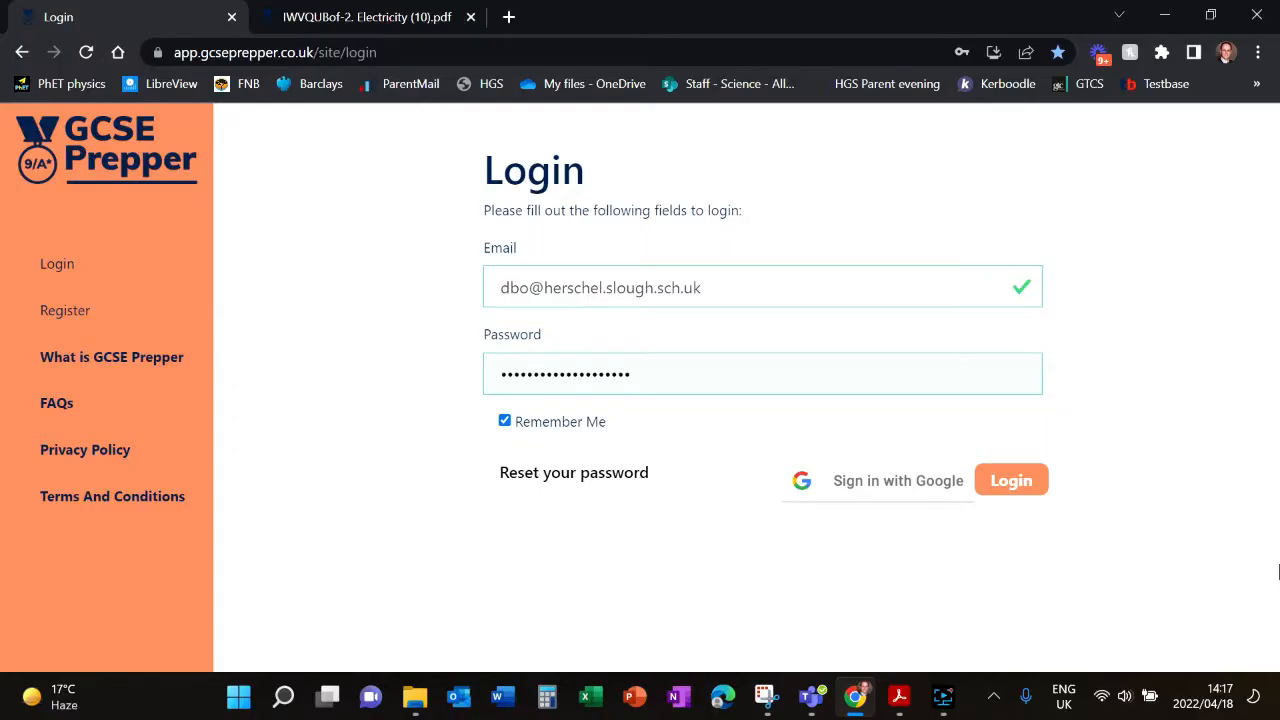
{"action": "mouse_move", "coordinate": [1108, 552]}
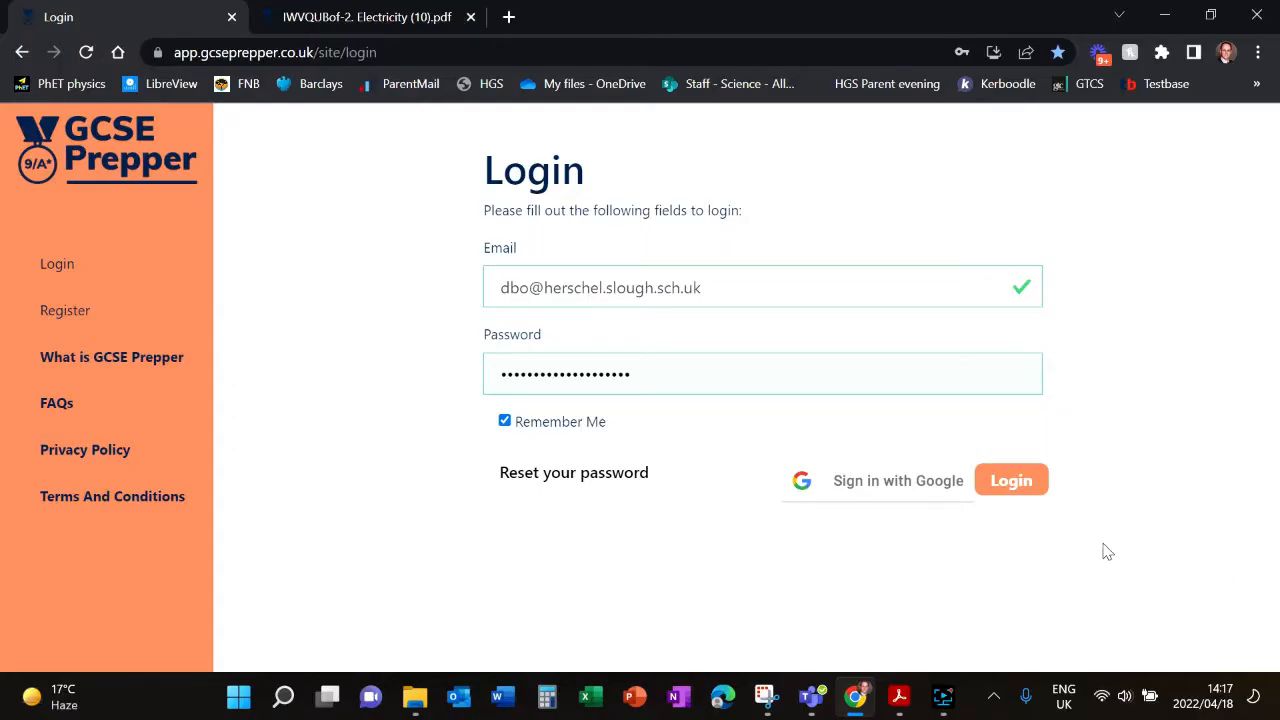
- Sign in and go to the 11B2 Physics class from the Classes overview
{"action": "left_click", "coordinate": [270, 52]}
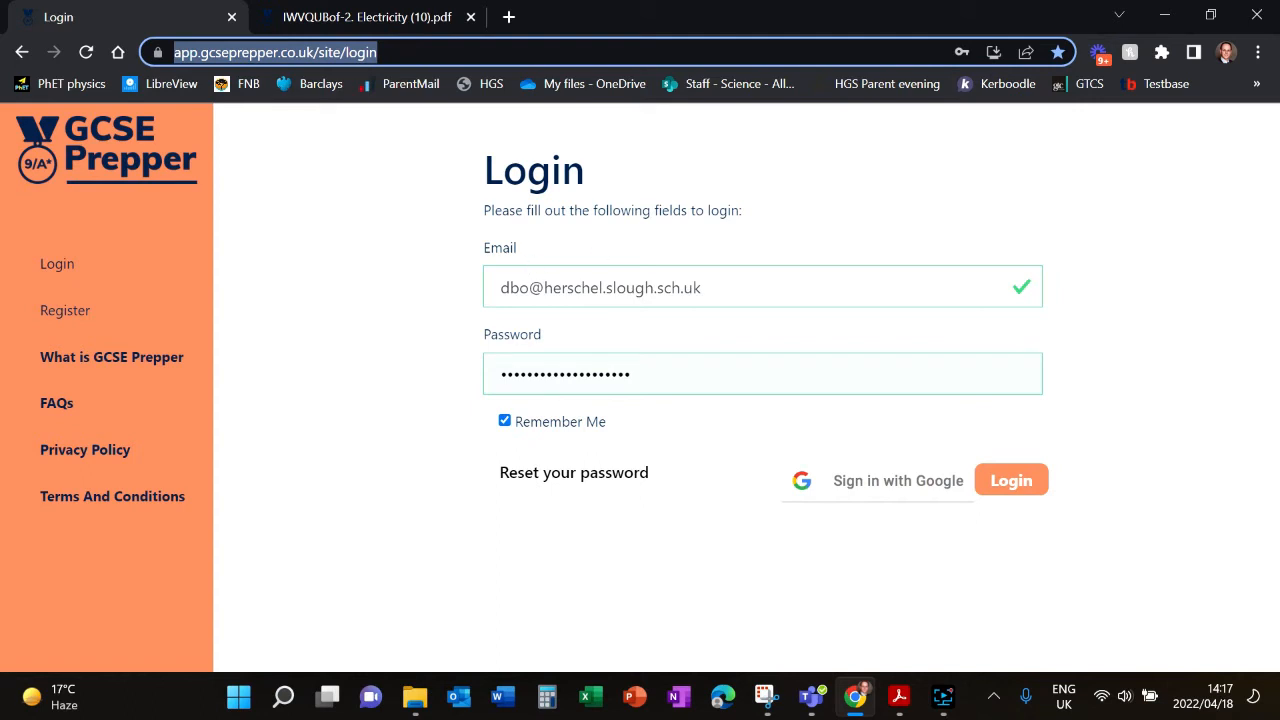
{"action": "mouse_move", "coordinate": [776, 212]}
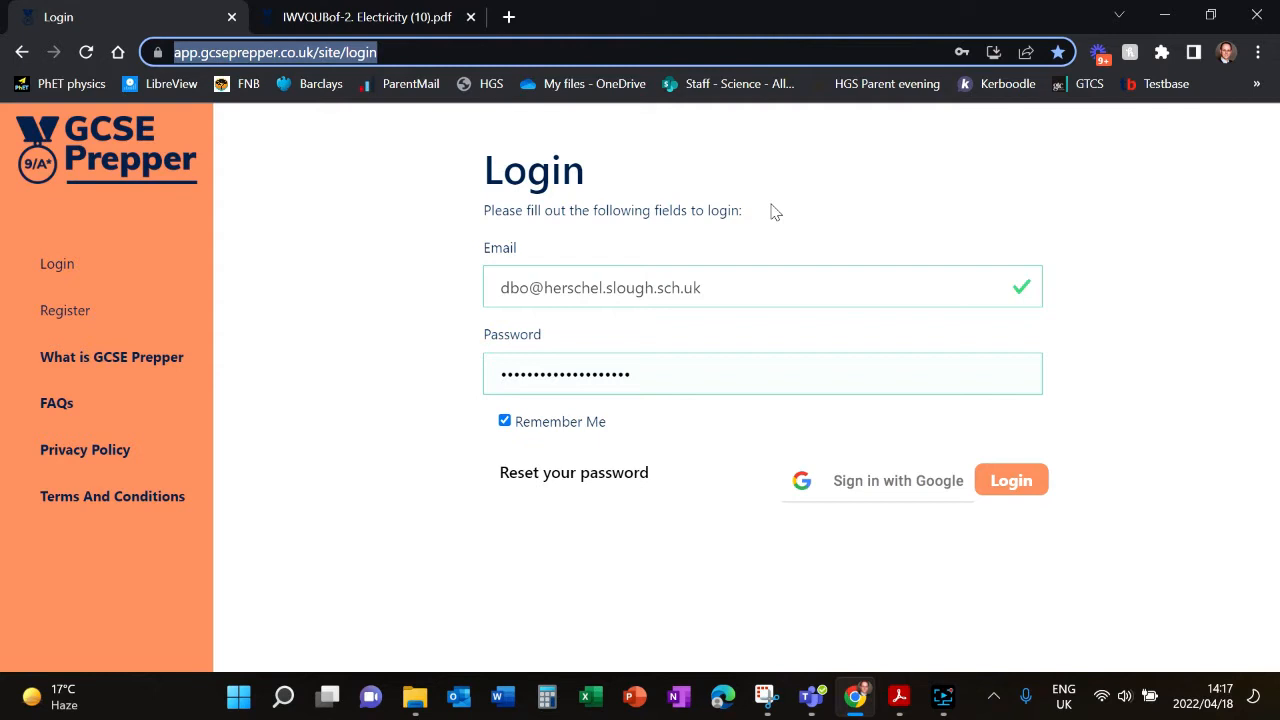
{"action": "mouse_move", "coordinate": [968, 442]}
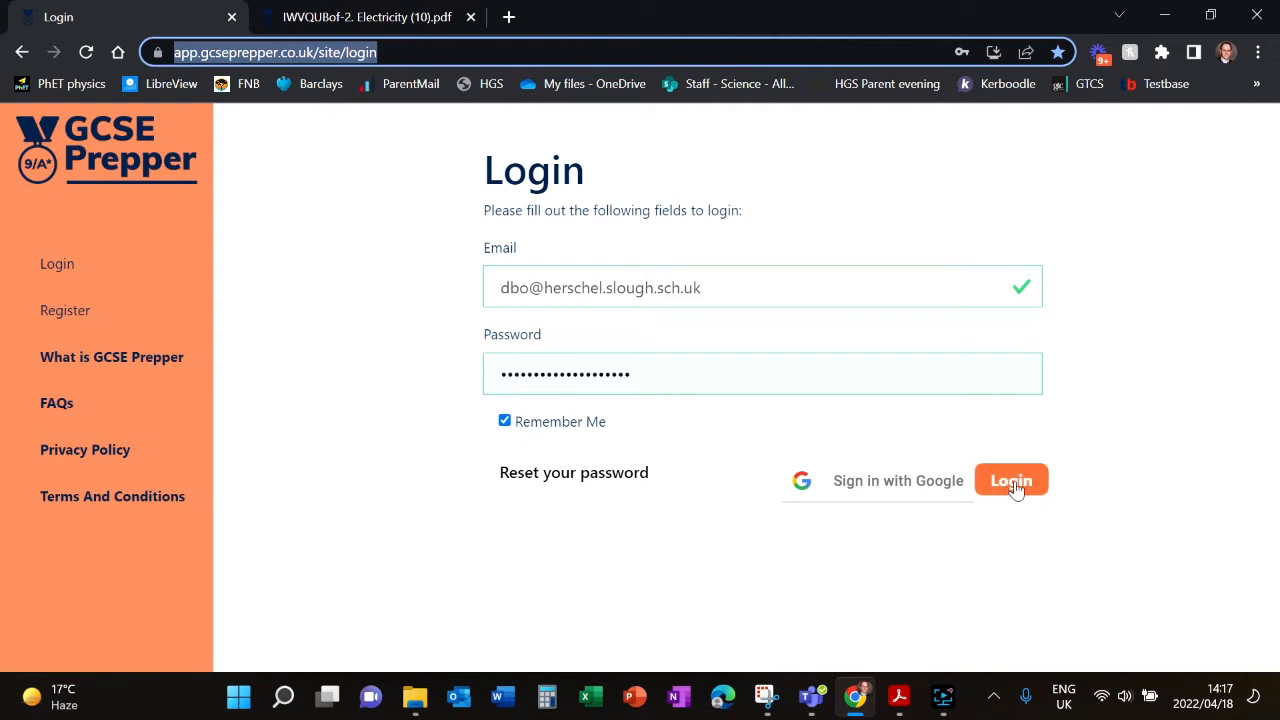
{"action": "left_click", "coordinate": [1012, 480]}
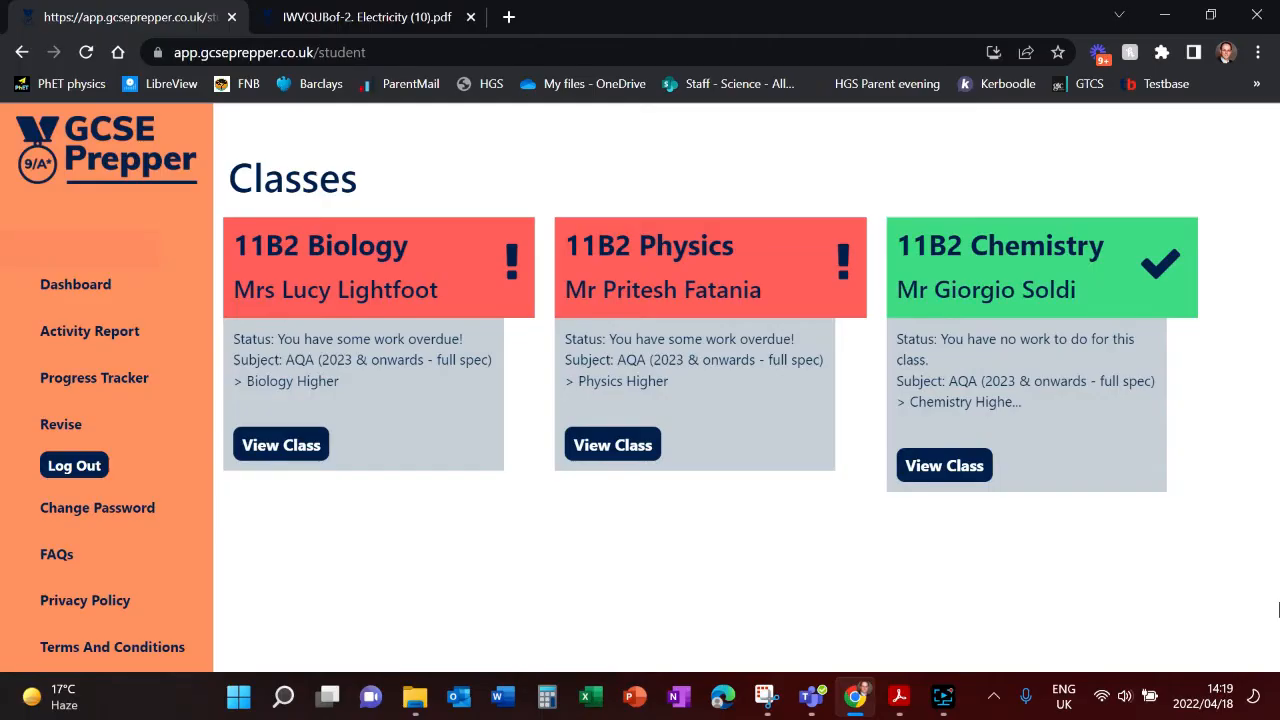
{"action": "mouse_move", "coordinate": [512, 578]}
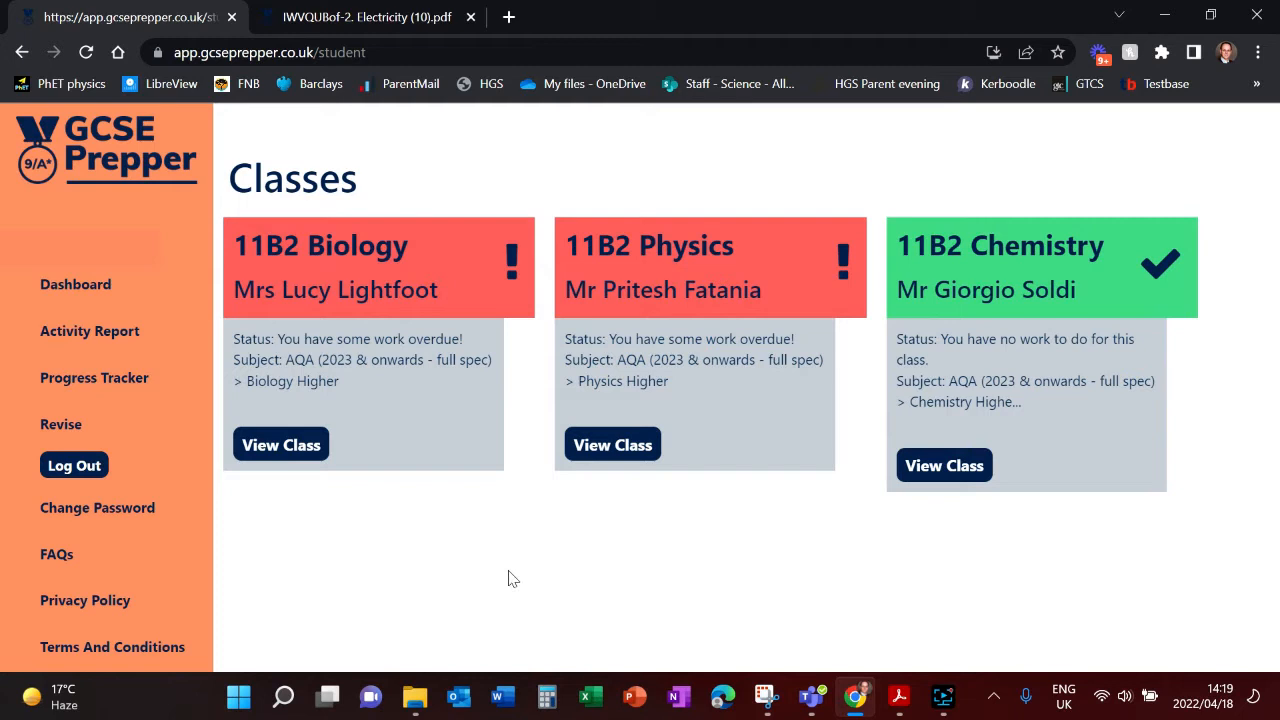
{"action": "mouse_move", "coordinate": [1024, 532]}
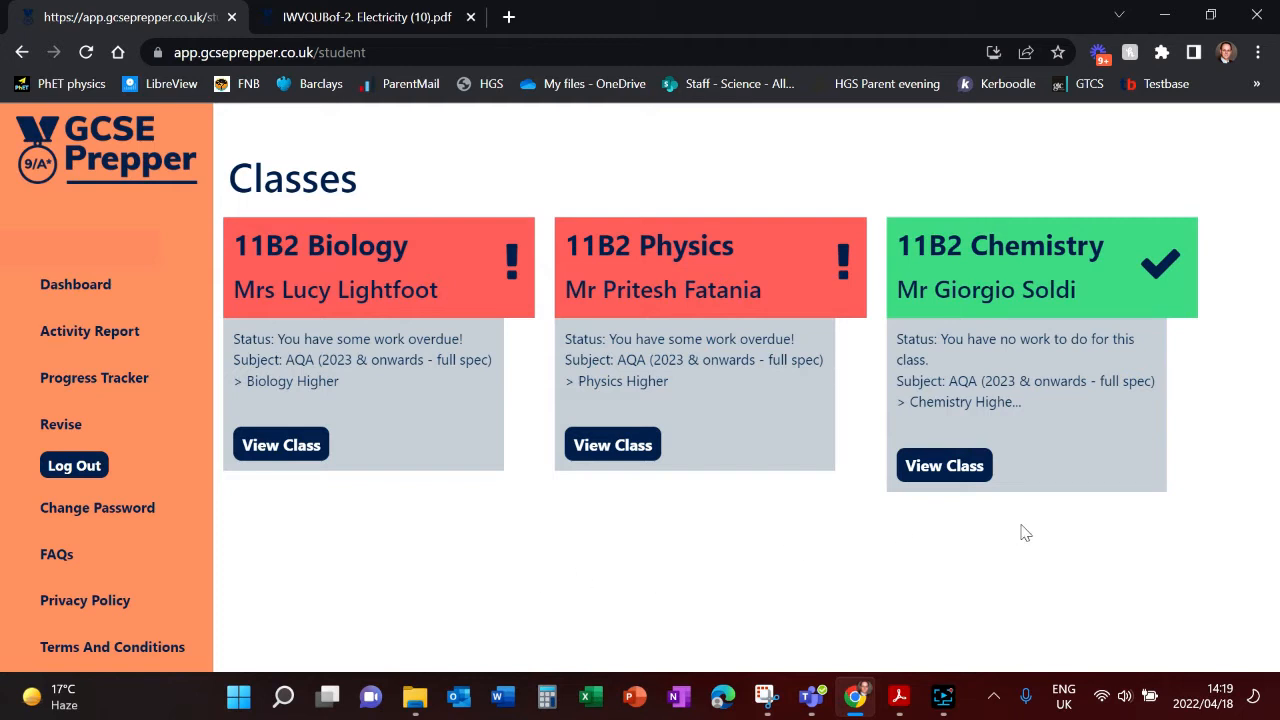
{"action": "mouse_move", "coordinate": [1008, 554]}
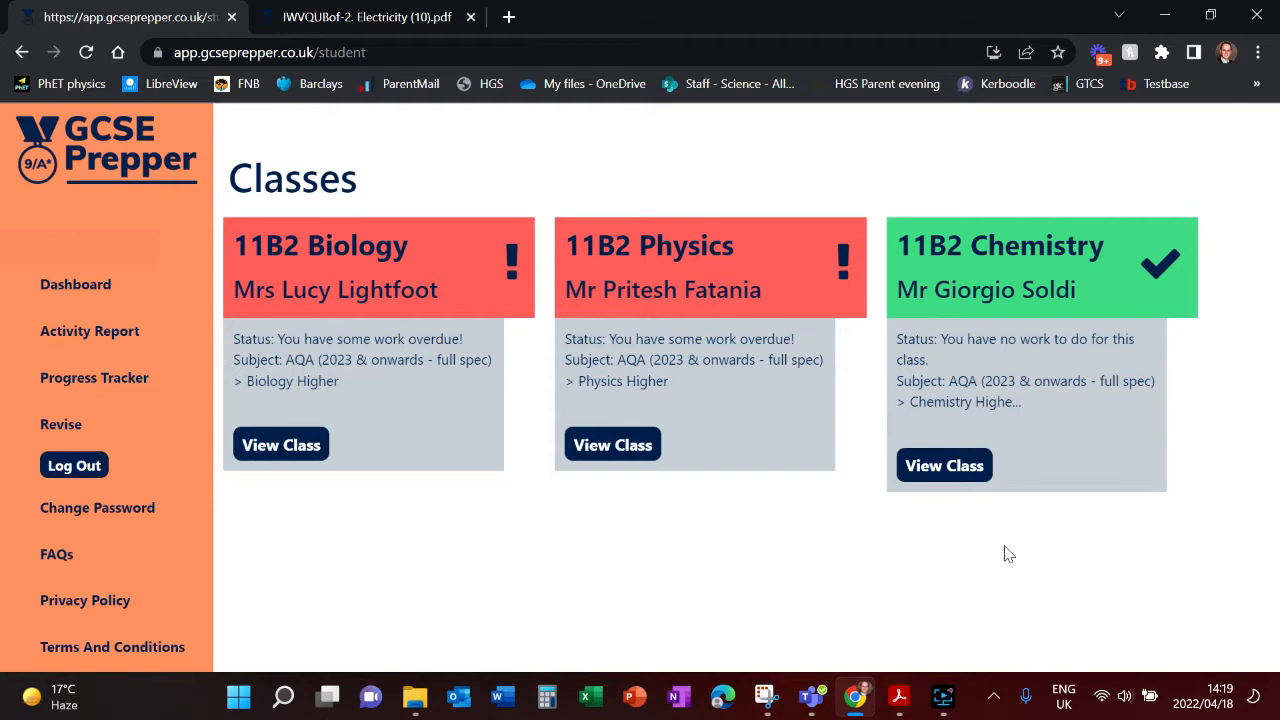
{"action": "mouse_move", "coordinate": [832, 232]}
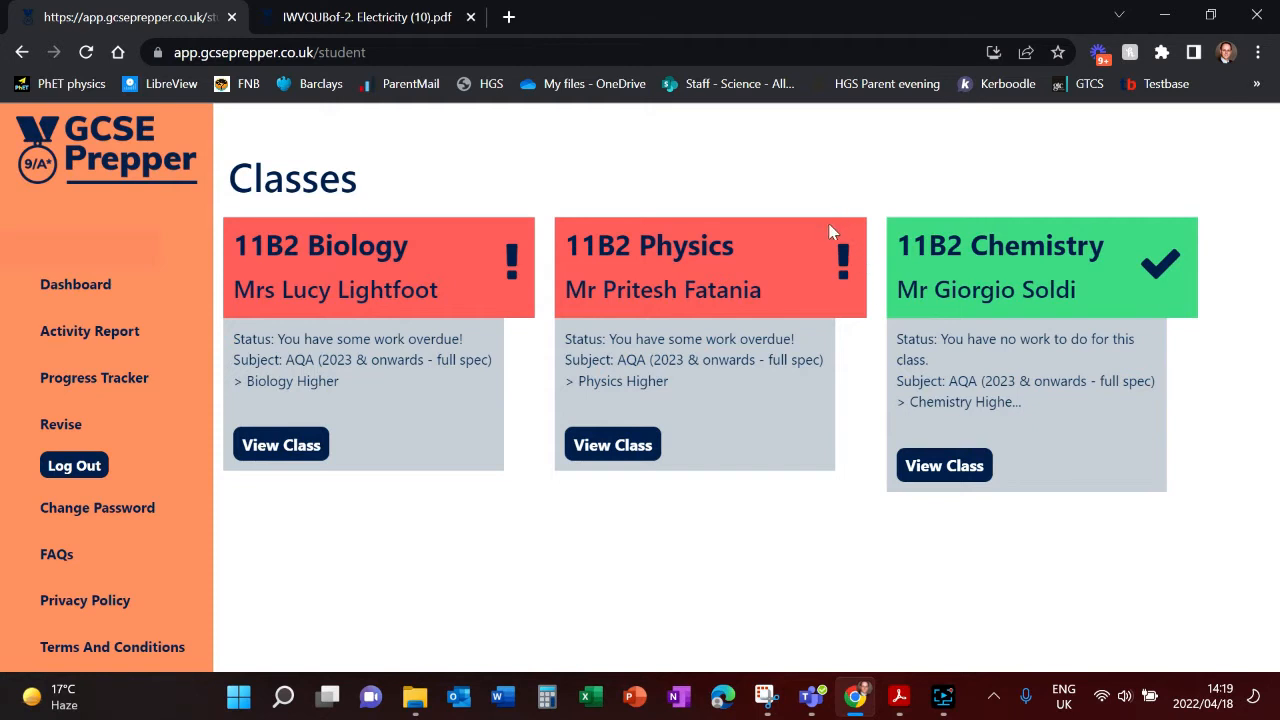
{"action": "mouse_move", "coordinate": [770, 280]}
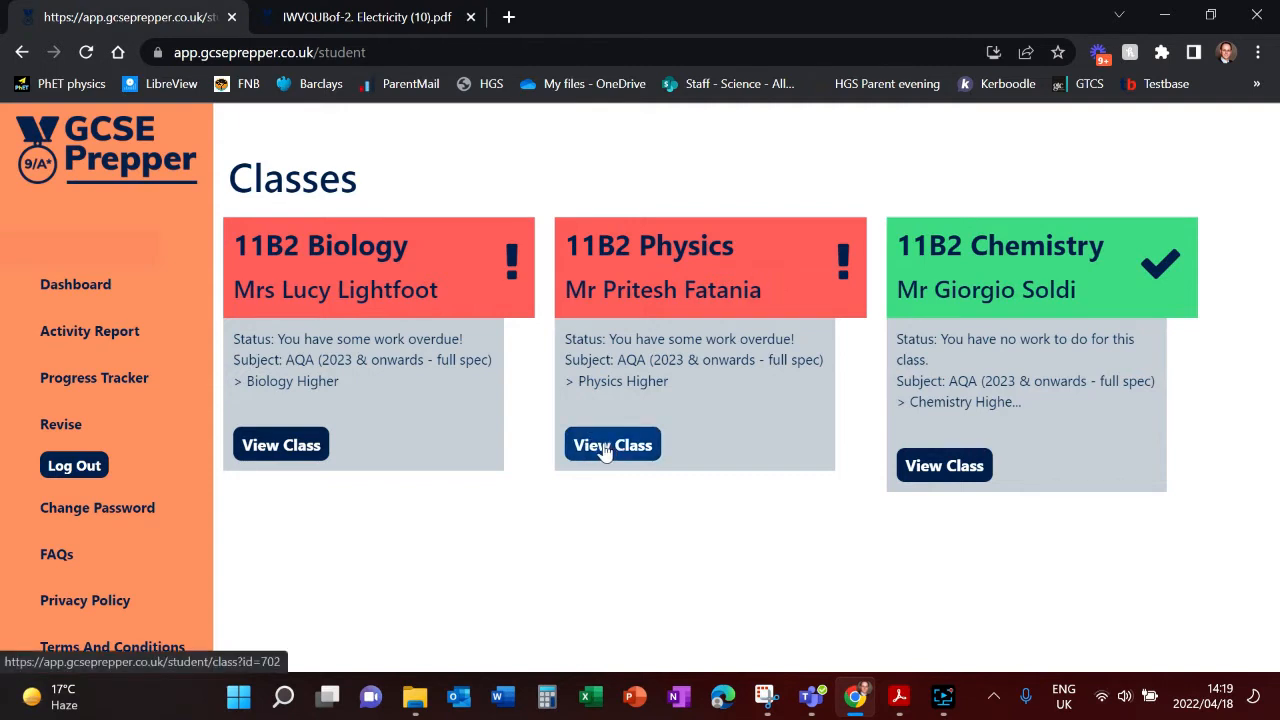
{"action": "left_click", "coordinate": [612, 444]}
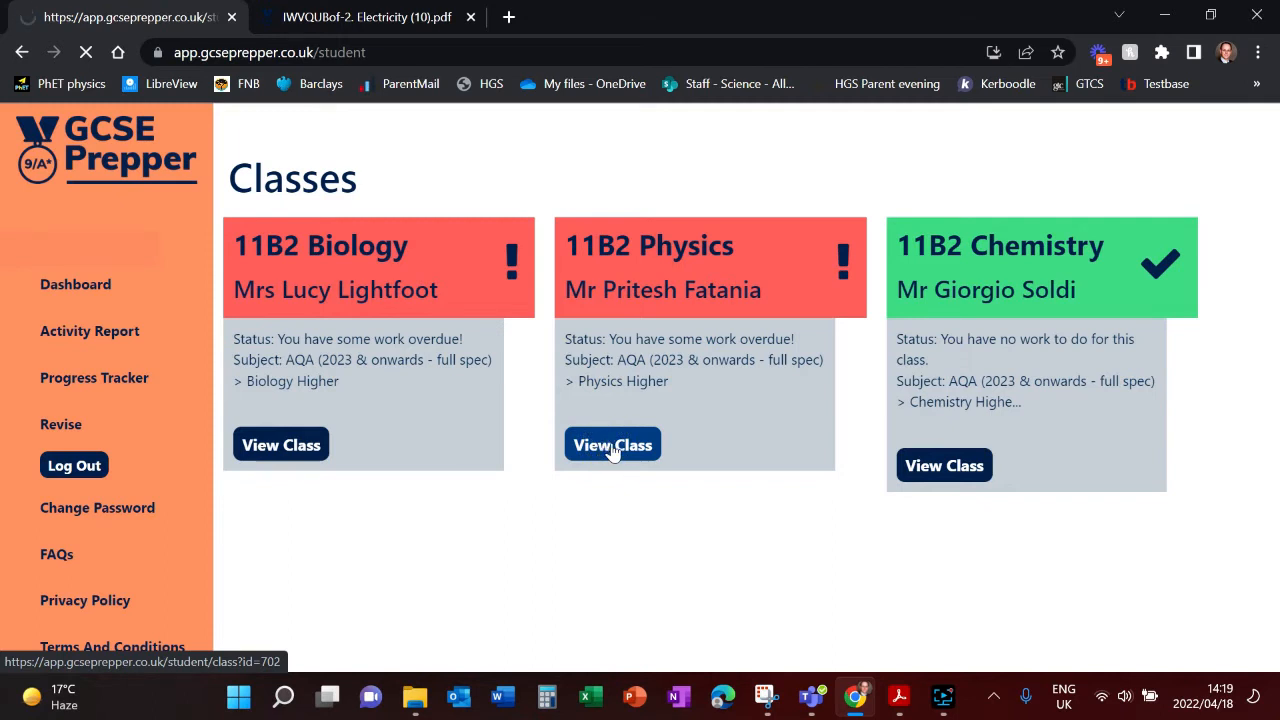
{"action": "left_click", "coordinate": [612, 444]}
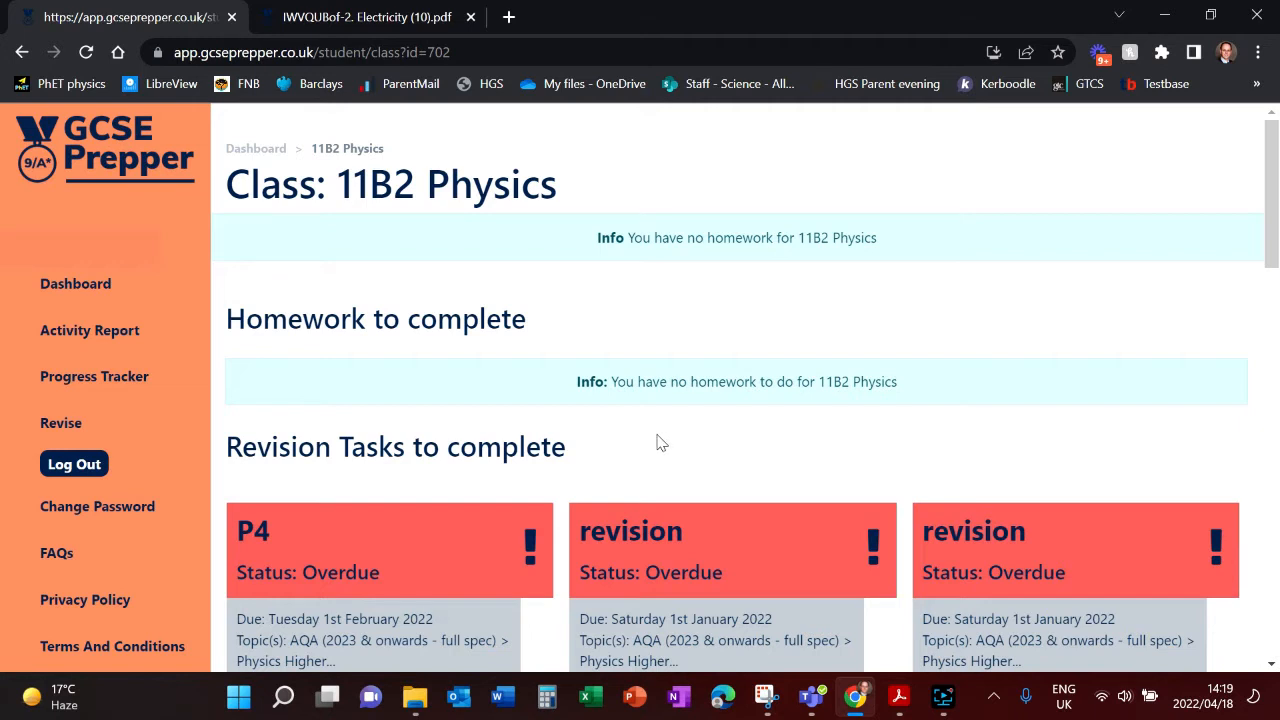
{"action": "scroll", "scroll_direction": "down", "scroll_amount": 3}
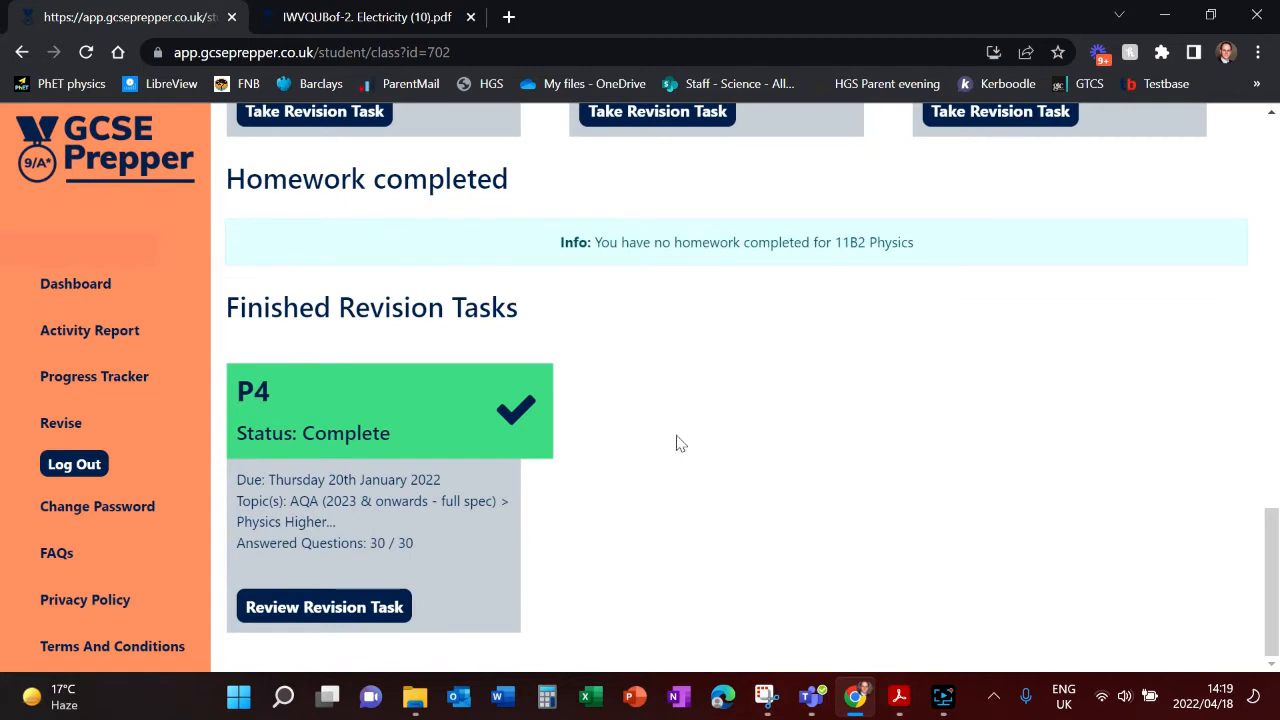
{"action": "mouse_move", "coordinate": [742, 444]}
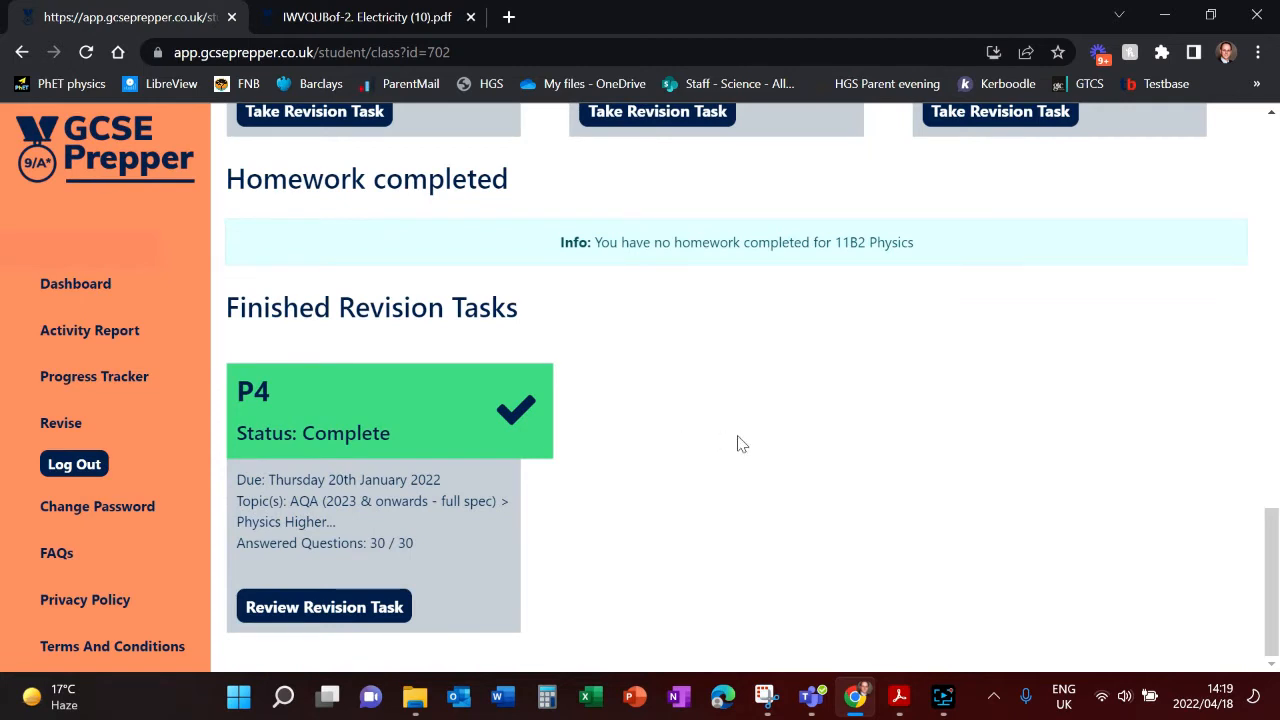
{"action": "left_click", "coordinate": [76, 284]}
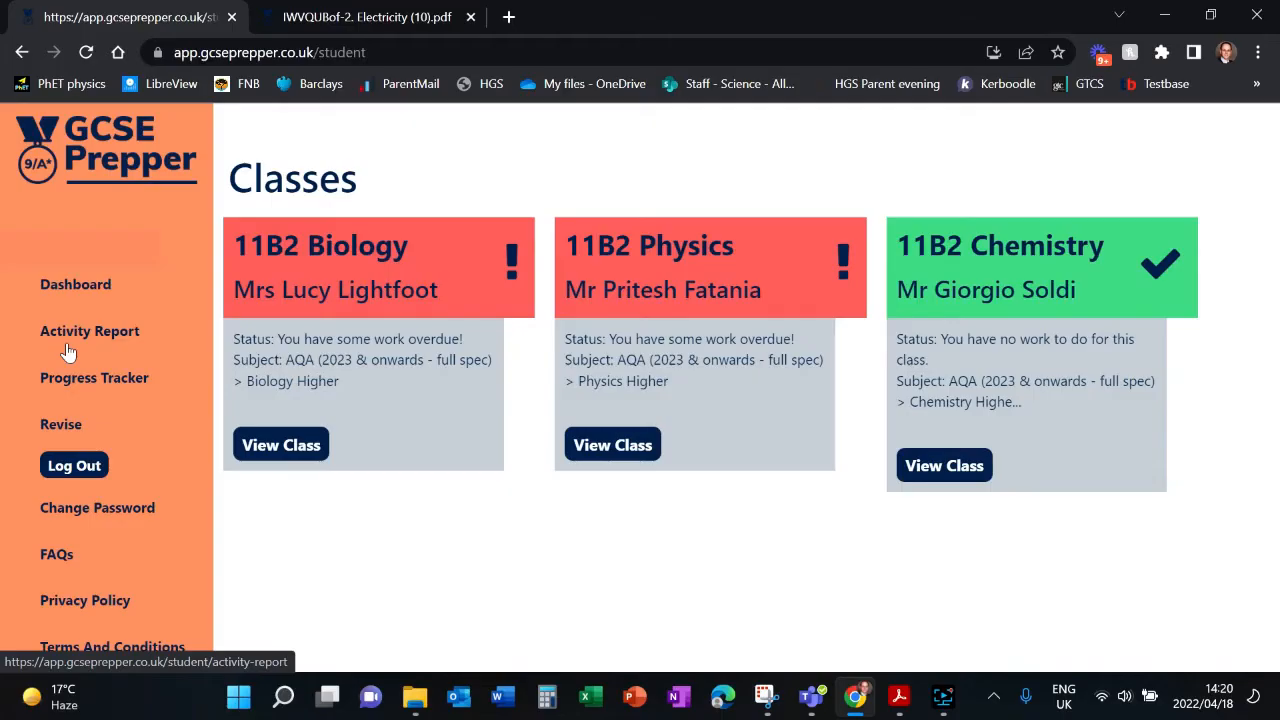
{"action": "left_click", "coordinate": [88, 332]}
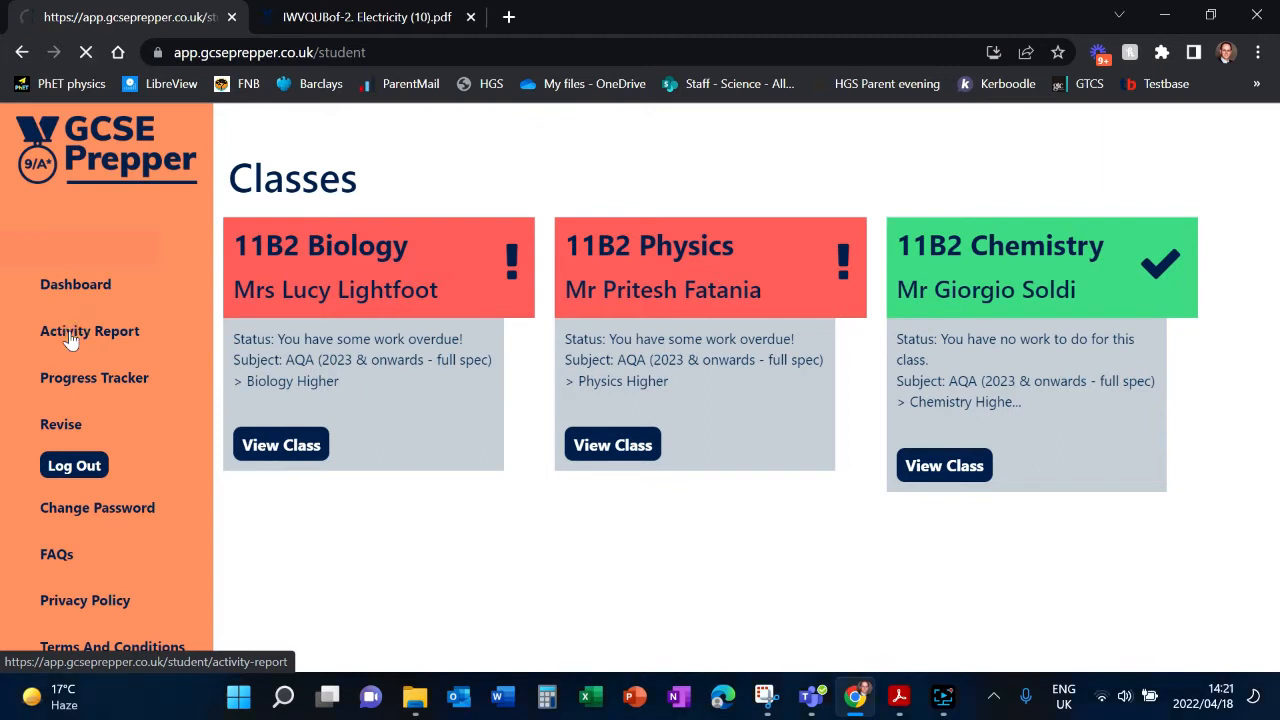
- View the monthly Activity Report, then move on to the Progress Tracker
{"action": "left_click", "coordinate": [88, 332]}
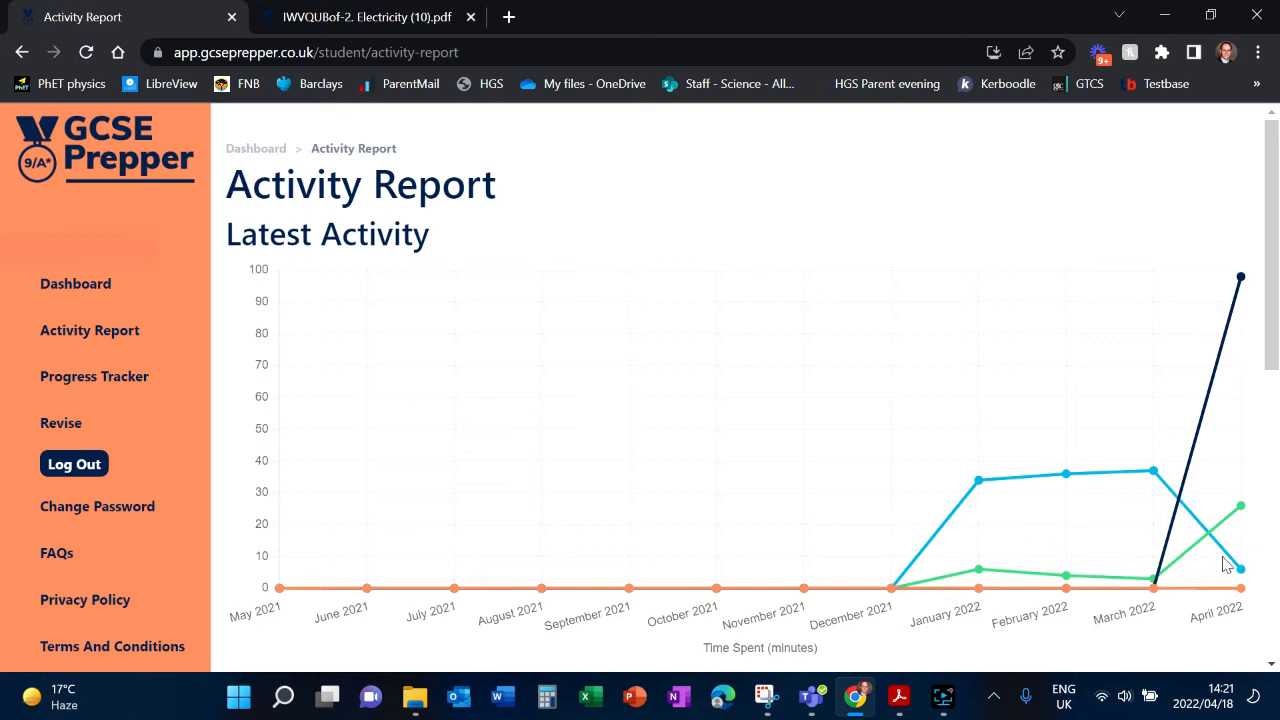
{"action": "mouse_move", "coordinate": [80, 386]}
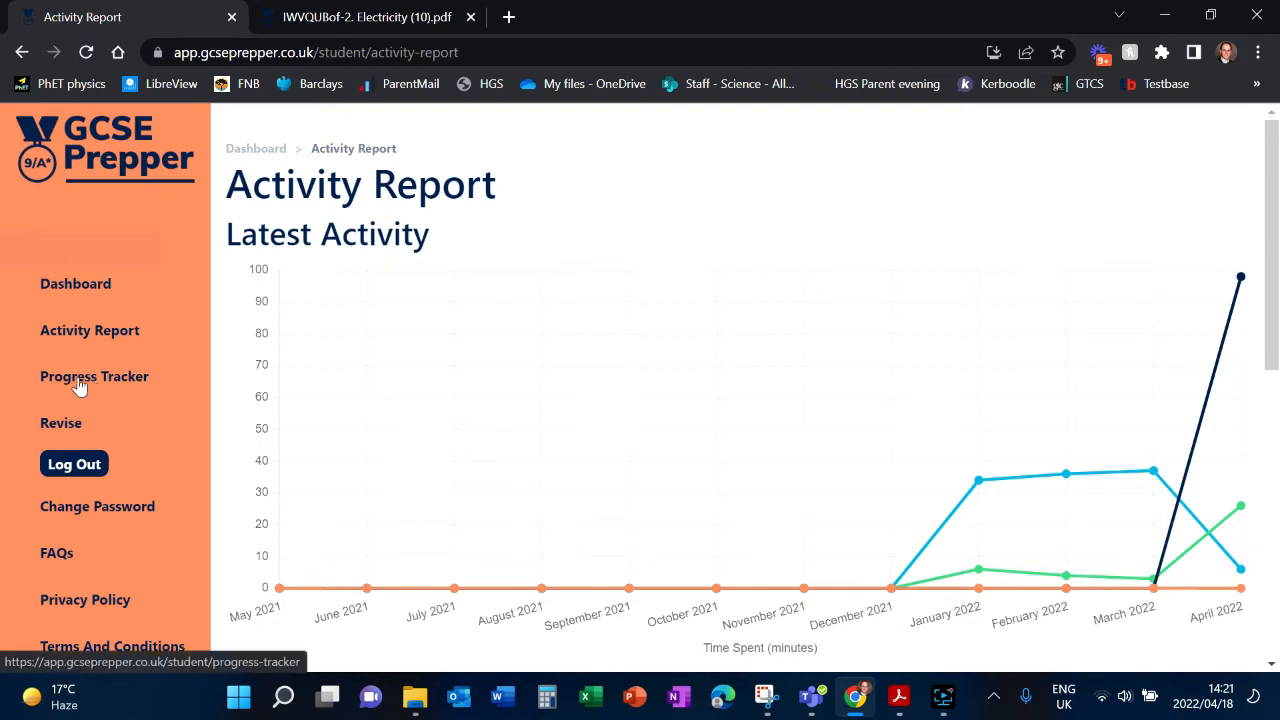
{"action": "left_click", "coordinate": [94, 376]}
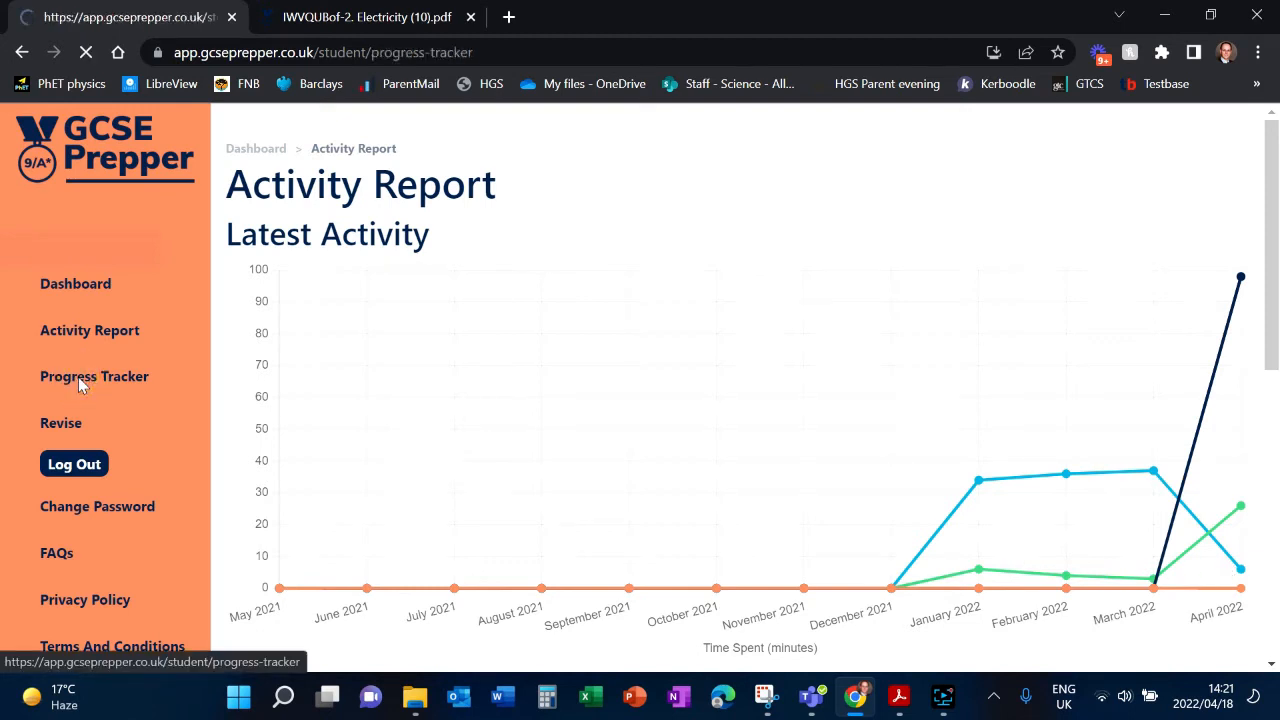
- Review Progress Tracker for AQA Physics Higher, showing Energy 54%, Electricity 57% and Space physics complete
{"action": "left_click", "coordinate": [94, 376]}
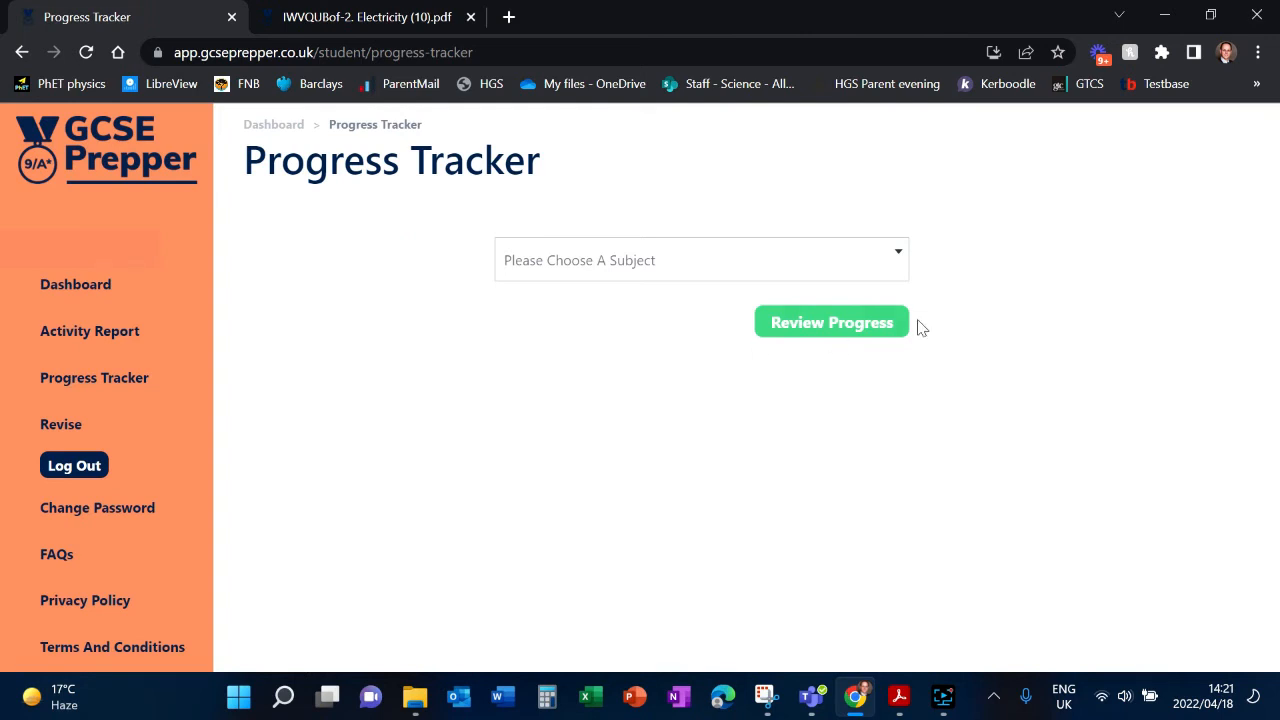
{"action": "left_click", "coordinate": [896, 260]}
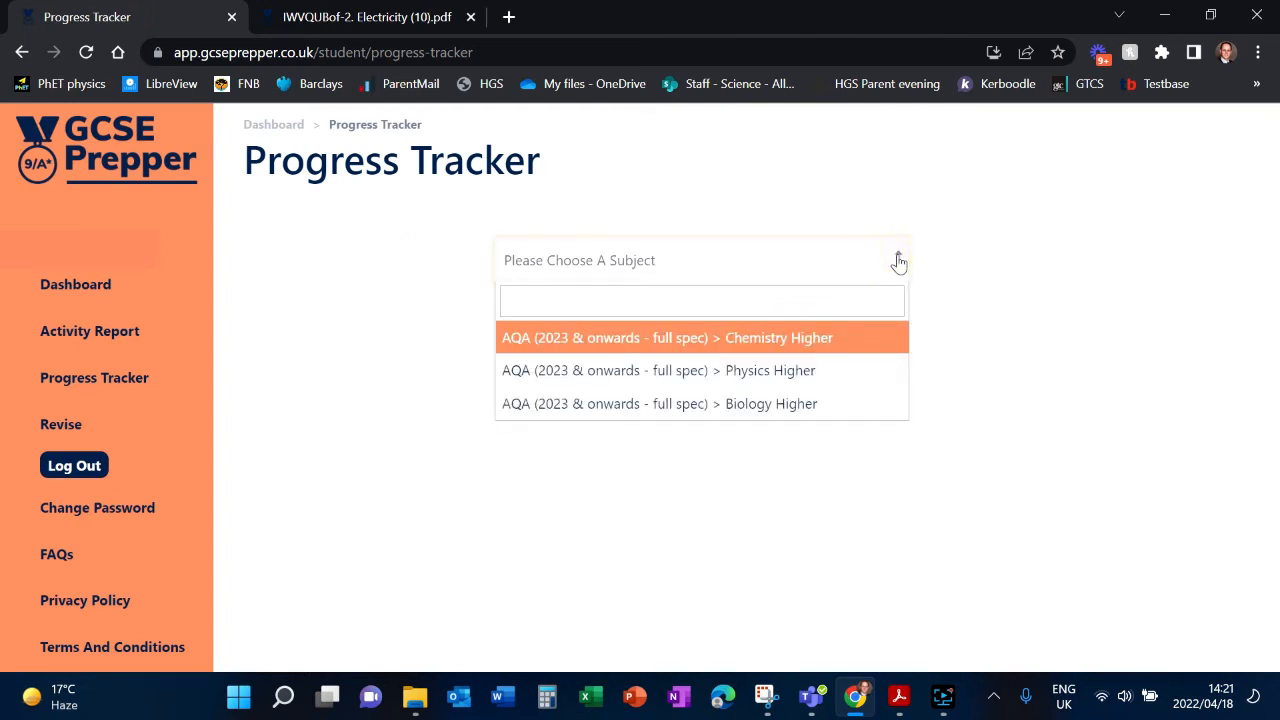
{"action": "mouse_move", "coordinate": [744, 344]}
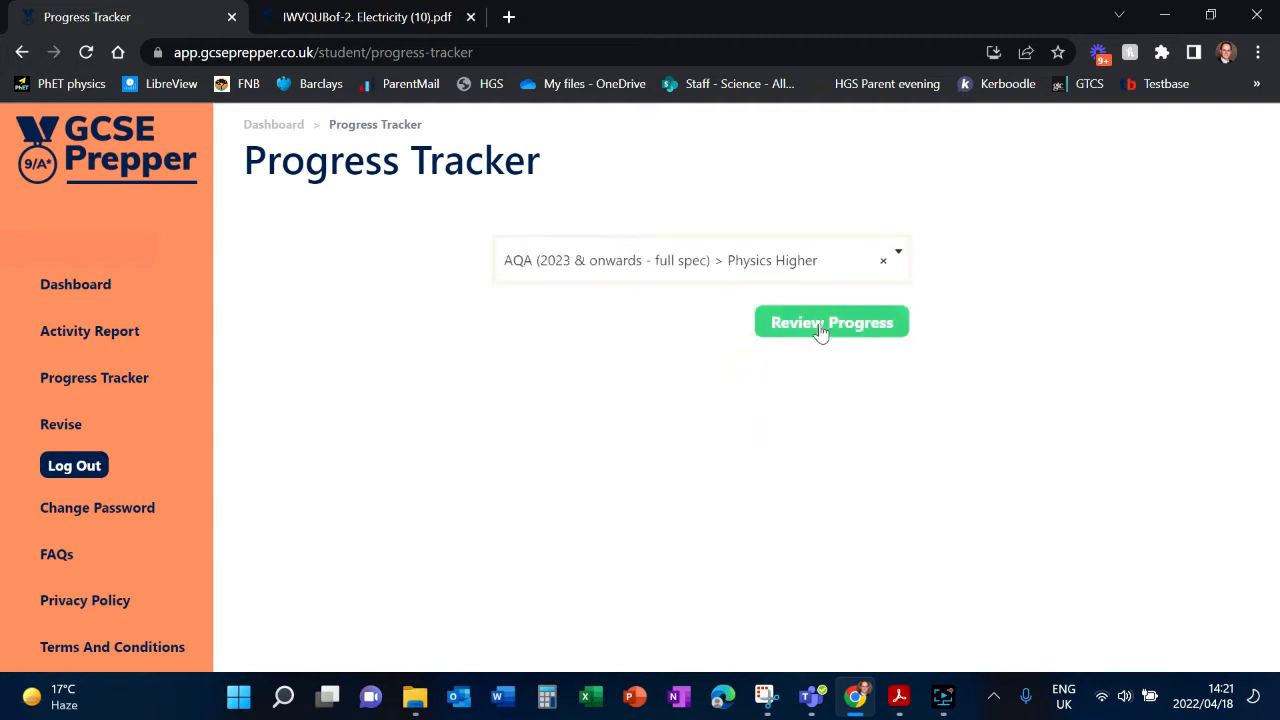
{"action": "left_click", "coordinate": [832, 322]}
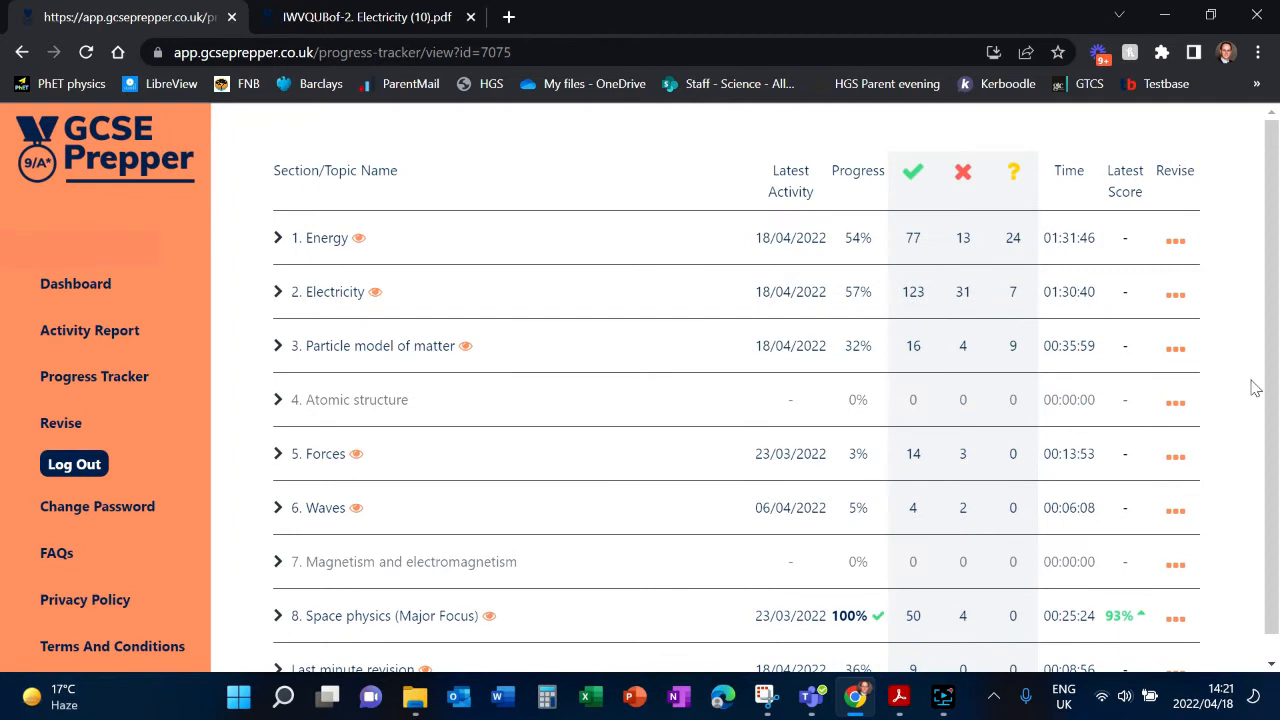
{"action": "mouse_move", "coordinate": [322, 262]}
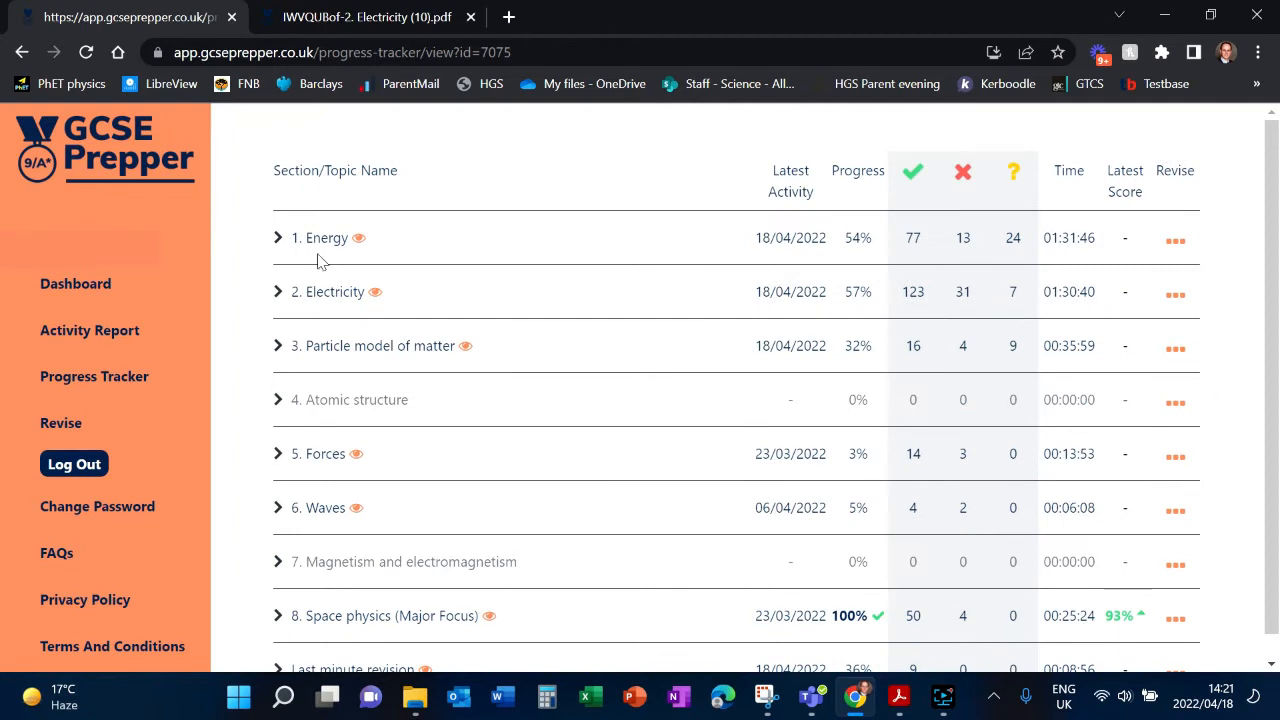
{"action": "mouse_move", "coordinate": [336, 528]}
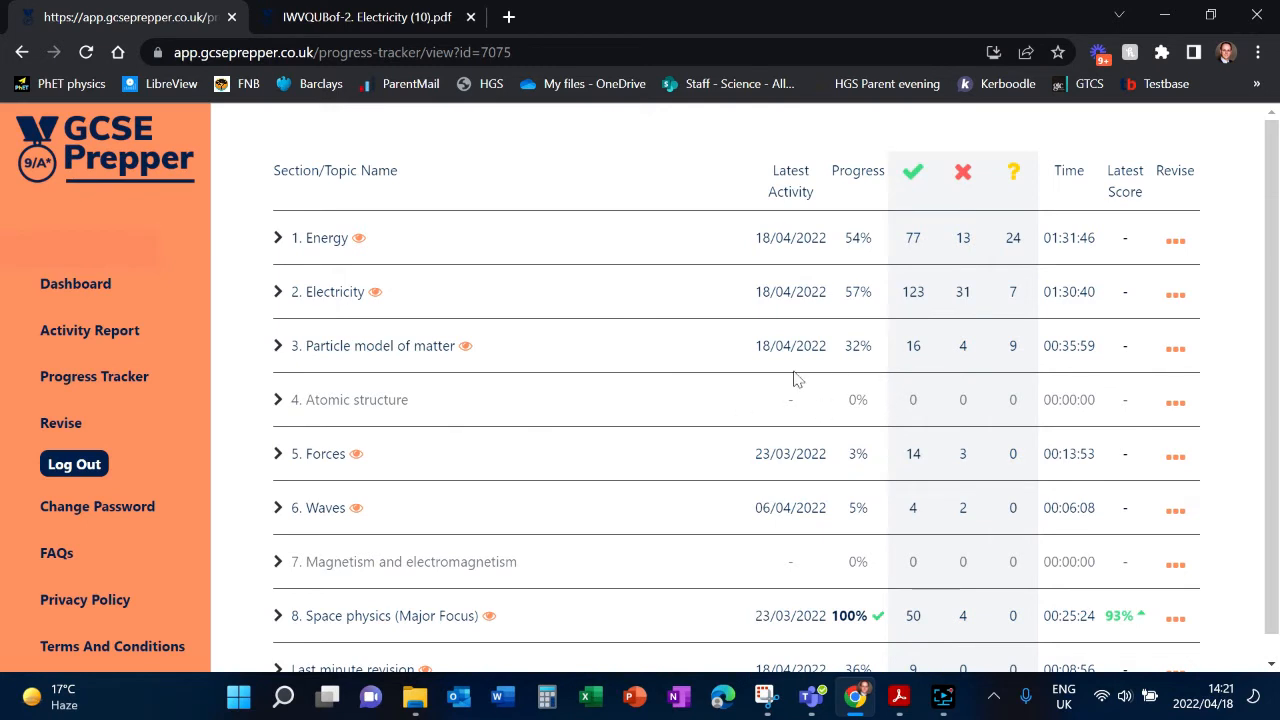
{"action": "mouse_move", "coordinate": [1072, 222]}
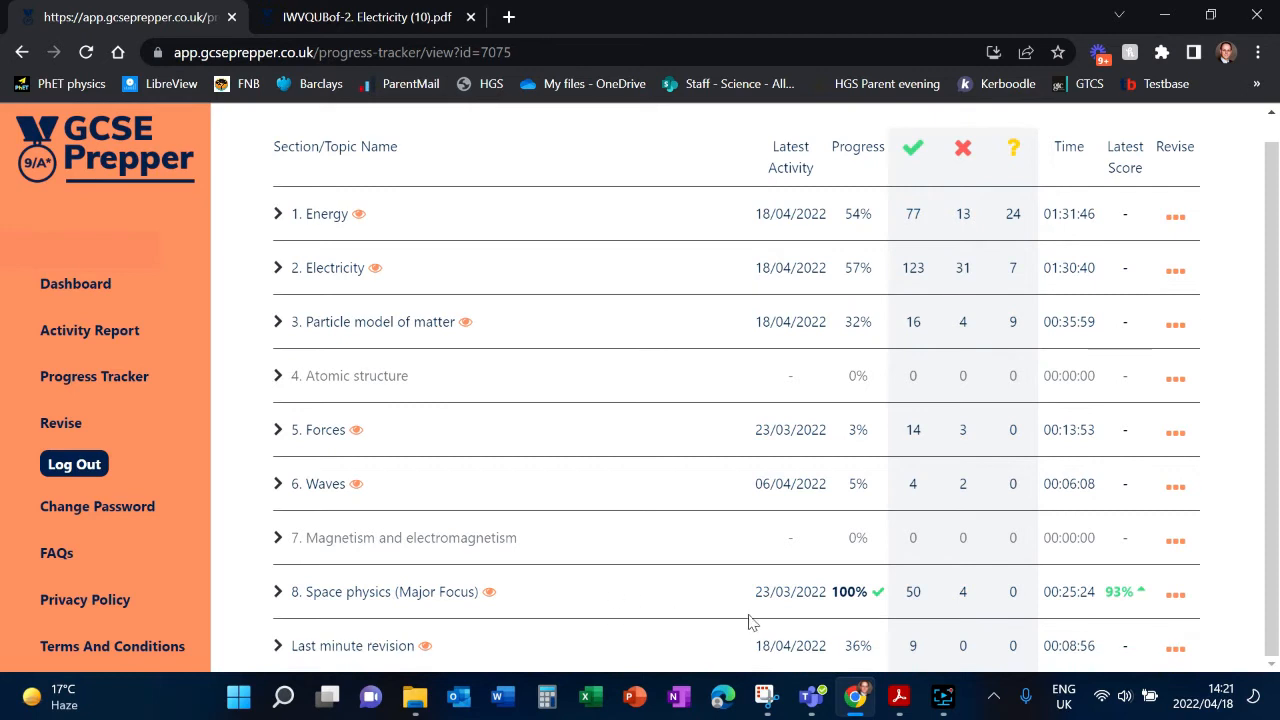
{"action": "mouse_move", "coordinate": [680, 524]}
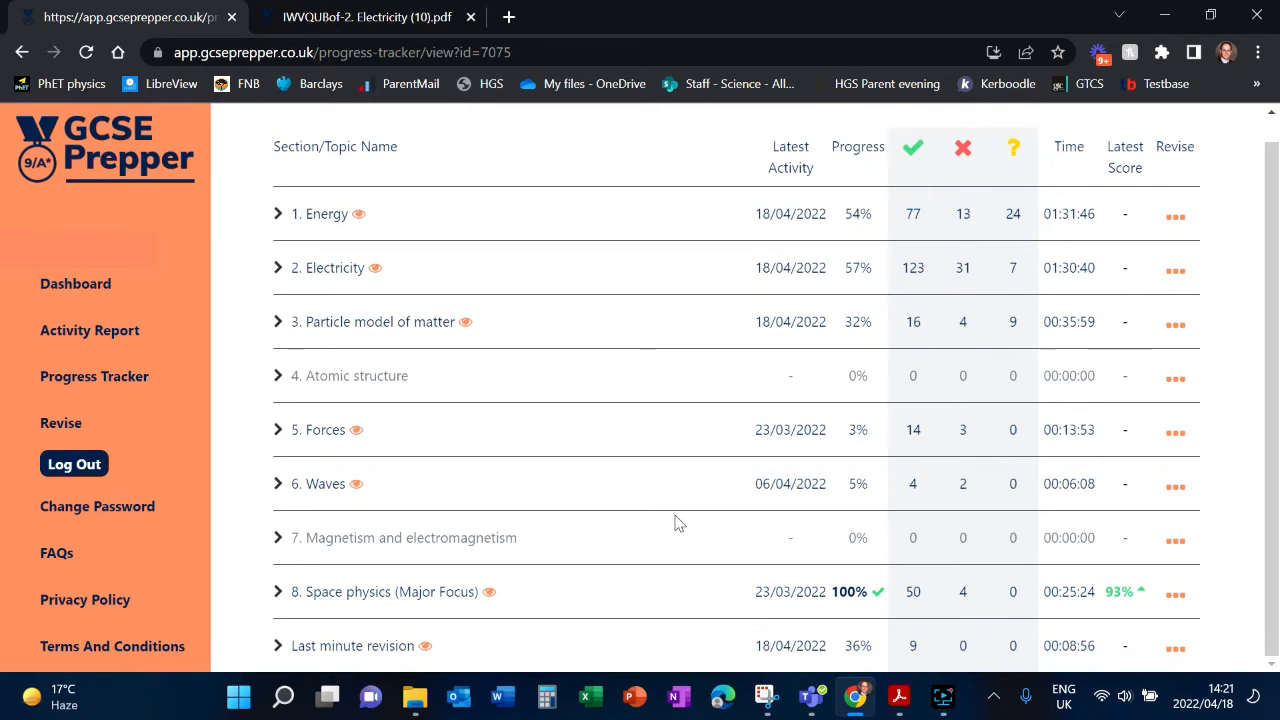
{"action": "mouse_move", "coordinate": [650, 464]}
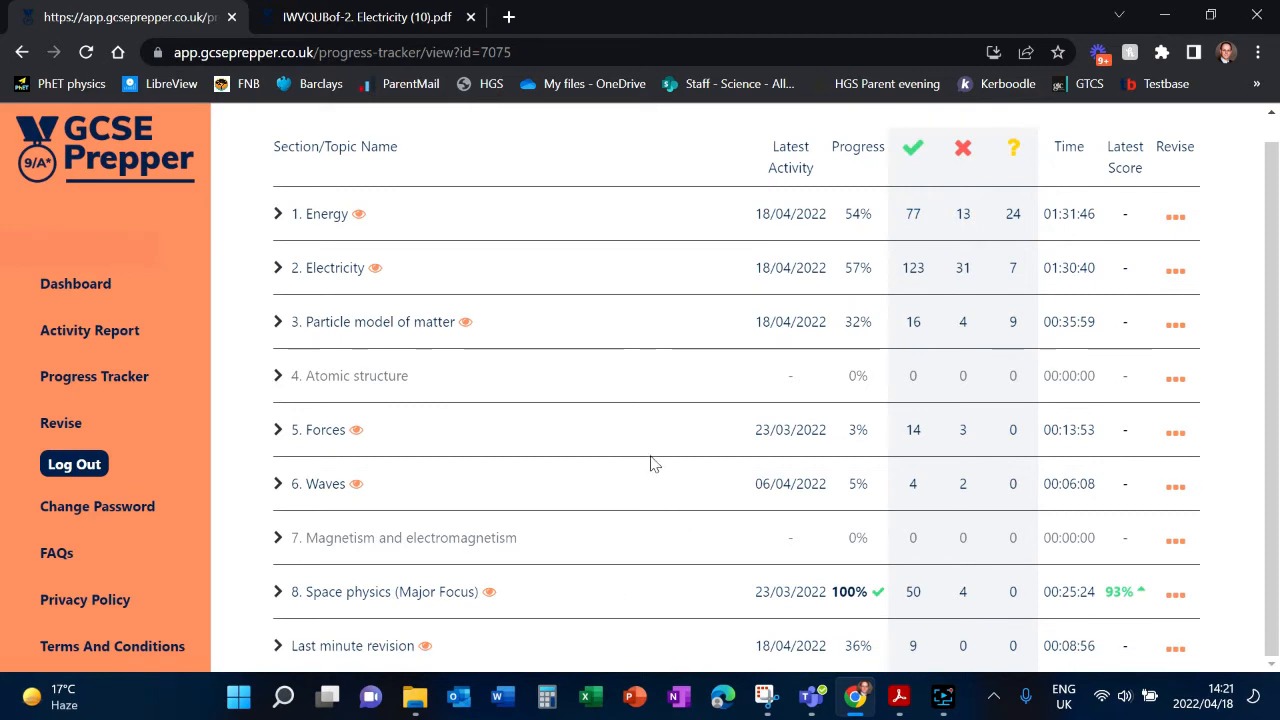
{"action": "scroll", "scroll_direction": "up", "scroll_amount": 3}
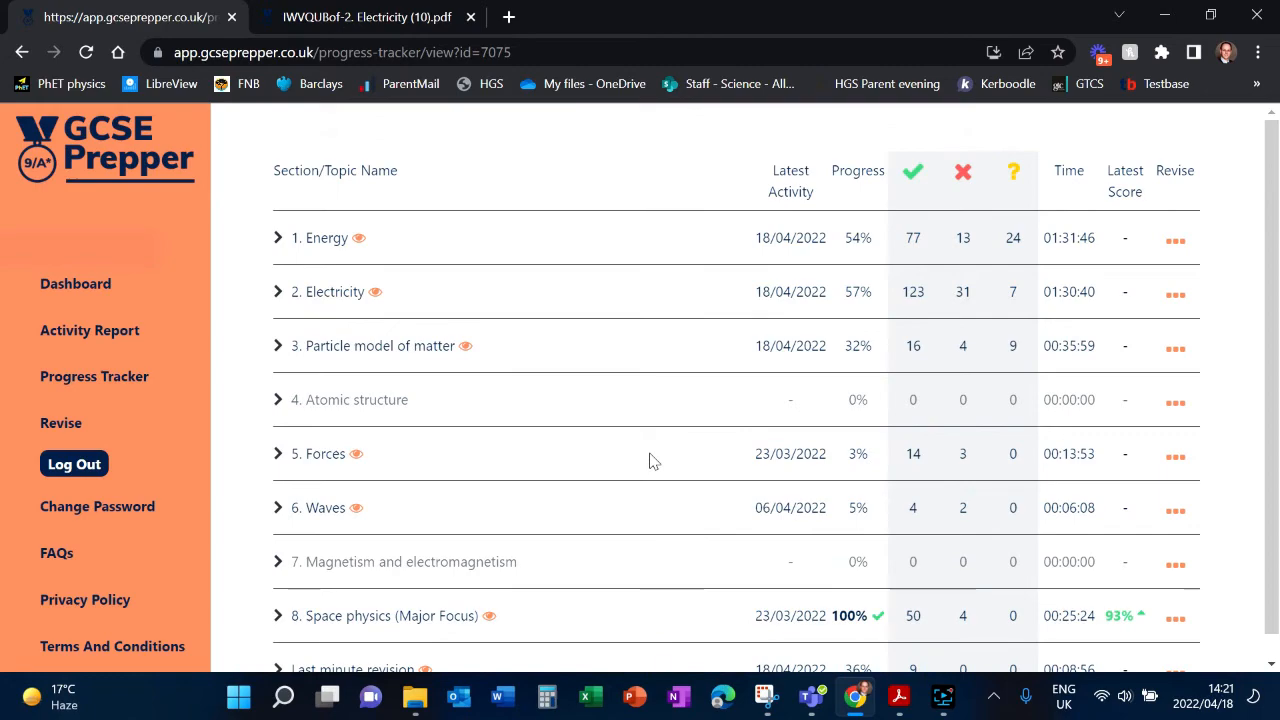
- Return to the class overview and bring up the Revise prompt offering Optimised or Manual Mode
{"action": "left_click", "coordinate": [76, 284]}
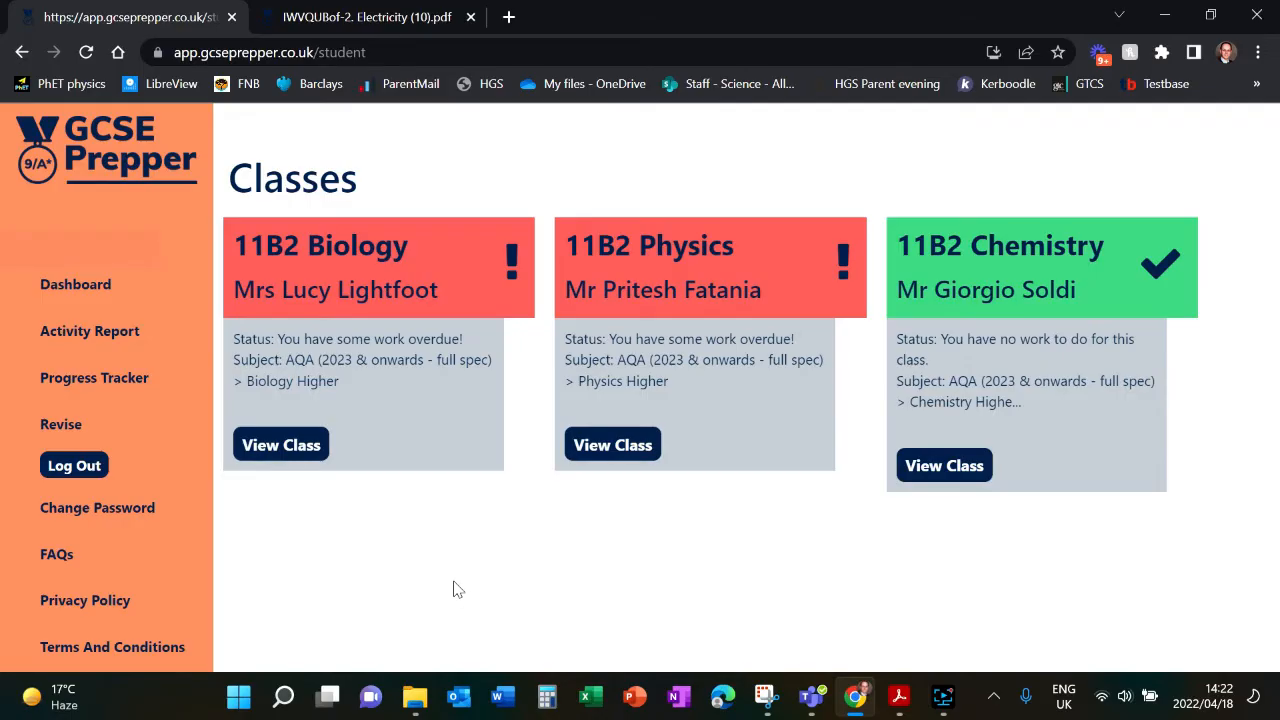
{"action": "mouse_move", "coordinate": [498, 570]}
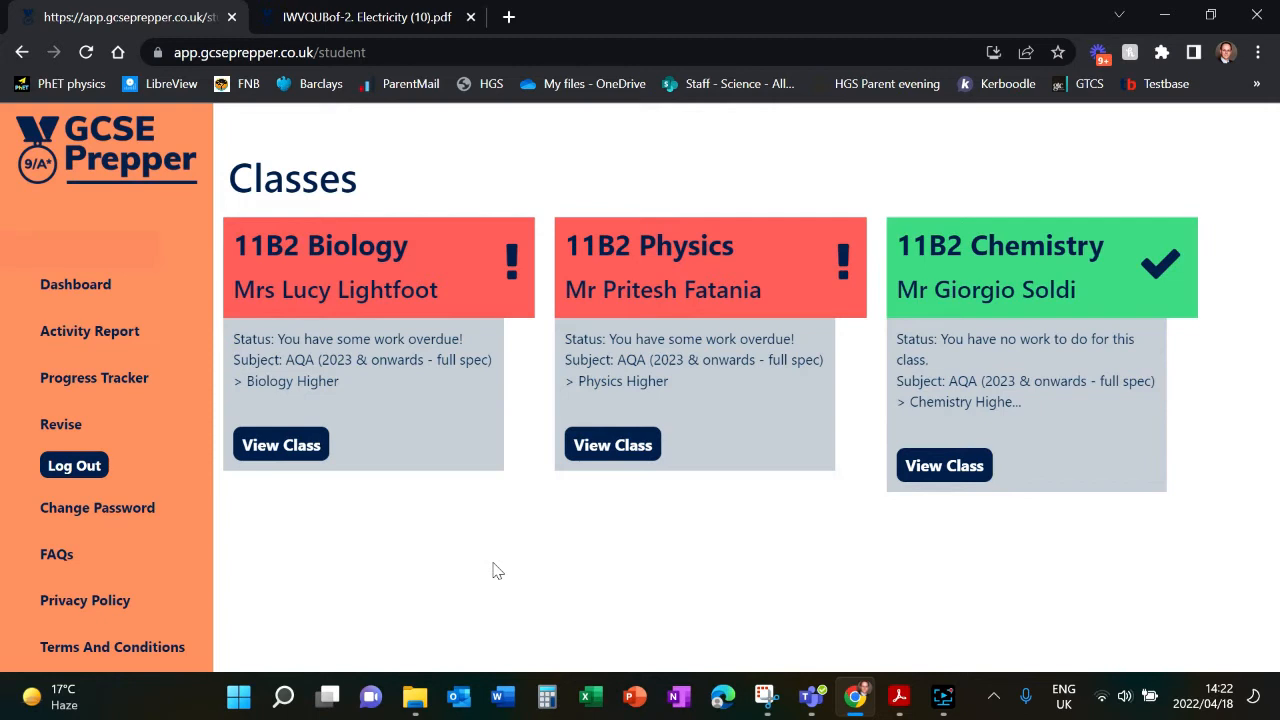
{"action": "mouse_move", "coordinate": [476, 568]}
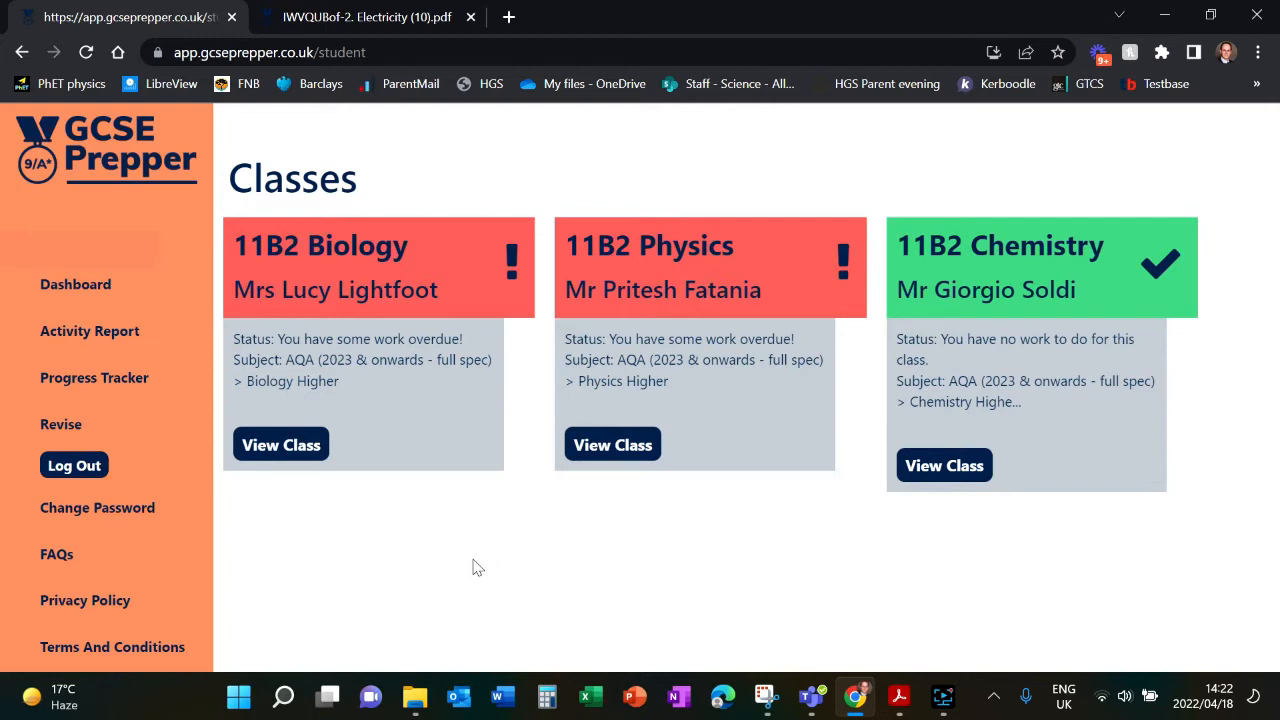
{"action": "mouse_move", "coordinate": [62, 432]}
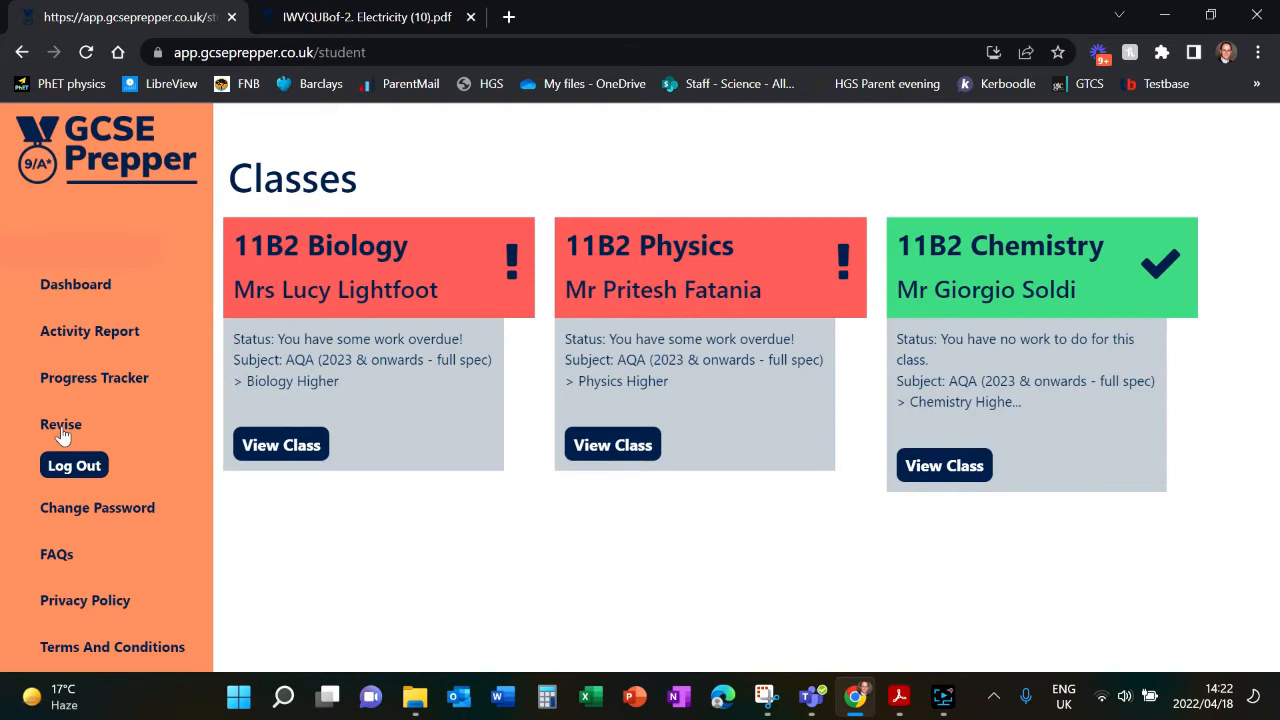
{"action": "left_click", "coordinate": [60, 424]}
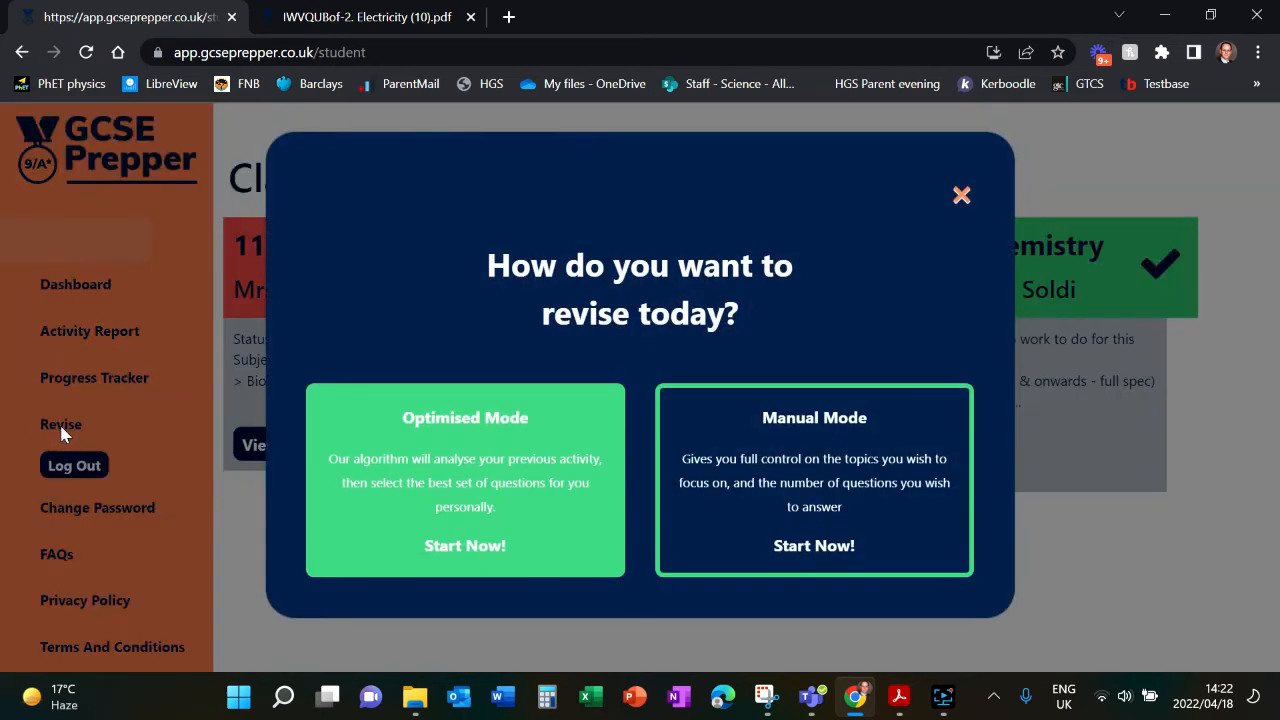
{"action": "mouse_move", "coordinate": [330, 278]}
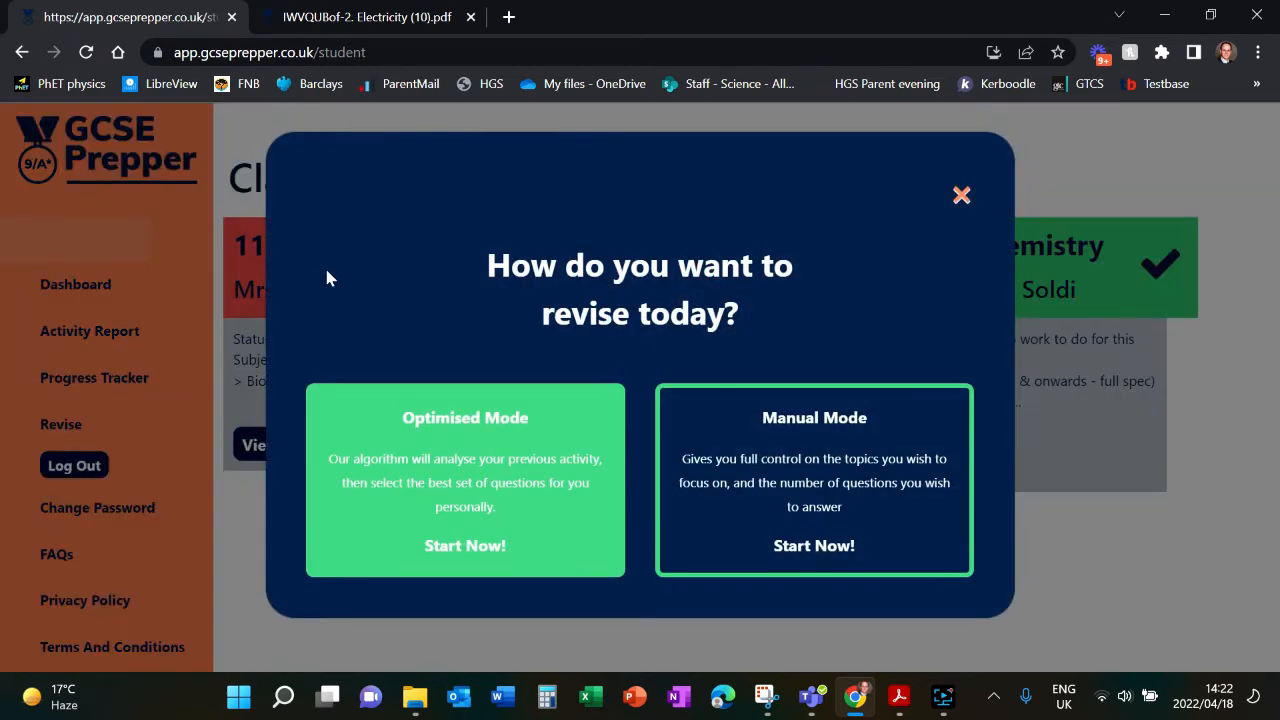
{"action": "mouse_move", "coordinate": [408, 432]}
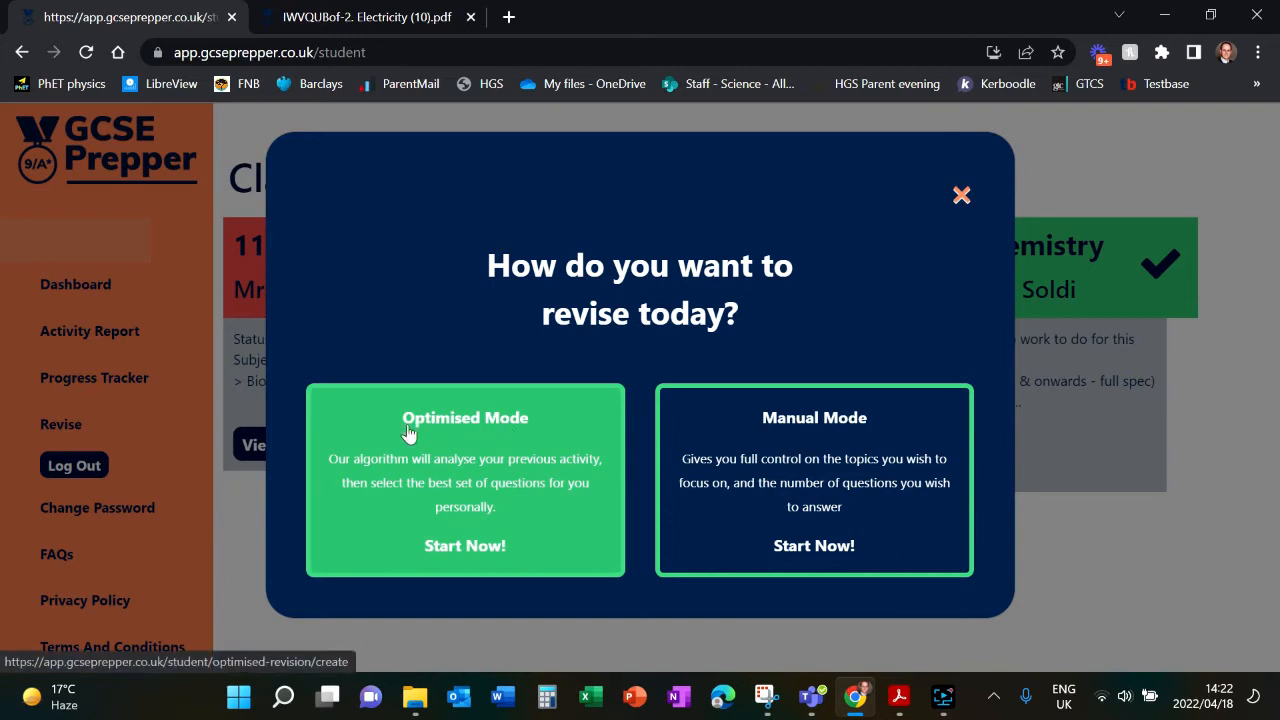
{"action": "mouse_move", "coordinate": [408, 552]}
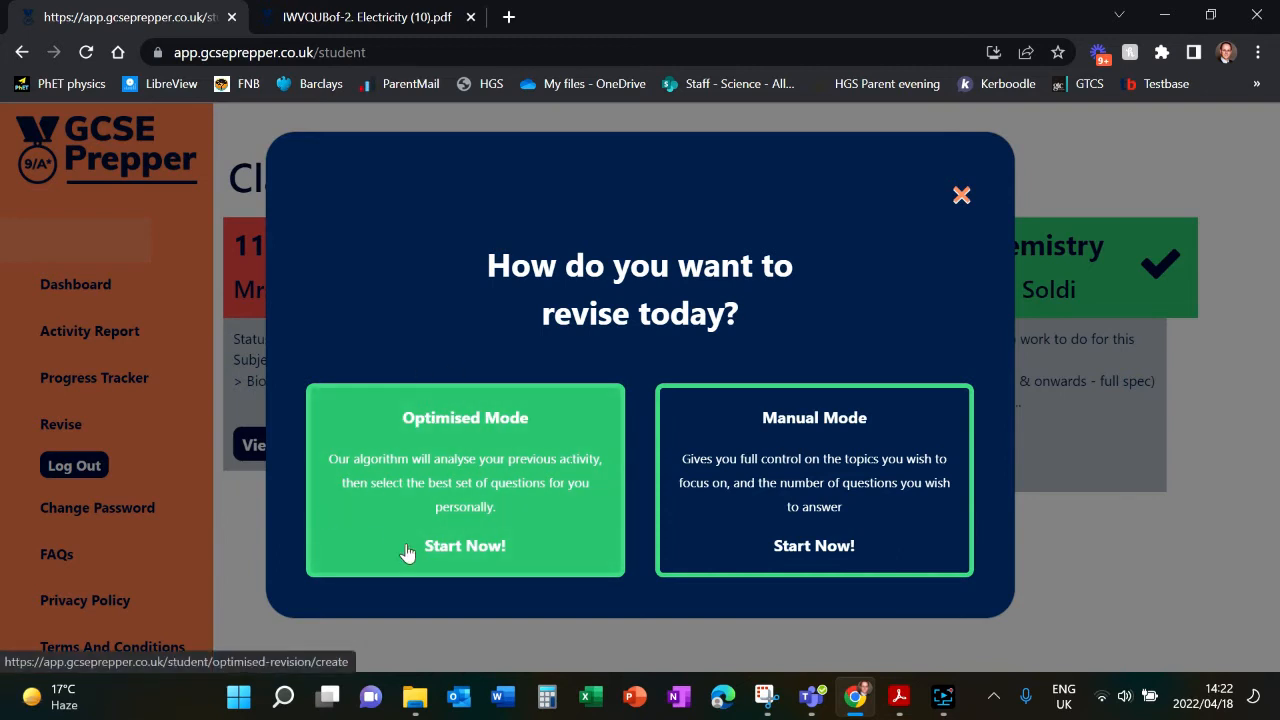
{"action": "mouse_move", "coordinate": [556, 530]}
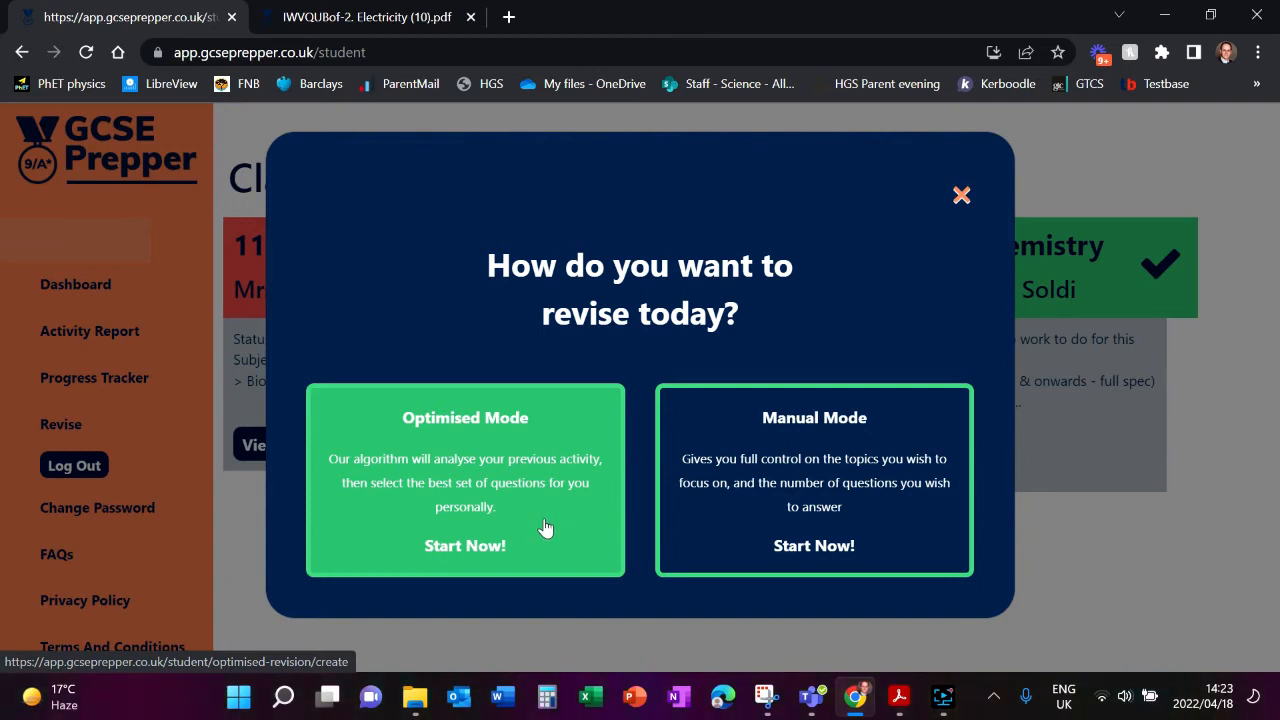
- Start an Optimised Mode revision for AQA Physics Higher, reaching the spring extension question
{"action": "left_click", "coordinate": [464, 544]}
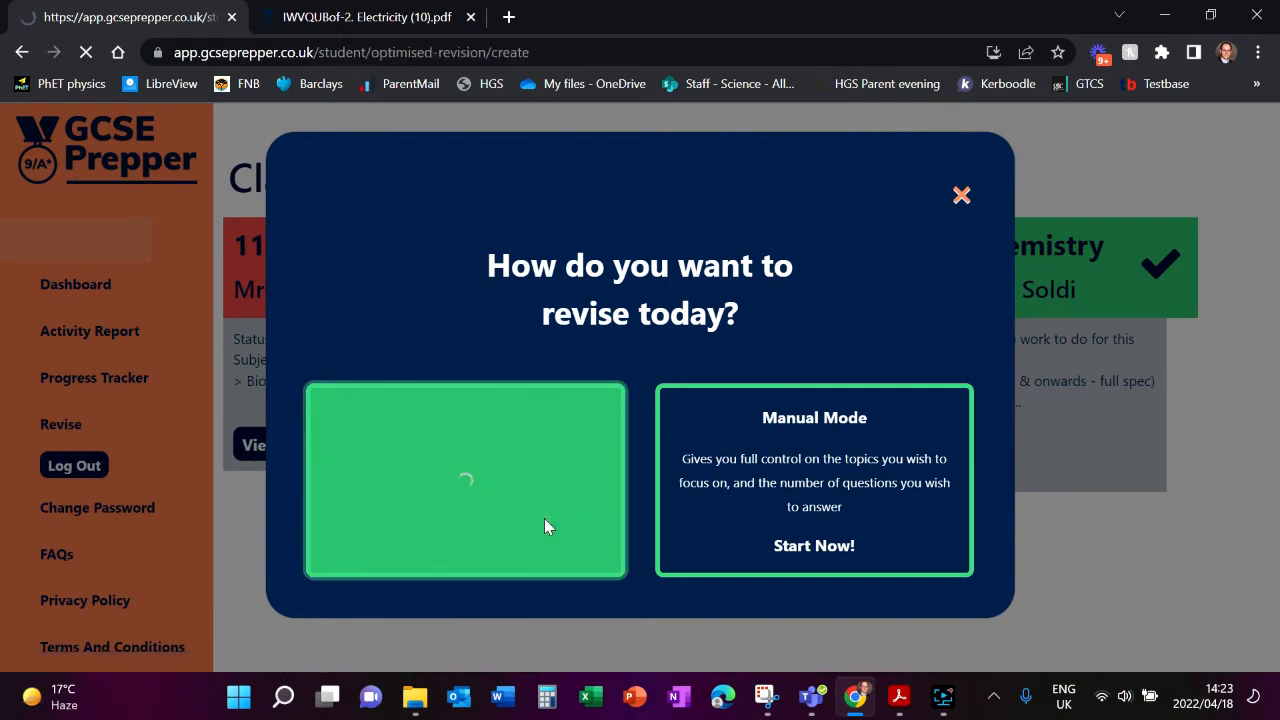
{"action": "left_click", "coordinate": [960, 196]}
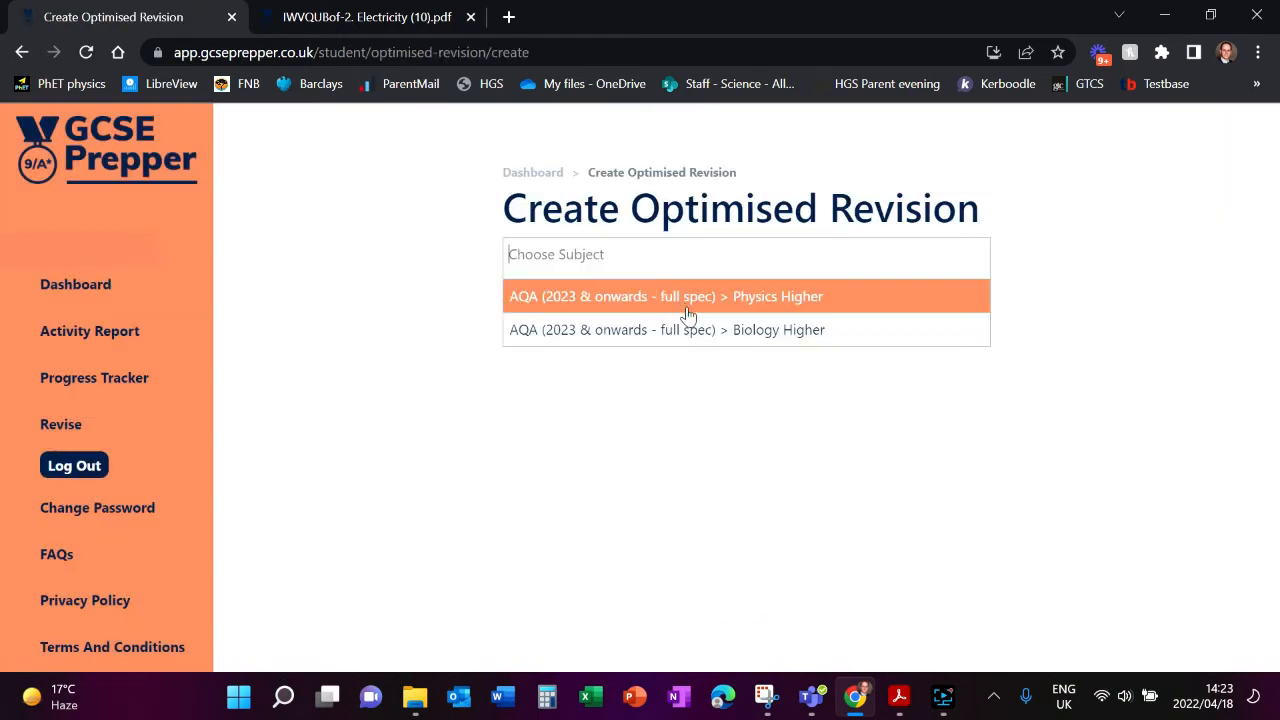
{"action": "mouse_move", "coordinate": [744, 300]}
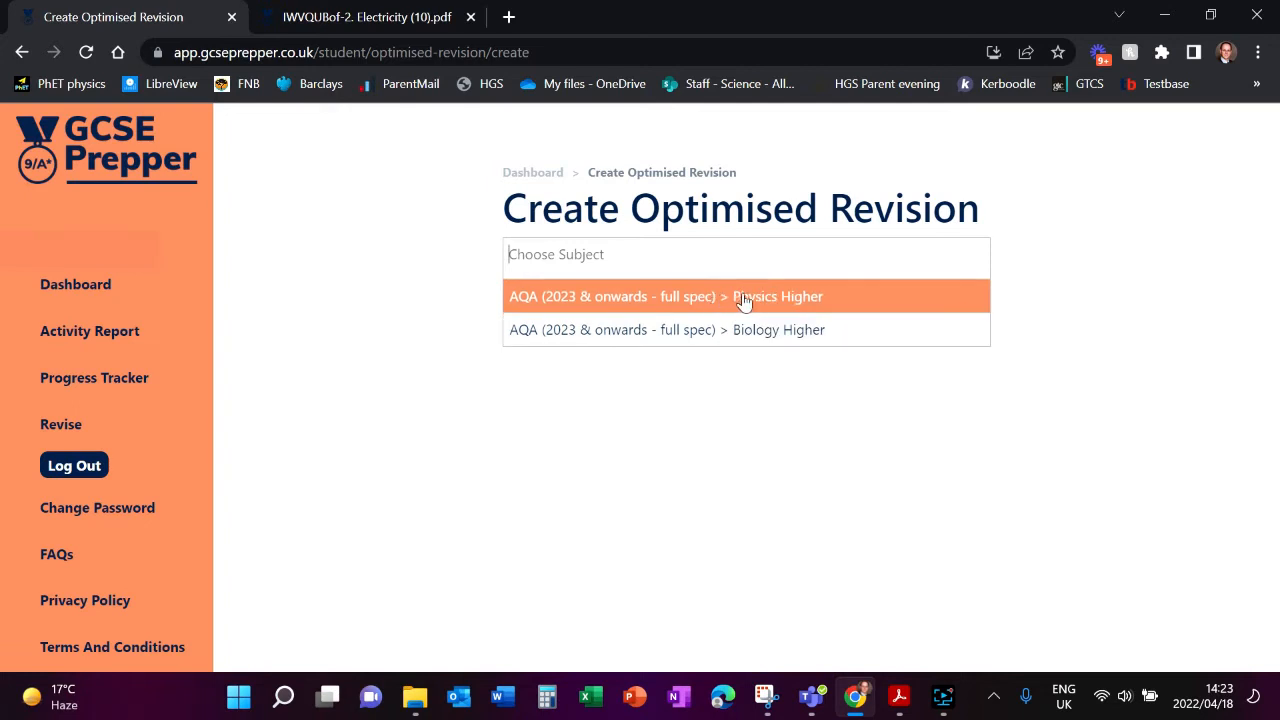
{"action": "left_click", "coordinate": [744, 296]}
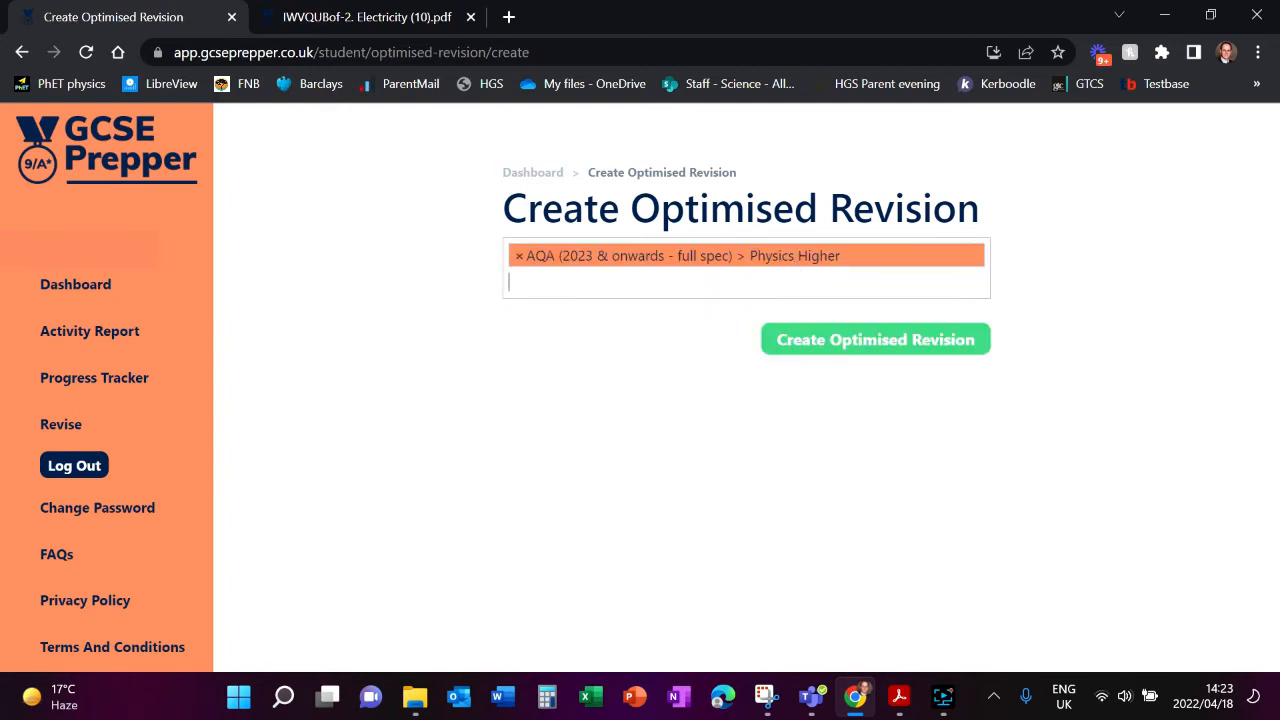
{"action": "mouse_move", "coordinate": [852, 350]}
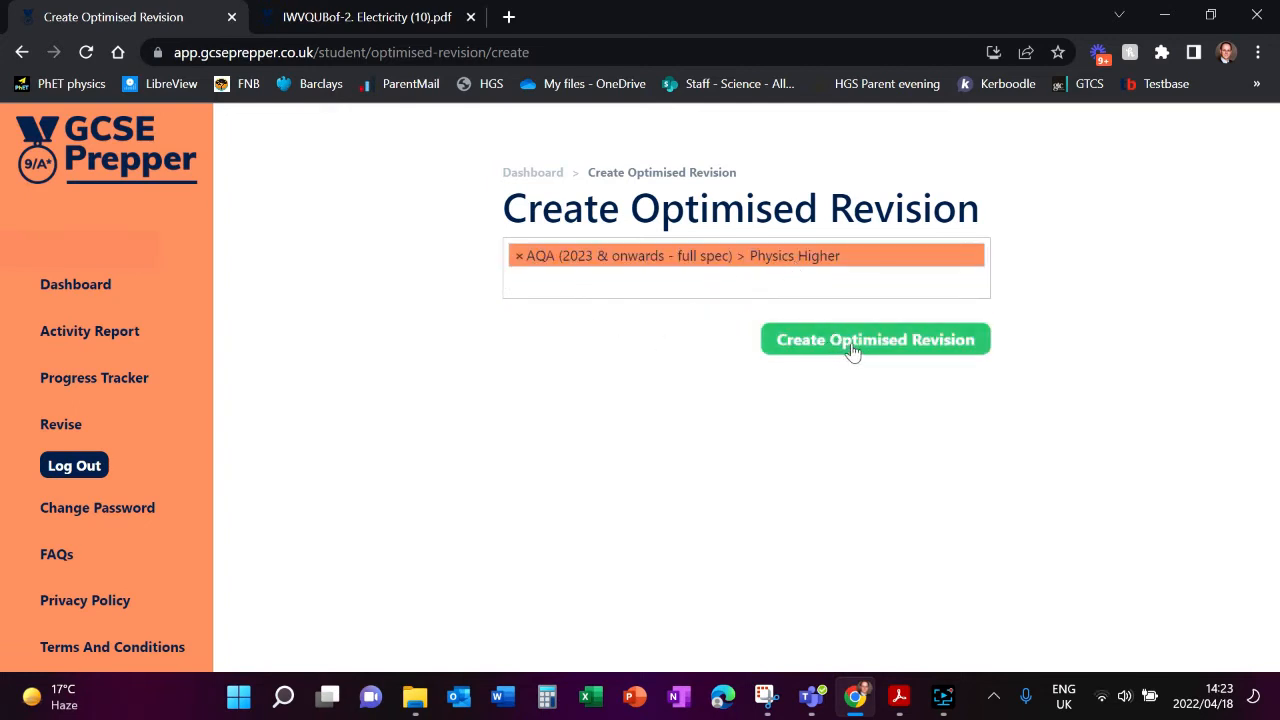
{"action": "left_click", "coordinate": [876, 340]}
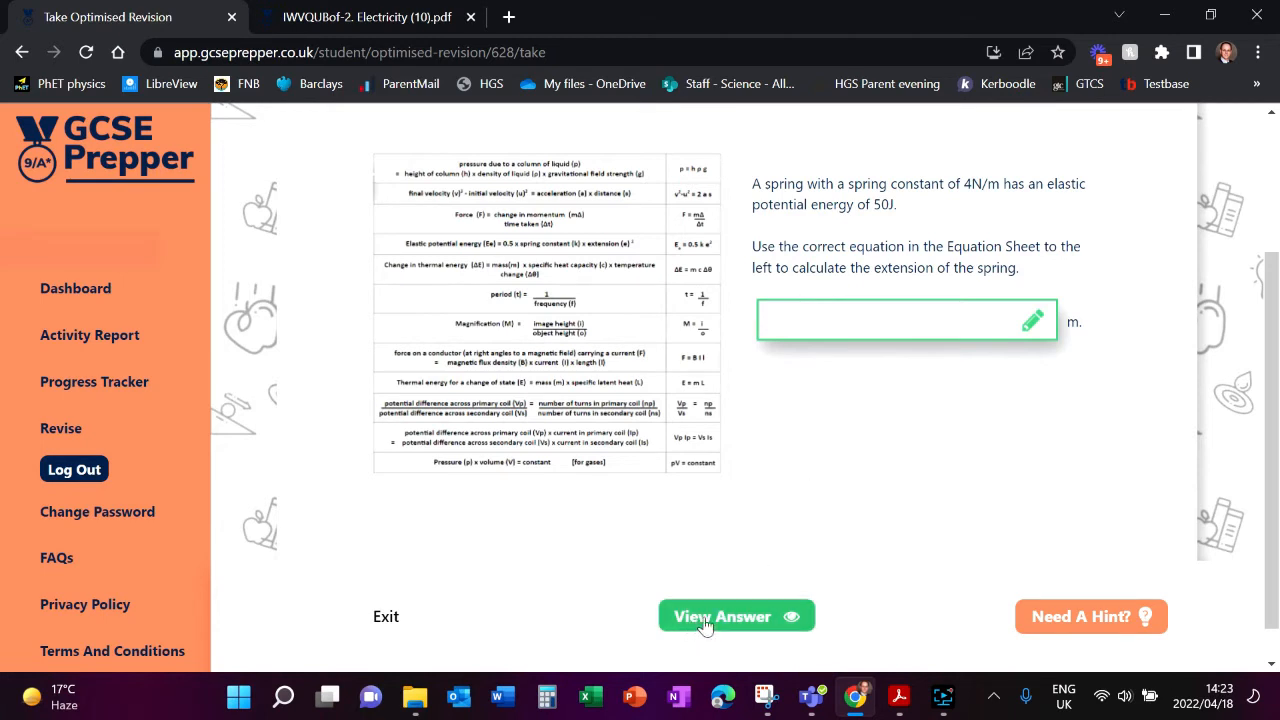
{"action": "mouse_move", "coordinate": [752, 624]}
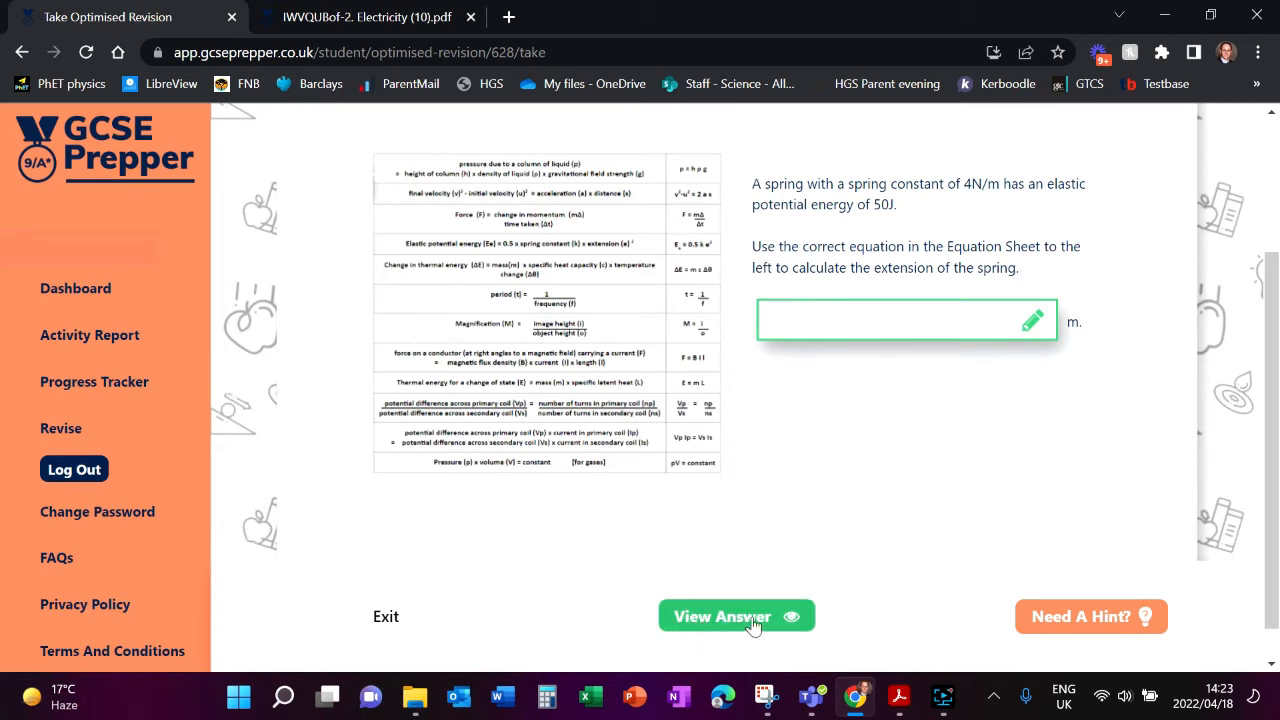
{"action": "mouse_move", "coordinate": [1030, 620]}
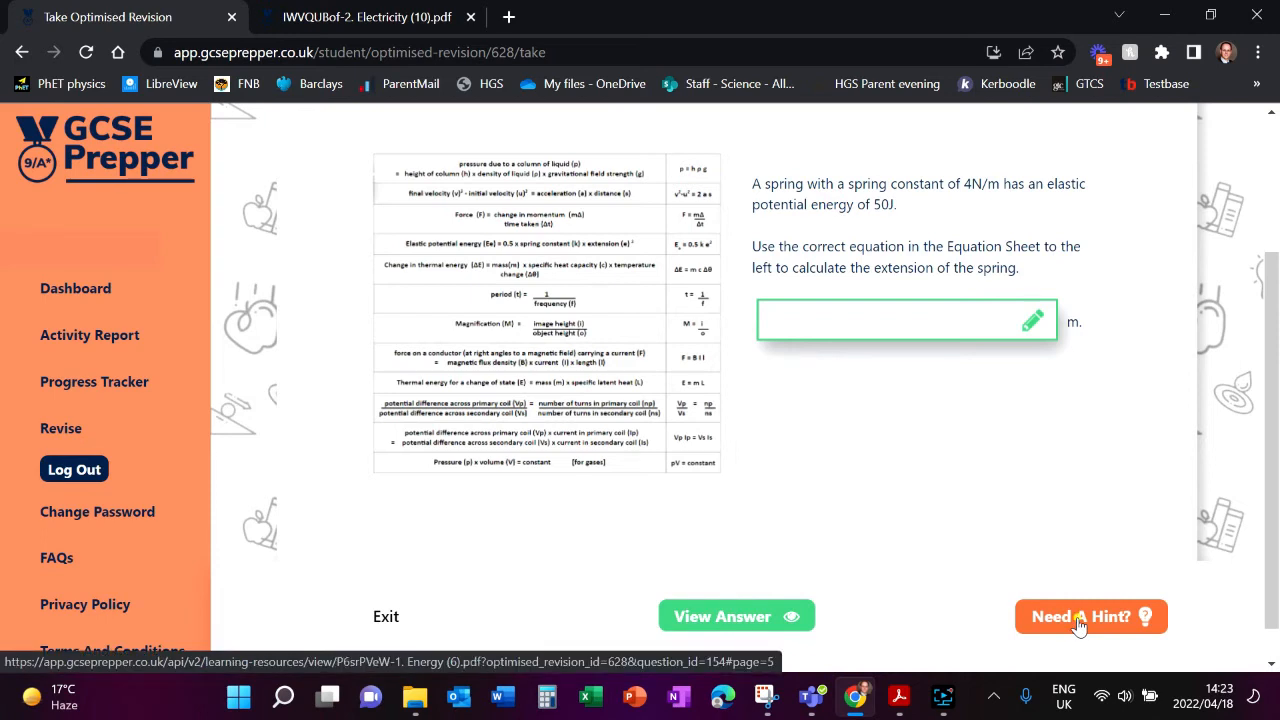
- Read the Energy PDF hint on elastic potential energy and return to the spring question
{"action": "left_click", "coordinate": [1090, 616]}
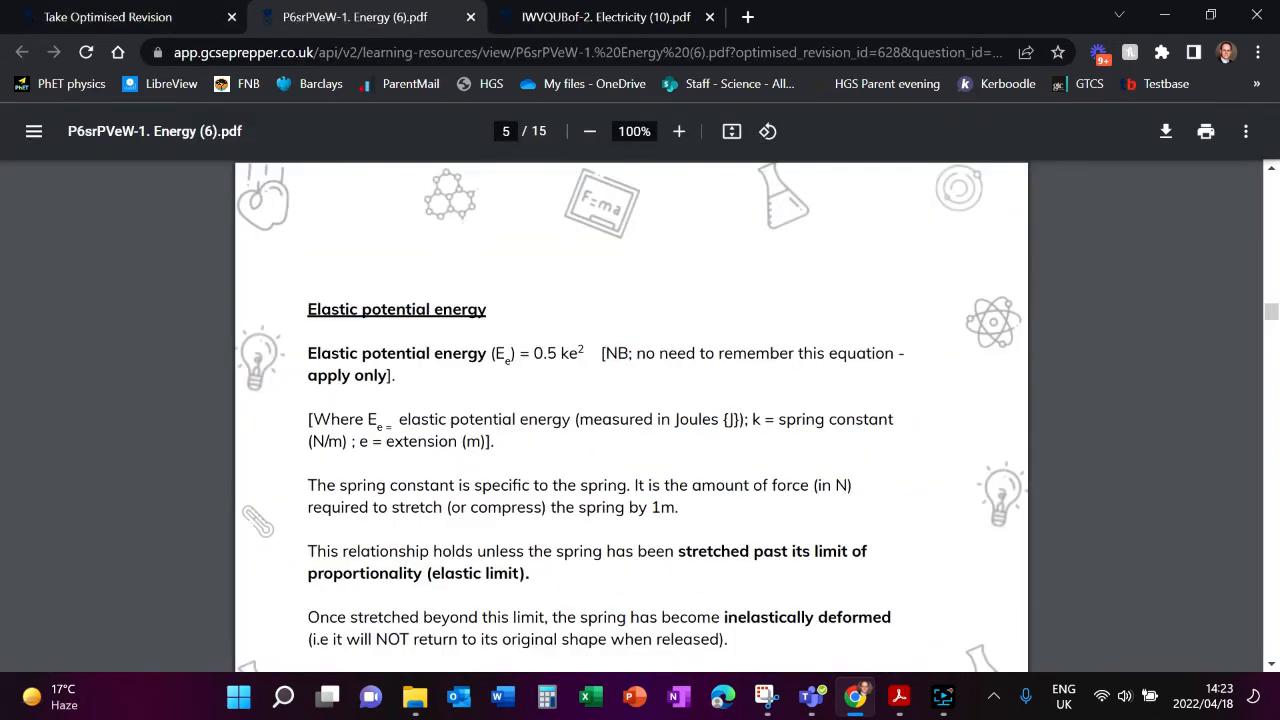
{"action": "scroll", "scroll_direction": "down", "scroll_amount": 3}
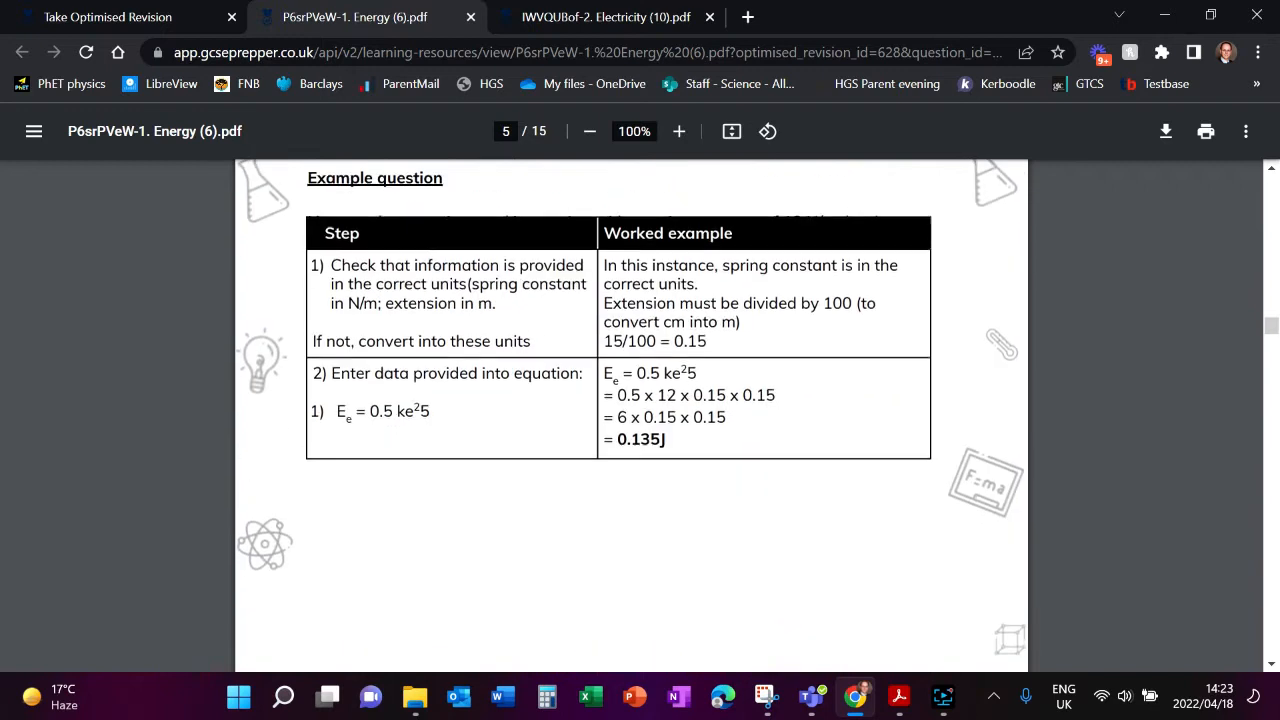
{"action": "scroll", "scroll_direction": "up", "scroll_amount": 3}
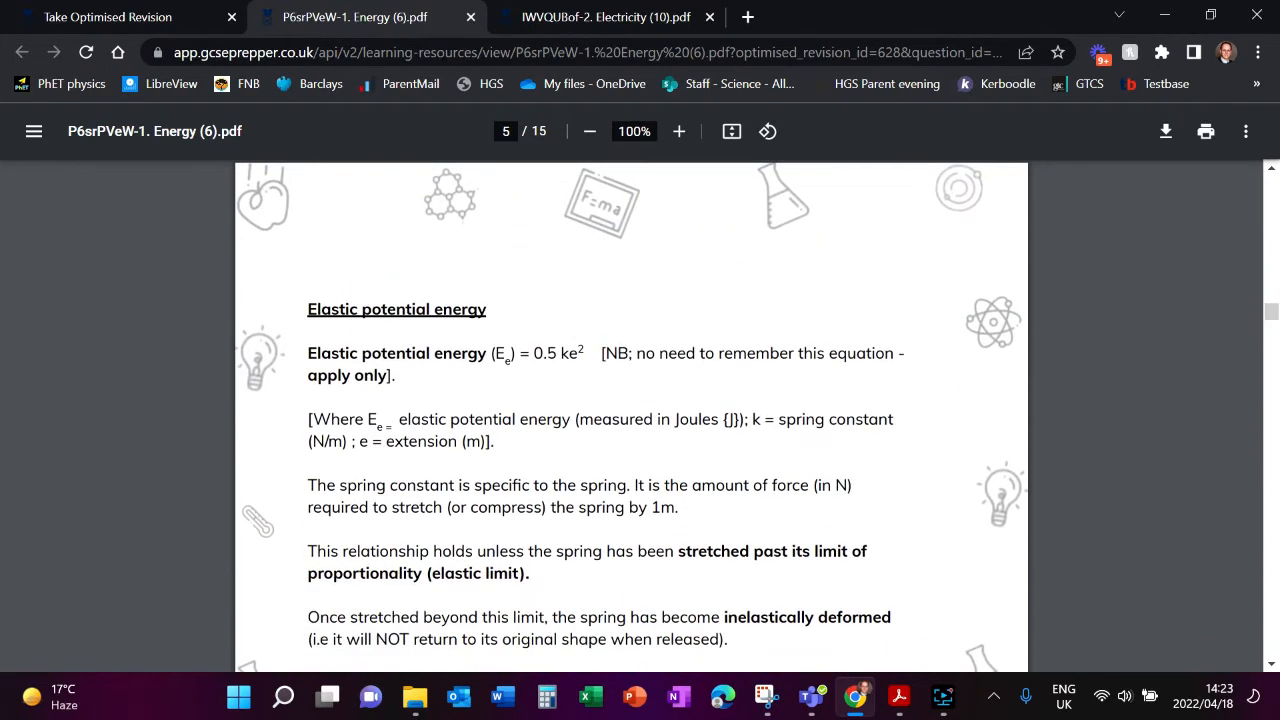
{"action": "scroll", "scroll_direction": "down", "scroll_amount": 3}
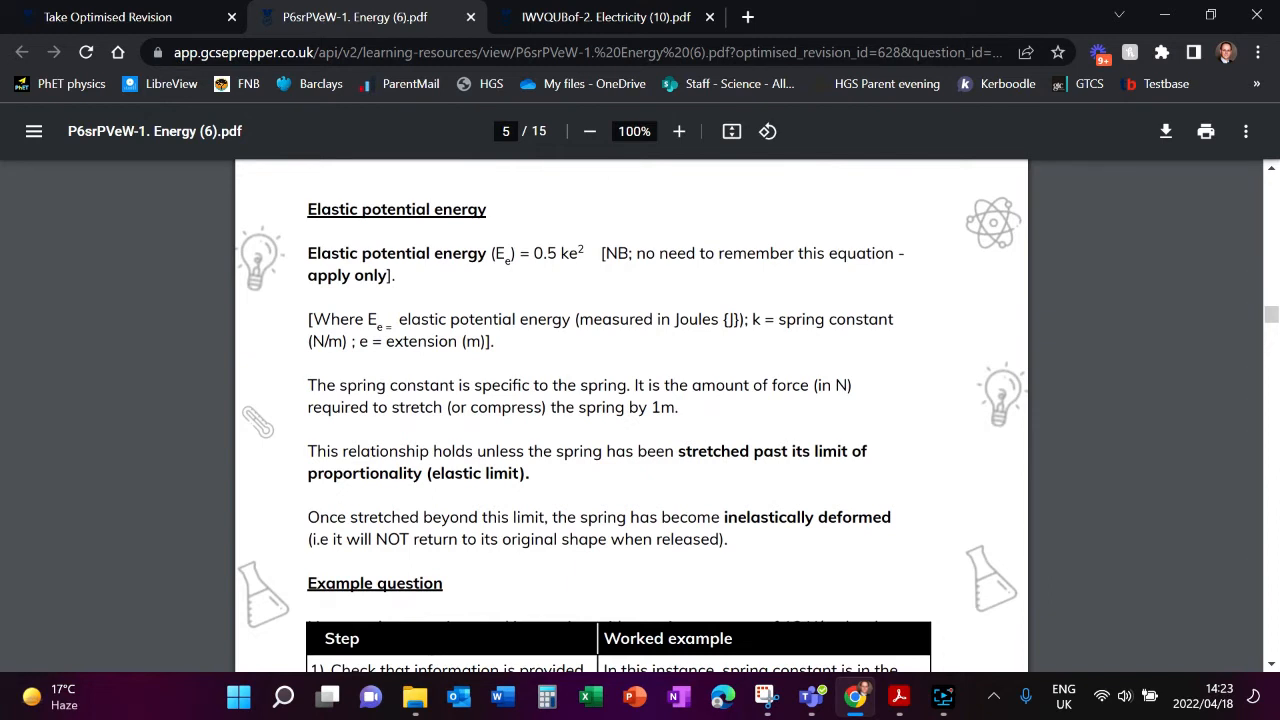
{"action": "mouse_move", "coordinate": [330, 104]}
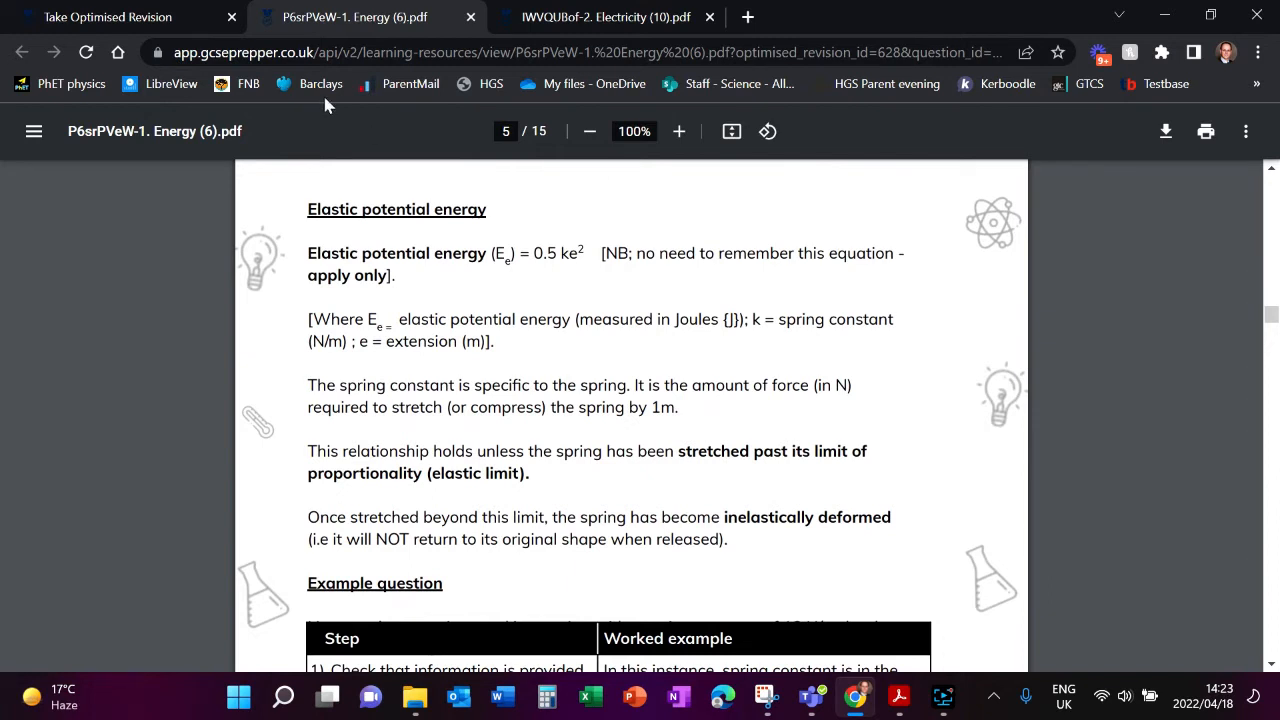
{"action": "left_click", "coordinate": [108, 16]}
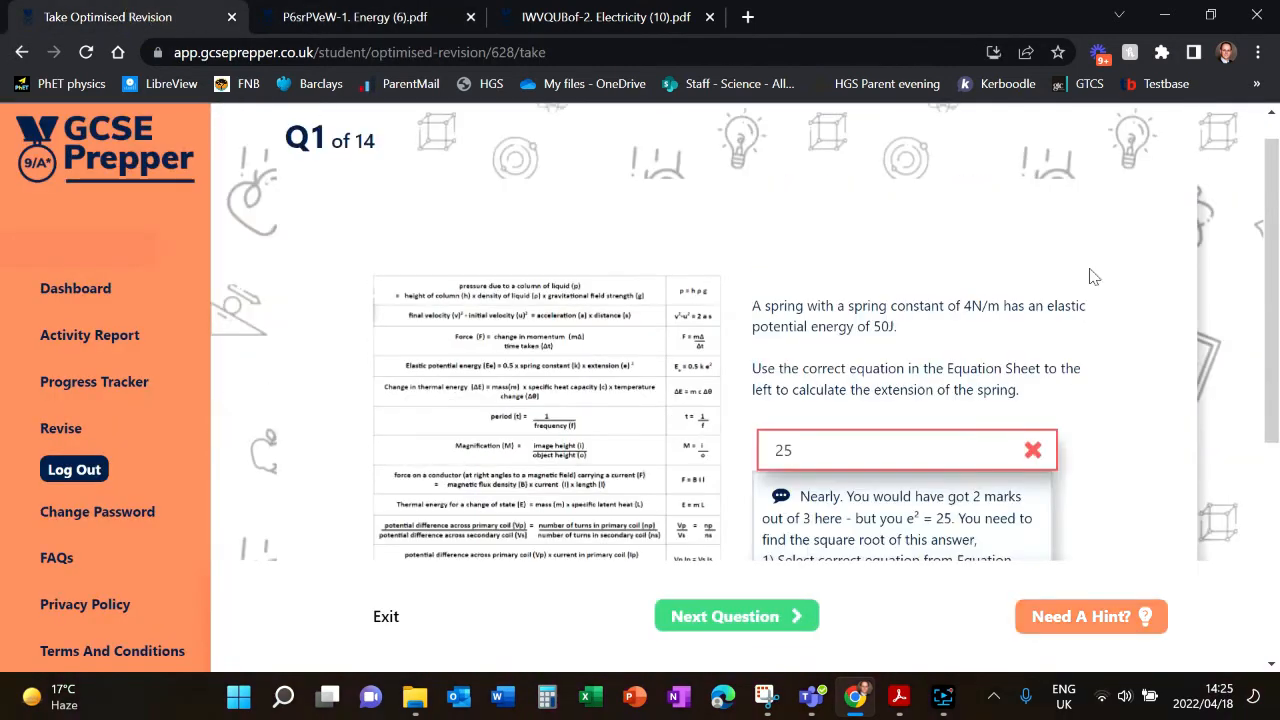
{"action": "scroll", "scroll_direction": "down", "scroll_amount": 3}
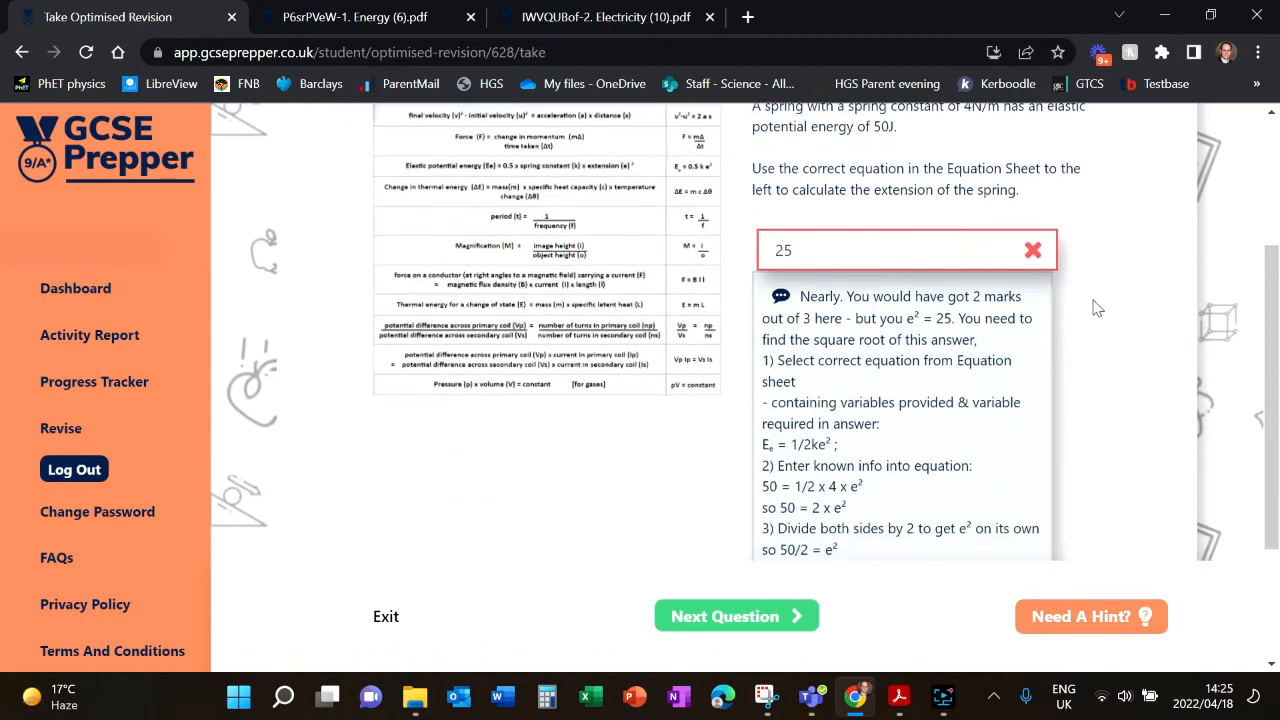
{"action": "scroll", "scroll_direction": "down", "scroll_amount": 3}
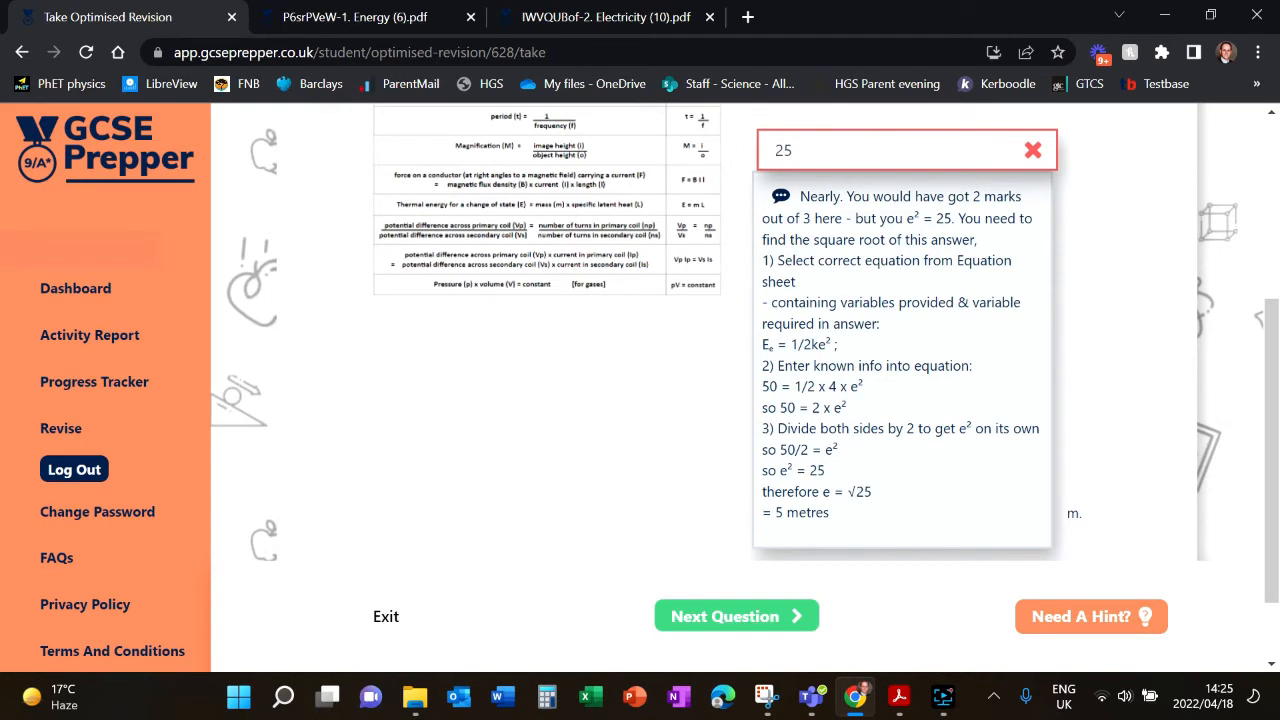
{"action": "mouse_move", "coordinate": [1088, 308]}
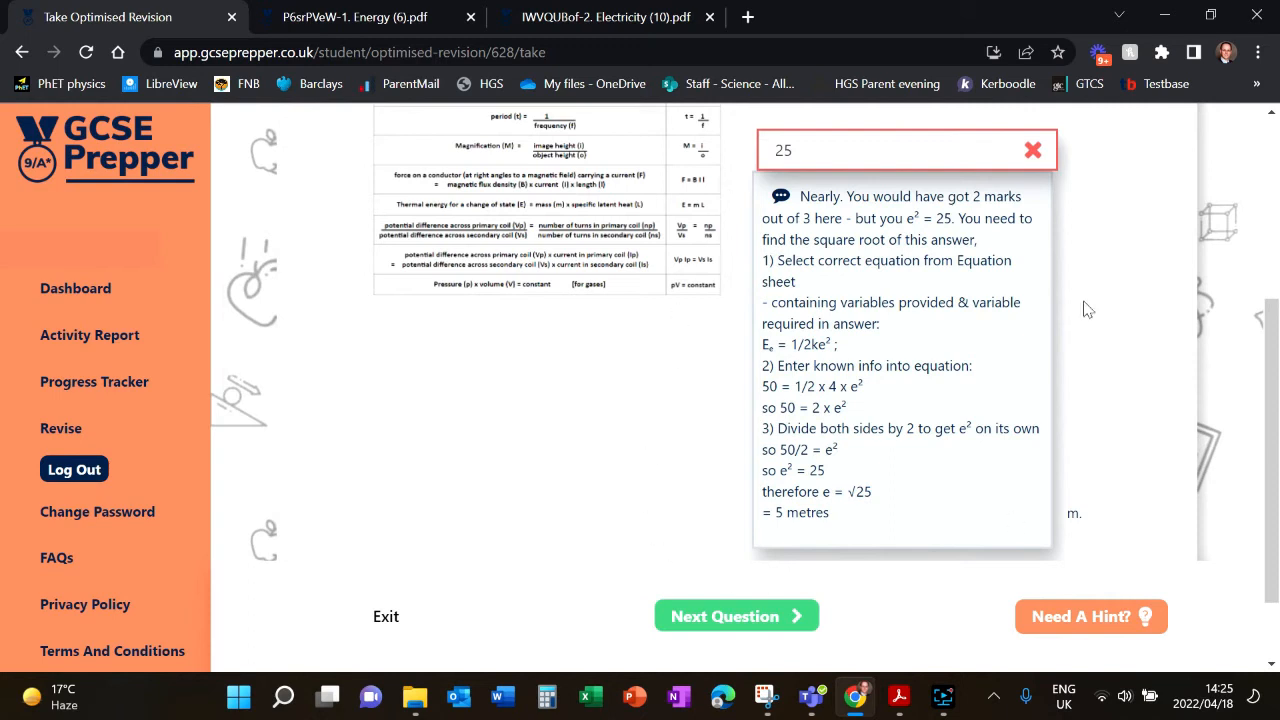
{"action": "mouse_move", "coordinate": [838, 514]}
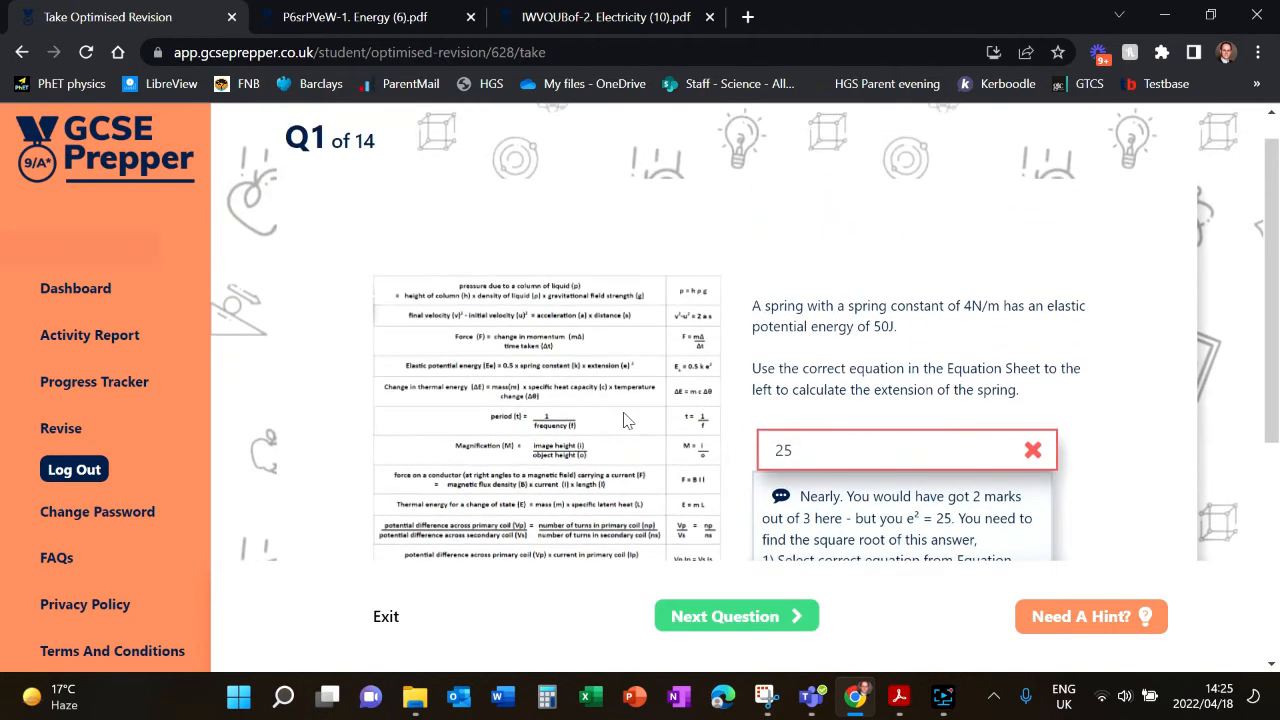
{"action": "scroll", "scroll_direction": "down", "scroll_amount": 3}
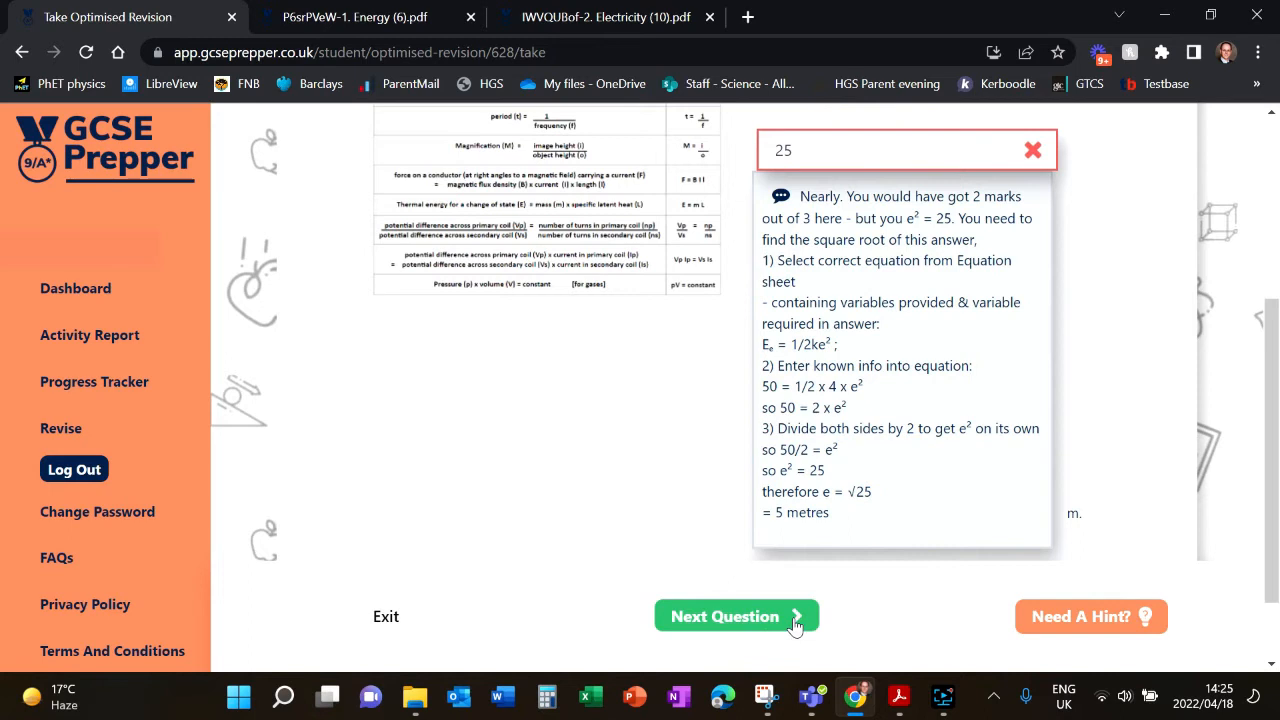
{"action": "mouse_move", "coordinate": [720, 384]}
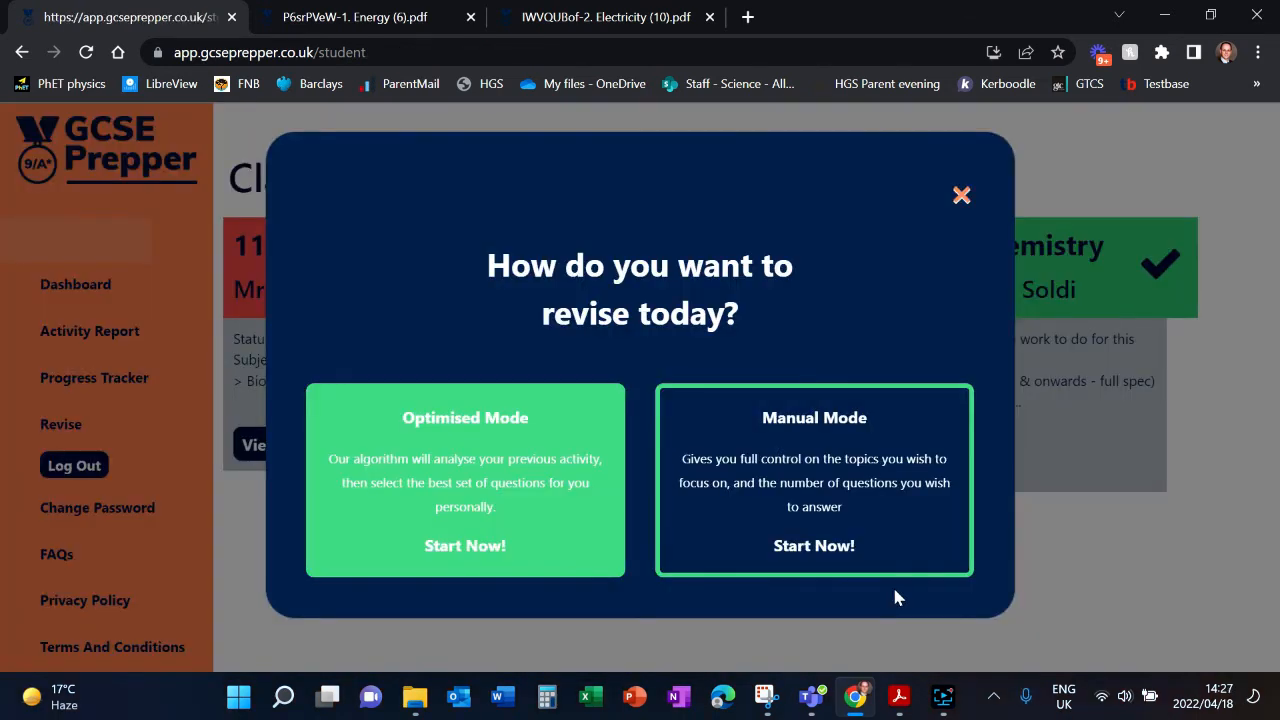
{"action": "mouse_move", "coordinate": [790, 452]}
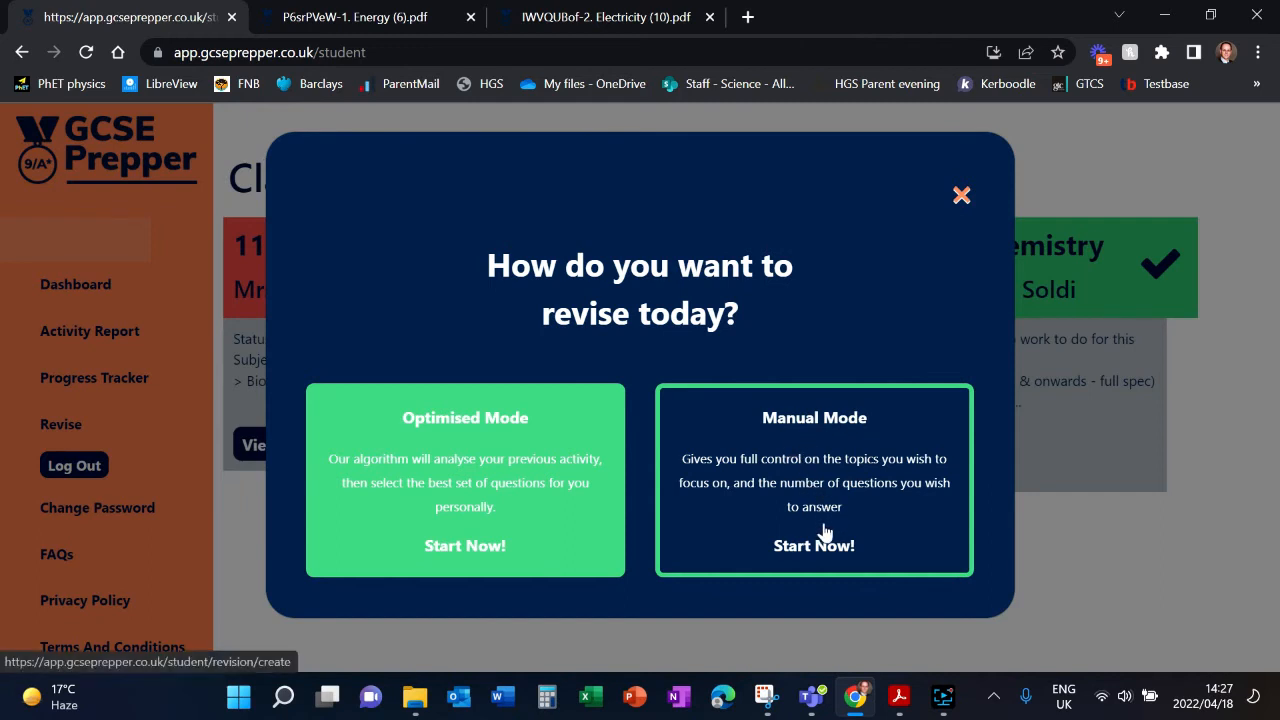
- Start Manual Mode to reach the empty Create Revision form
{"action": "left_click", "coordinate": [812, 544]}
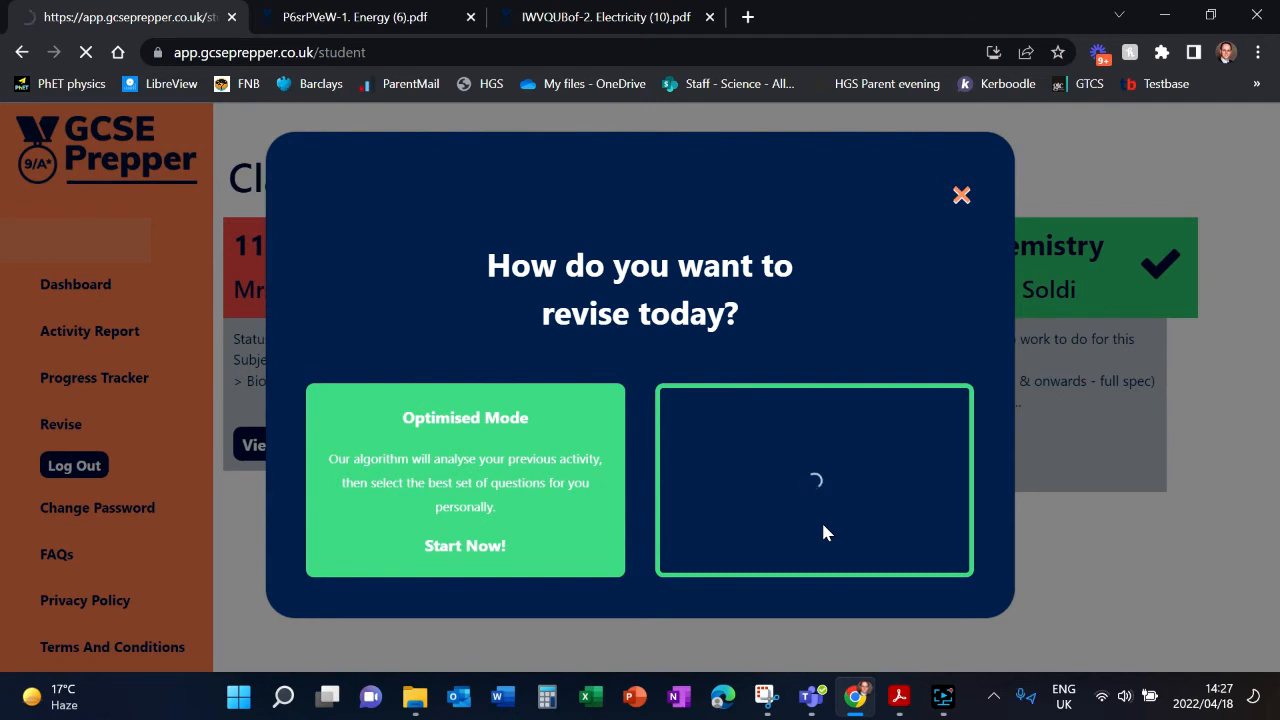
{"action": "left_click", "coordinate": [814, 480]}
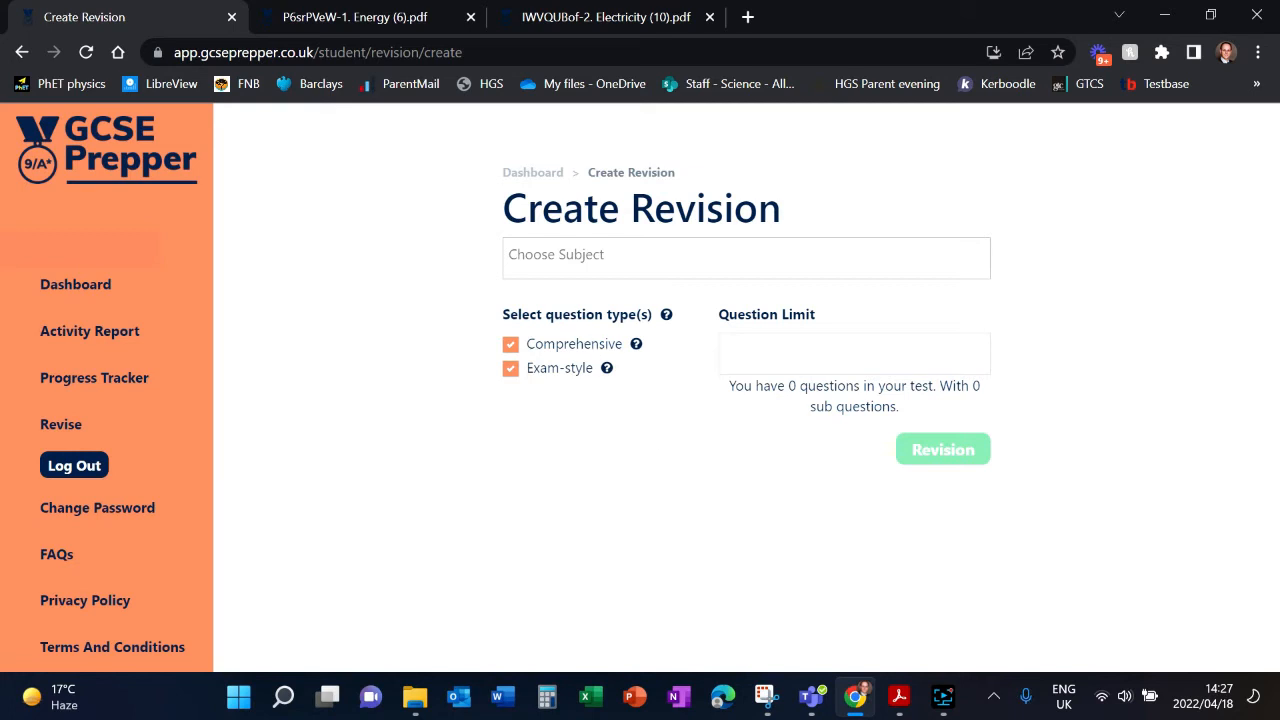
- Choose AQA Physics Higher with Energy, Electricity and Particle model of matter topics, giving 248 questions
{"action": "left_click", "coordinate": [744, 258]}
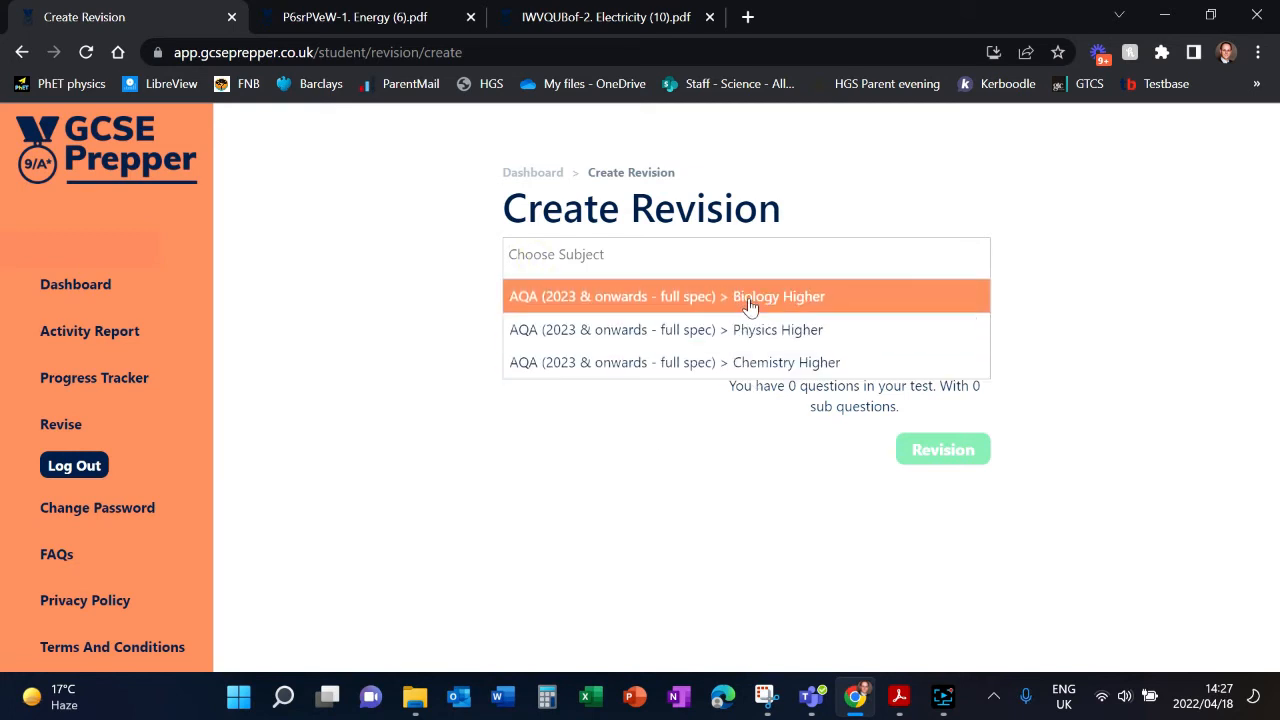
{"action": "left_click", "coordinate": [666, 328]}
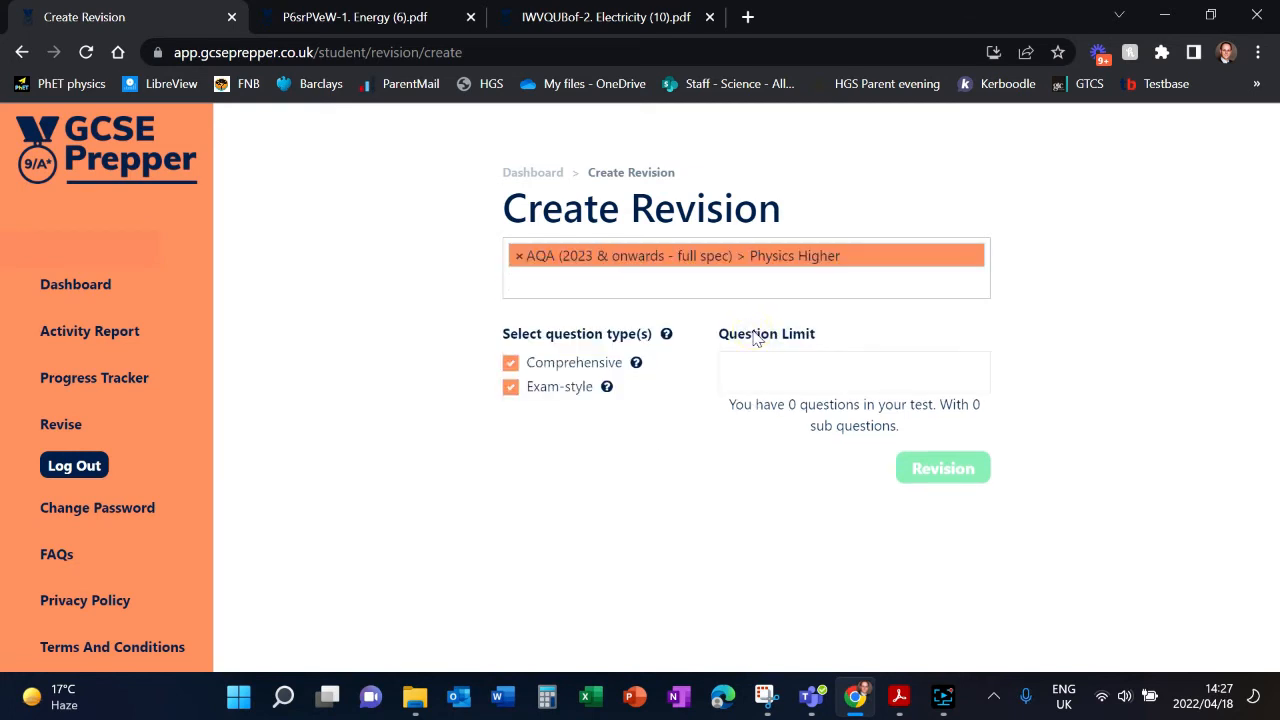
{"action": "left_click", "coordinate": [744, 280]}
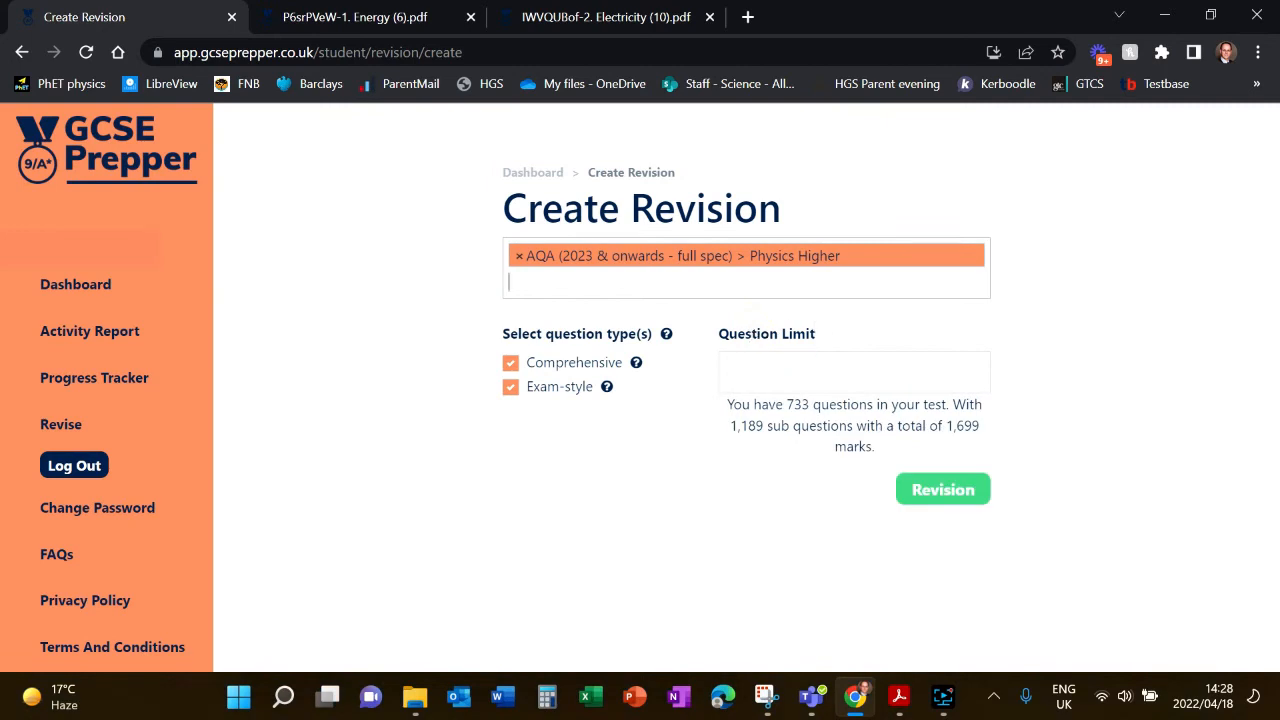
{"action": "left_click", "coordinate": [744, 280]}
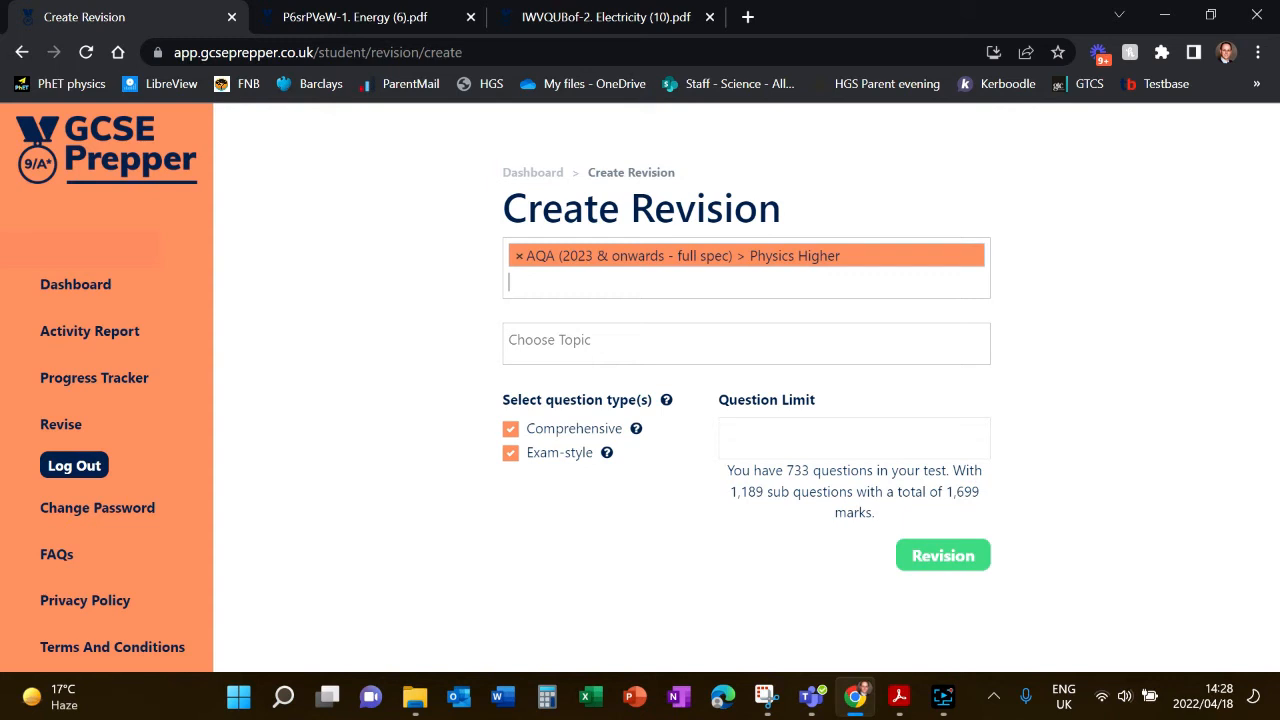
{"action": "mouse_move", "coordinate": [992, 496]}
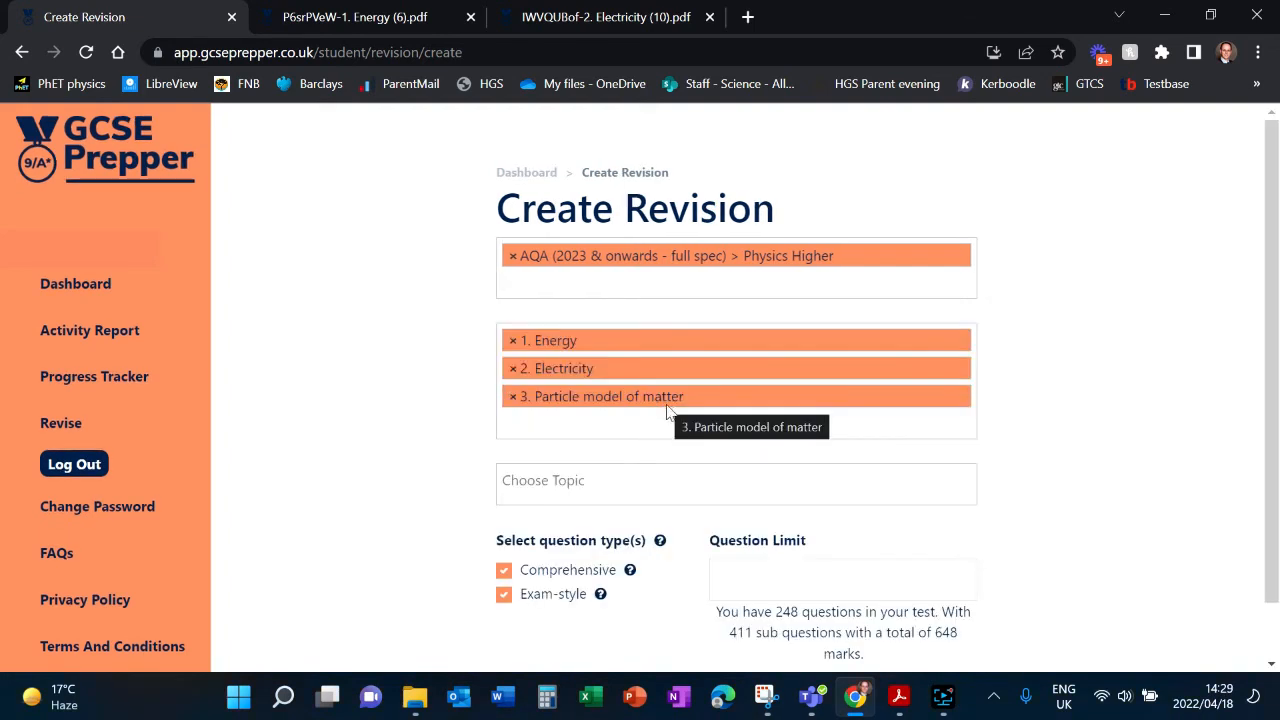
{"action": "mouse_move", "coordinate": [570, 410]}
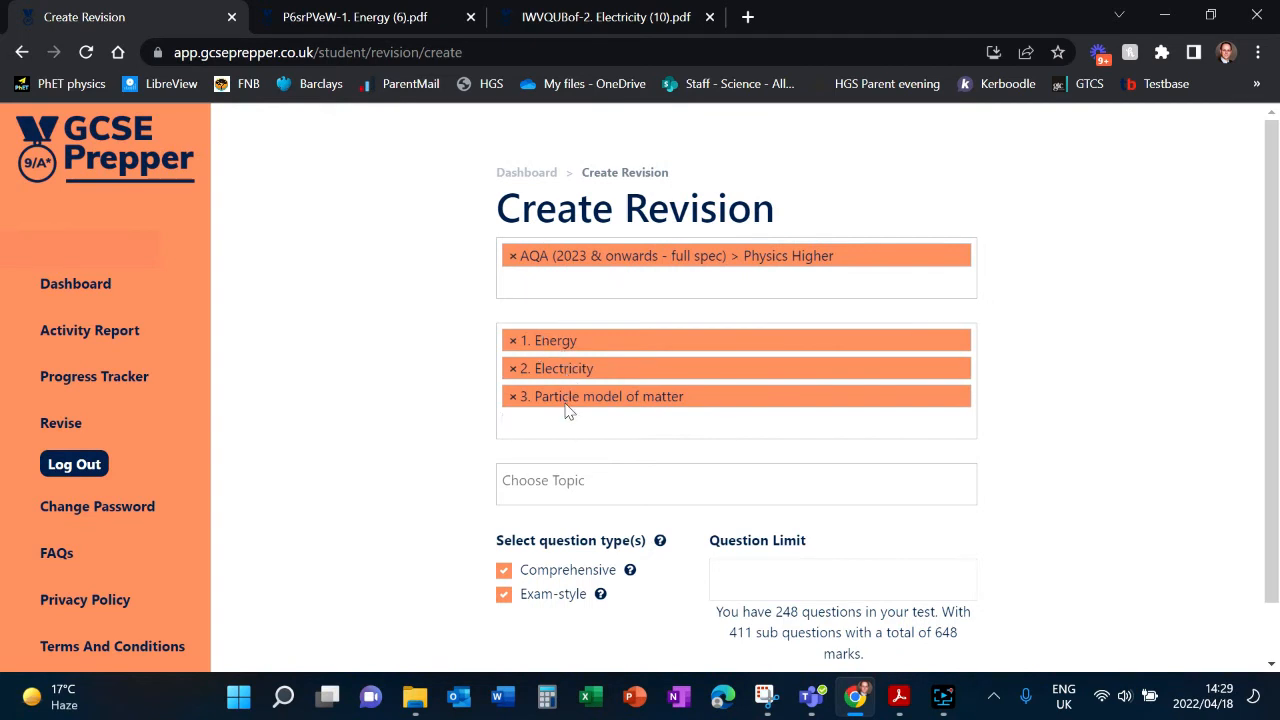
{"action": "left_click", "coordinate": [700, 420]}
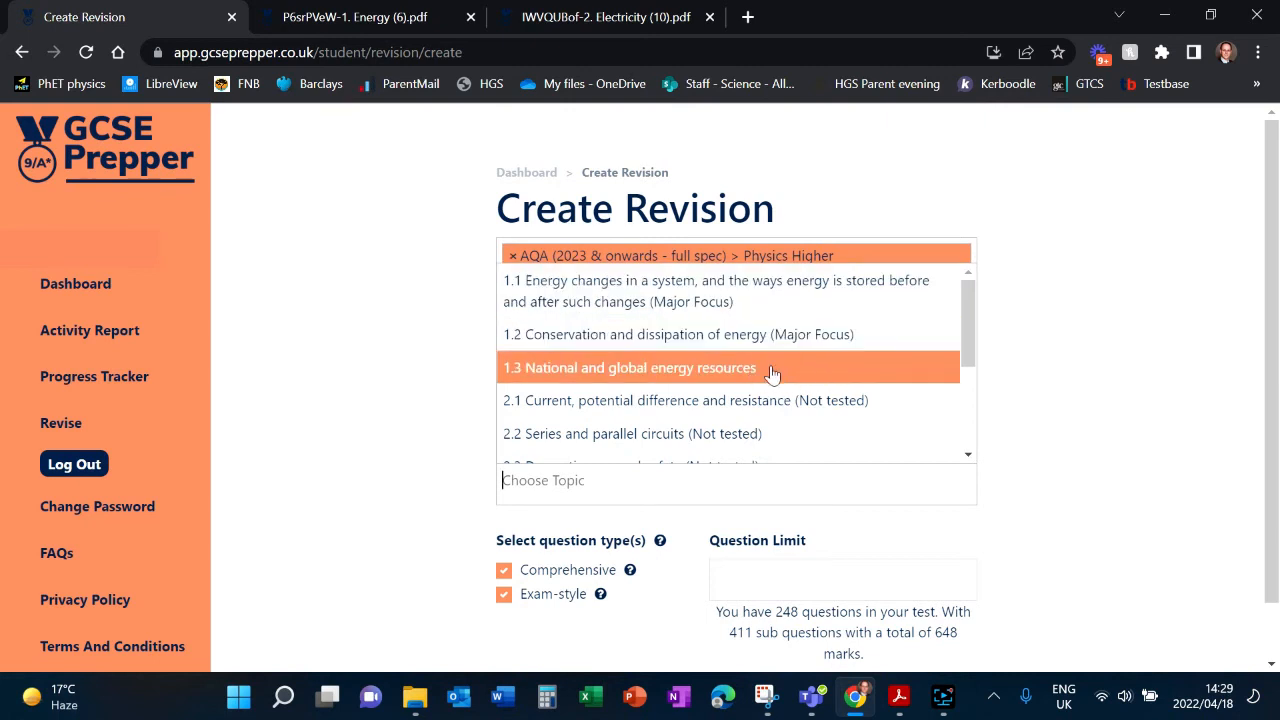
{"action": "mouse_move", "coordinate": [820, 374]}
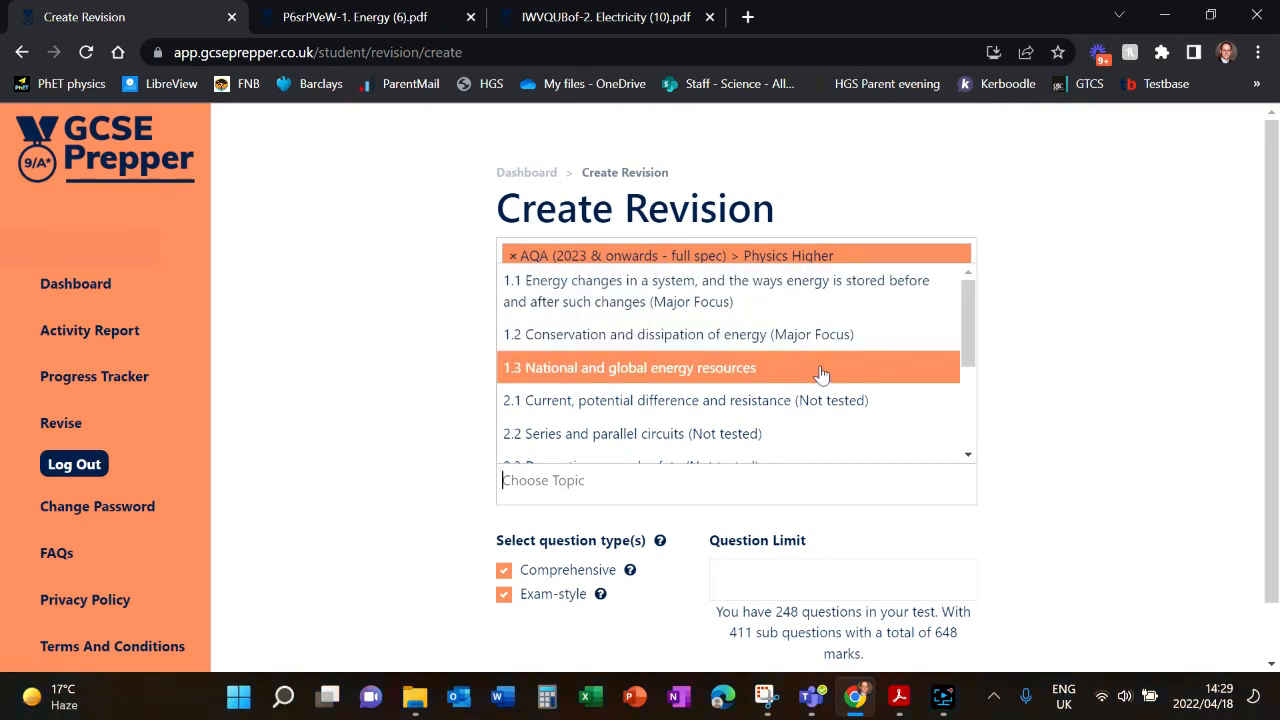
{"action": "mouse_move", "coordinate": [784, 384]}
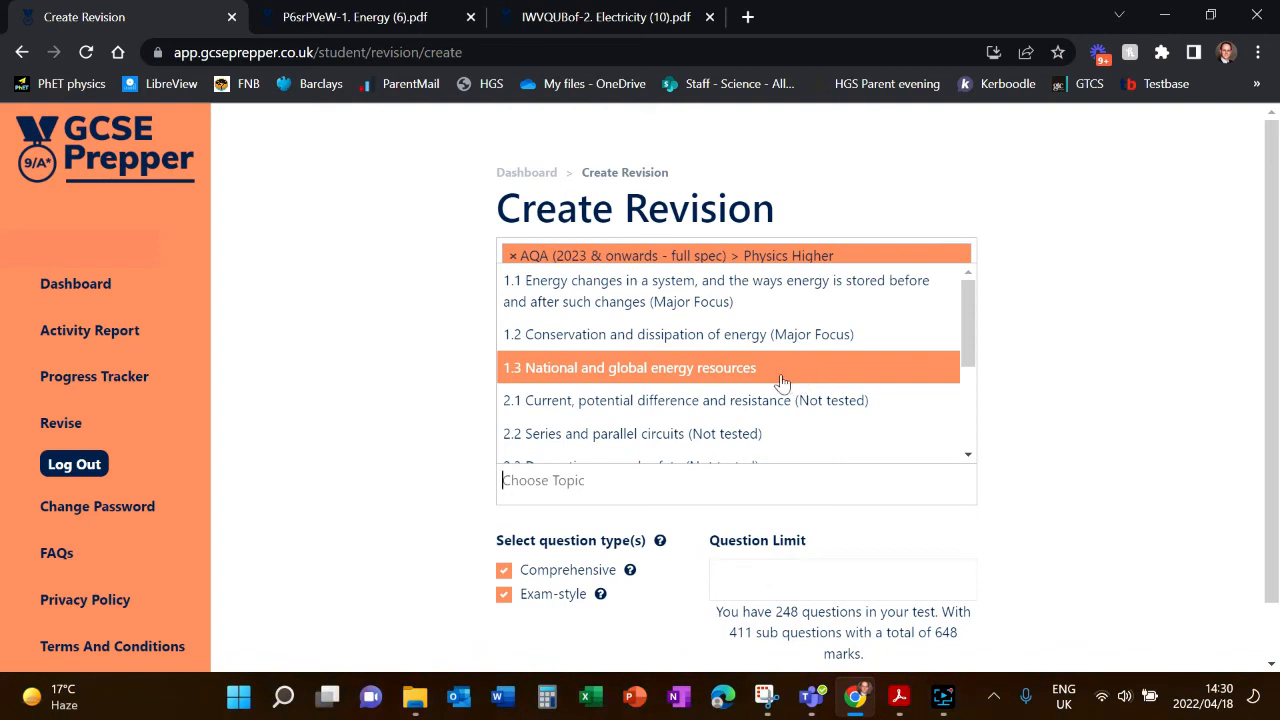
{"action": "mouse_move", "coordinate": [816, 400]}
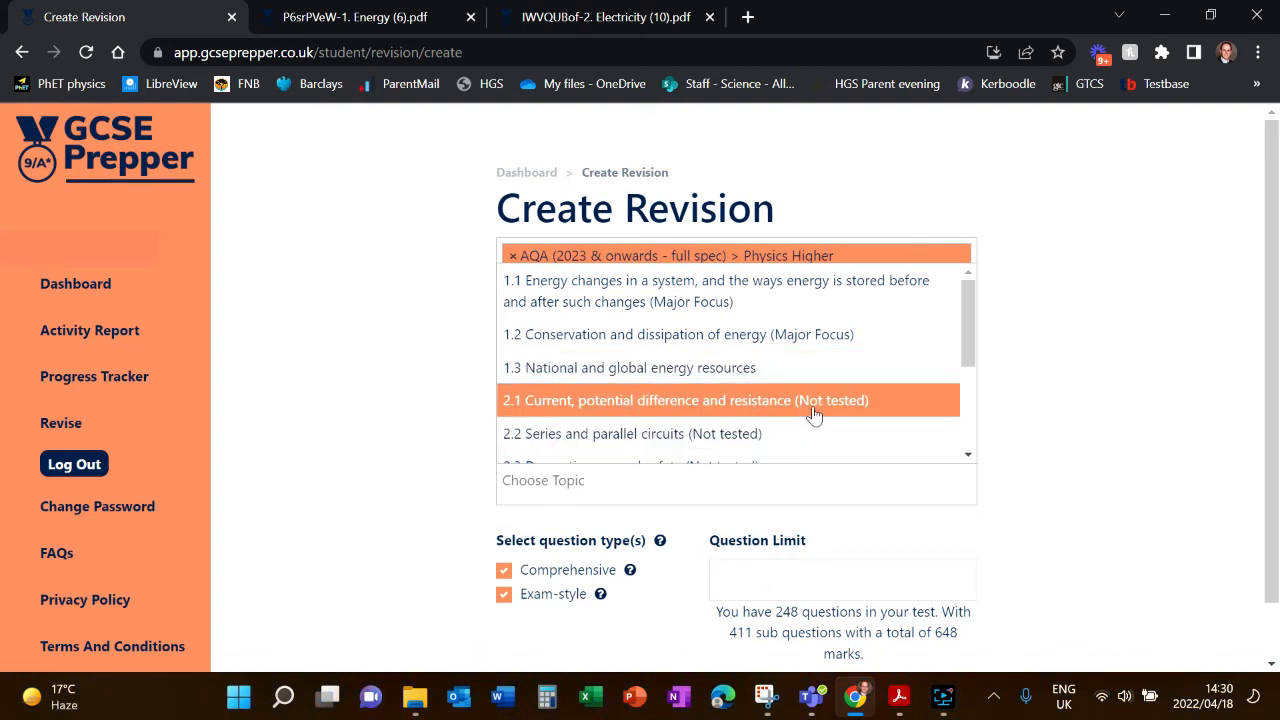
{"action": "mouse_move", "coordinate": [844, 420]}
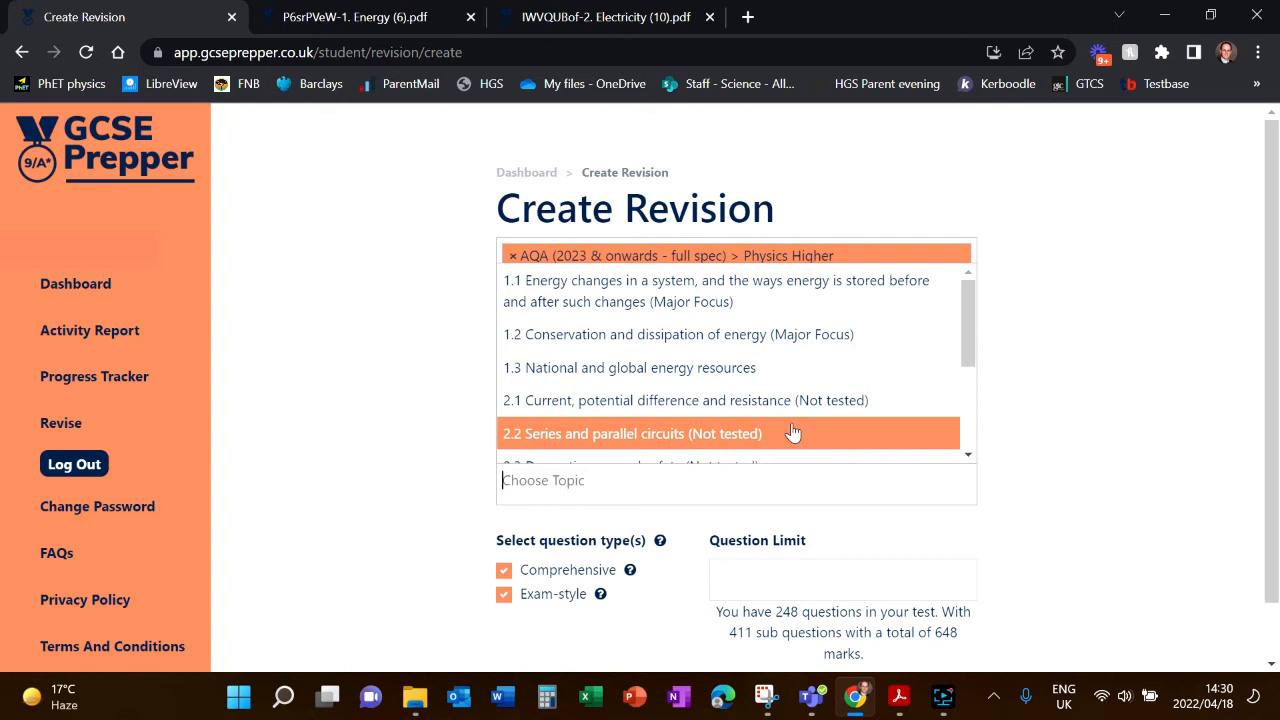
{"action": "mouse_move", "coordinate": [830, 436]}
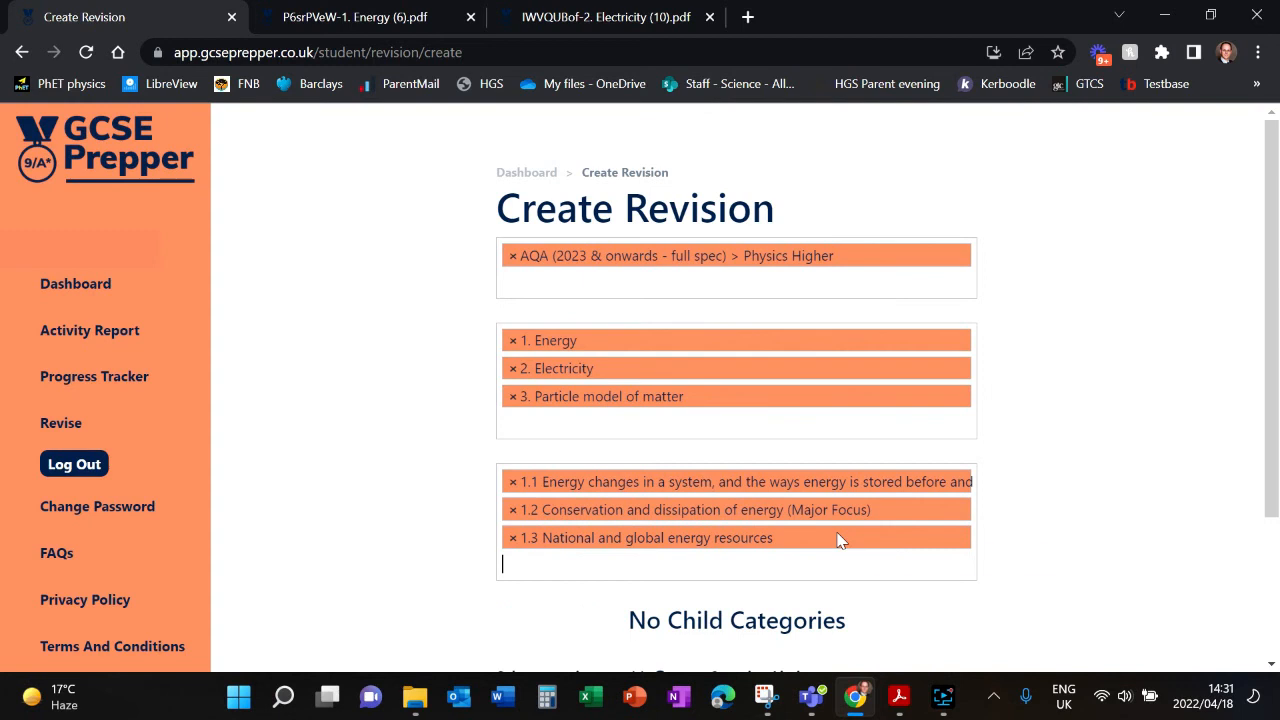
- Keep both question types including Comprehensive, set Question Limit to 5 and create the revision quiz
{"action": "scroll", "scroll_direction": "down", "scroll_amount": 3}
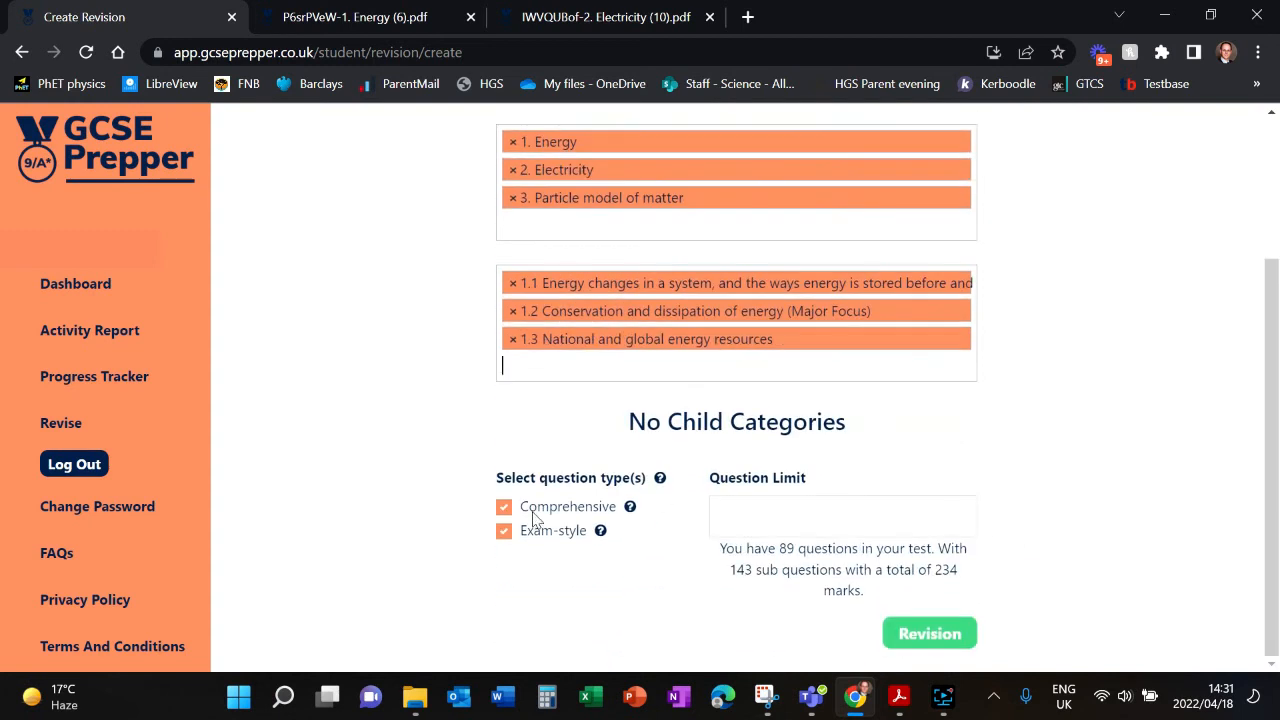
{"action": "mouse_move", "coordinate": [620, 508]}
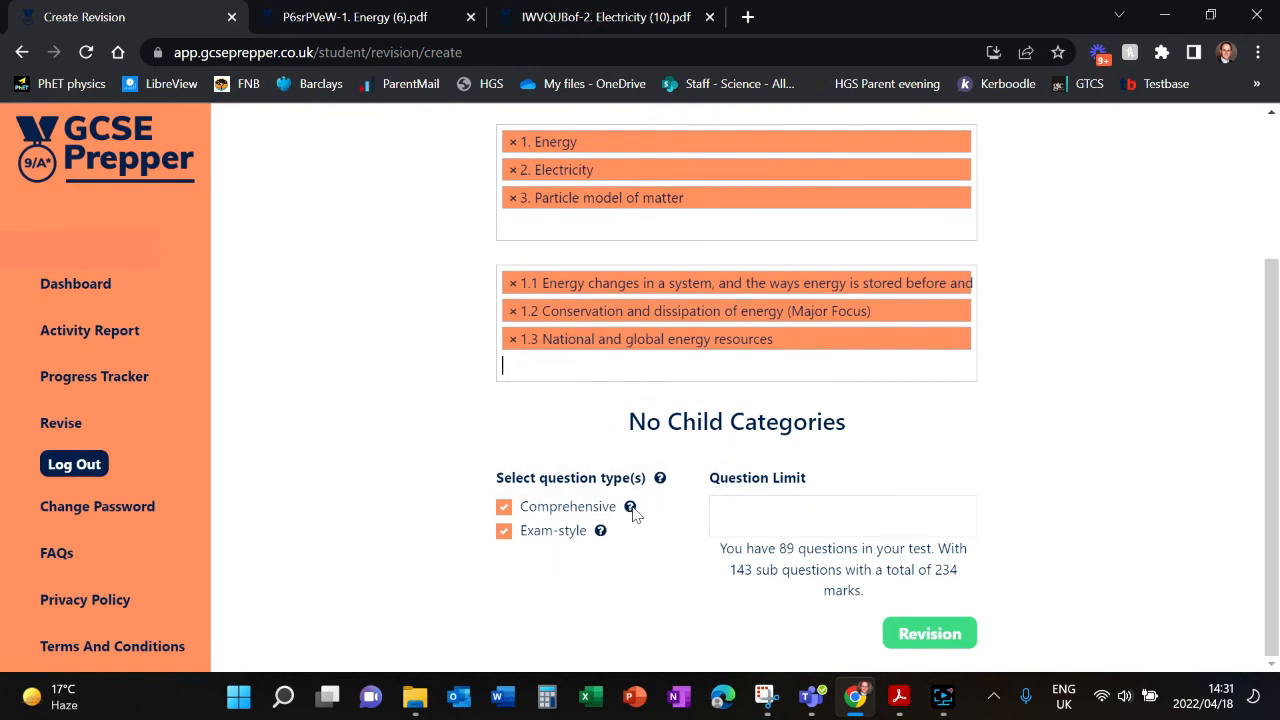
{"action": "mouse_move", "coordinate": [630, 508]}
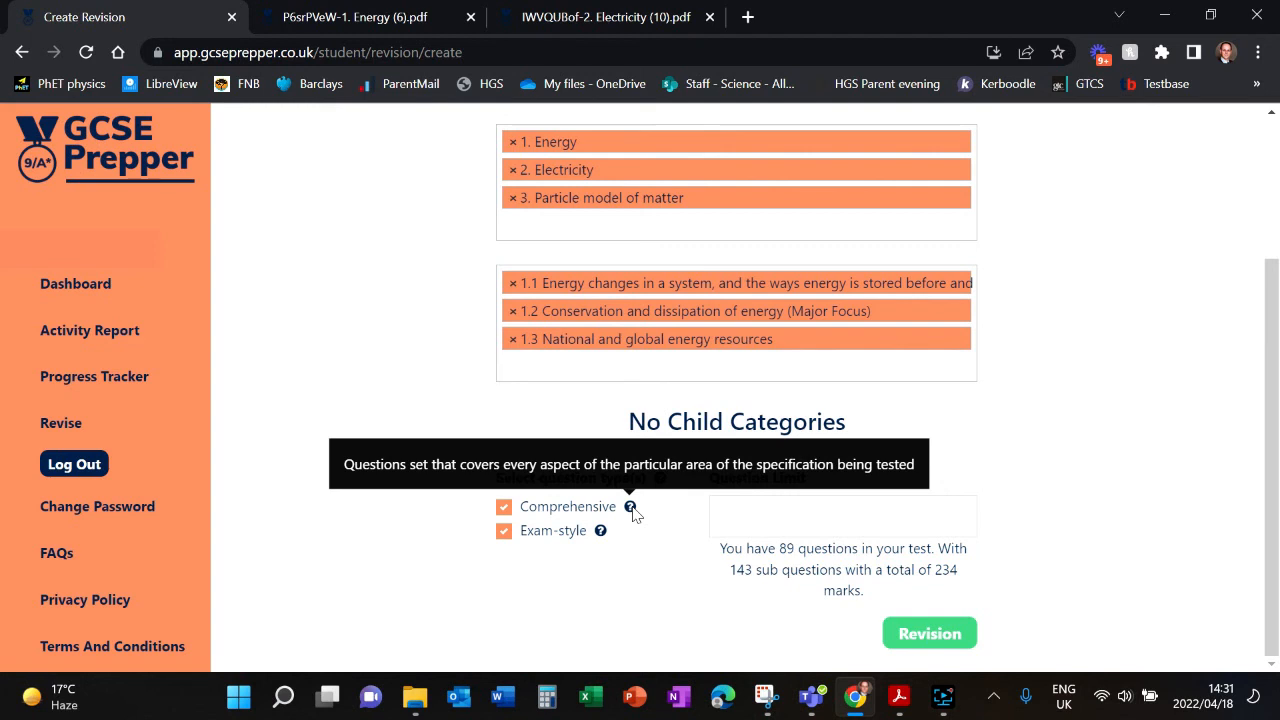
{"action": "mouse_move", "coordinate": [600, 532]}
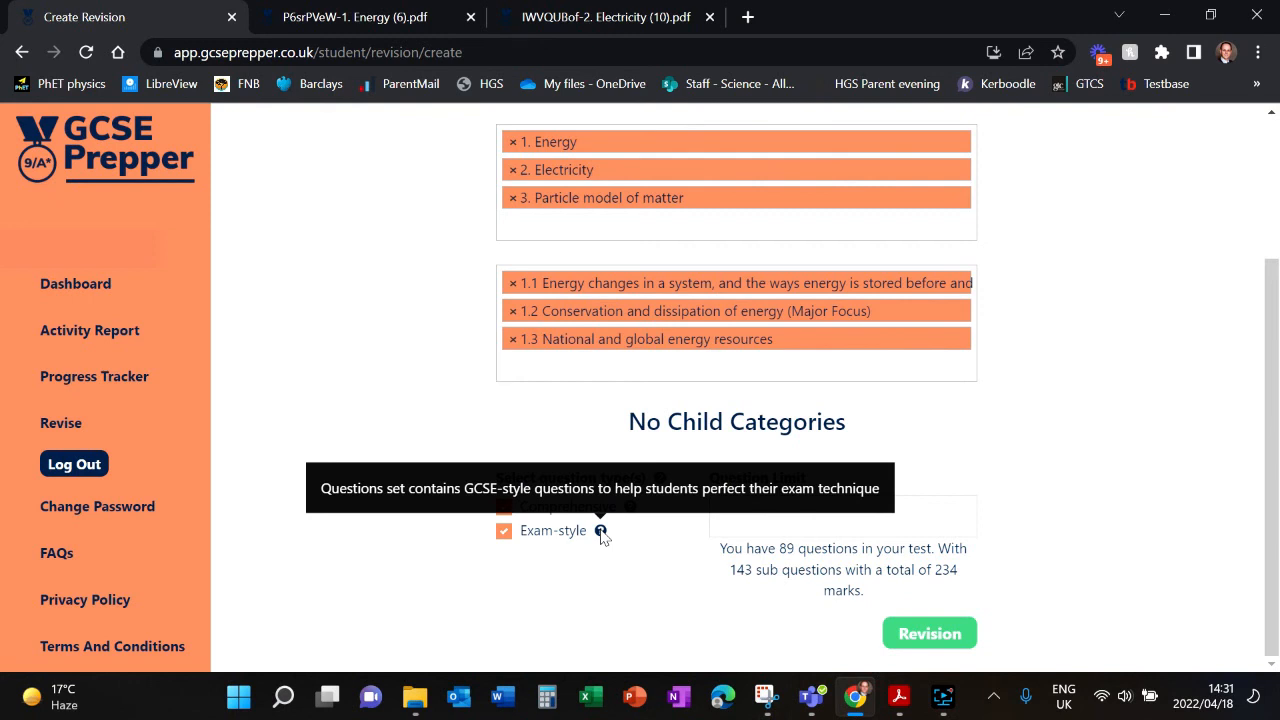
{"action": "left_click", "coordinate": [736, 366]}
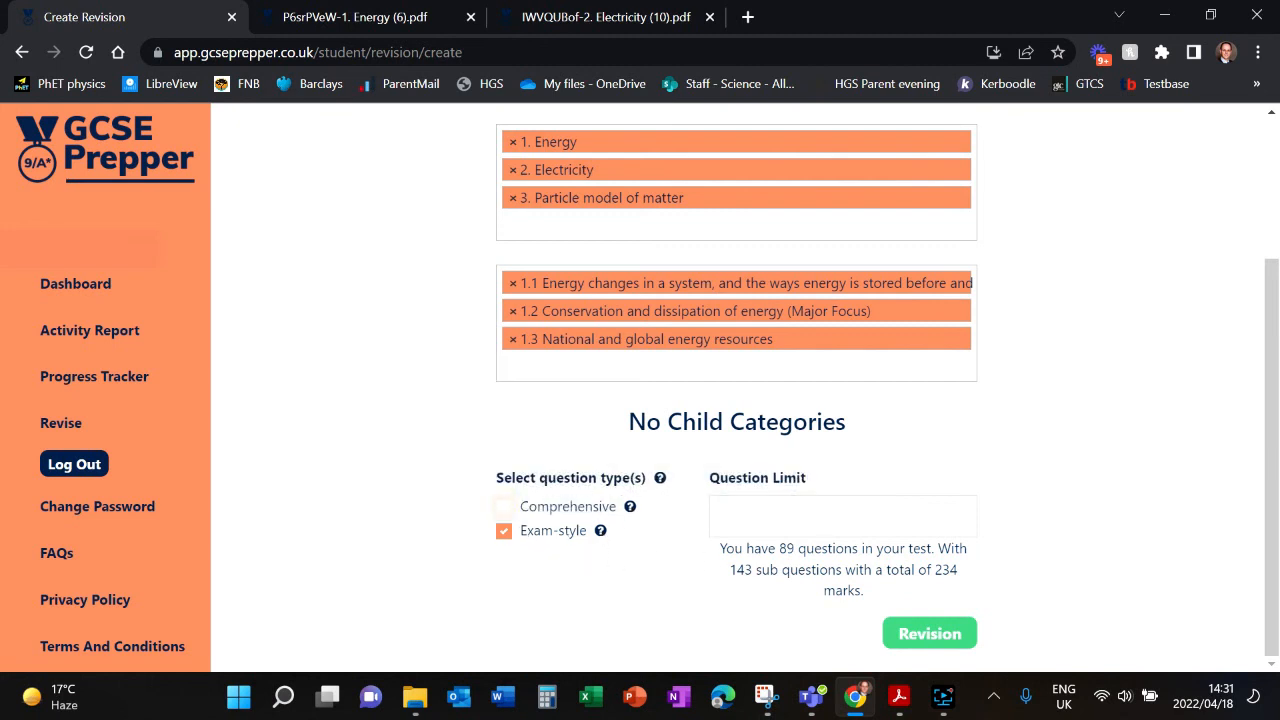
{"action": "left_click", "coordinate": [504, 506]}
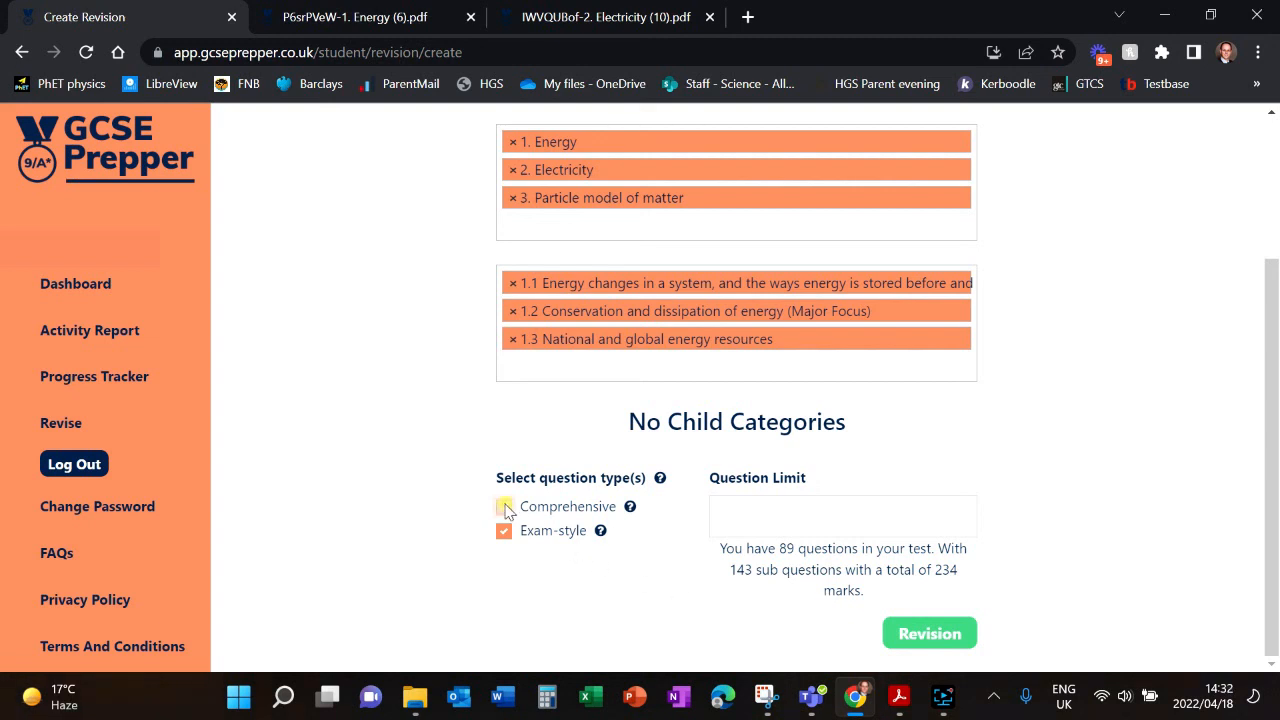
{"action": "left_click", "coordinate": [504, 506]}
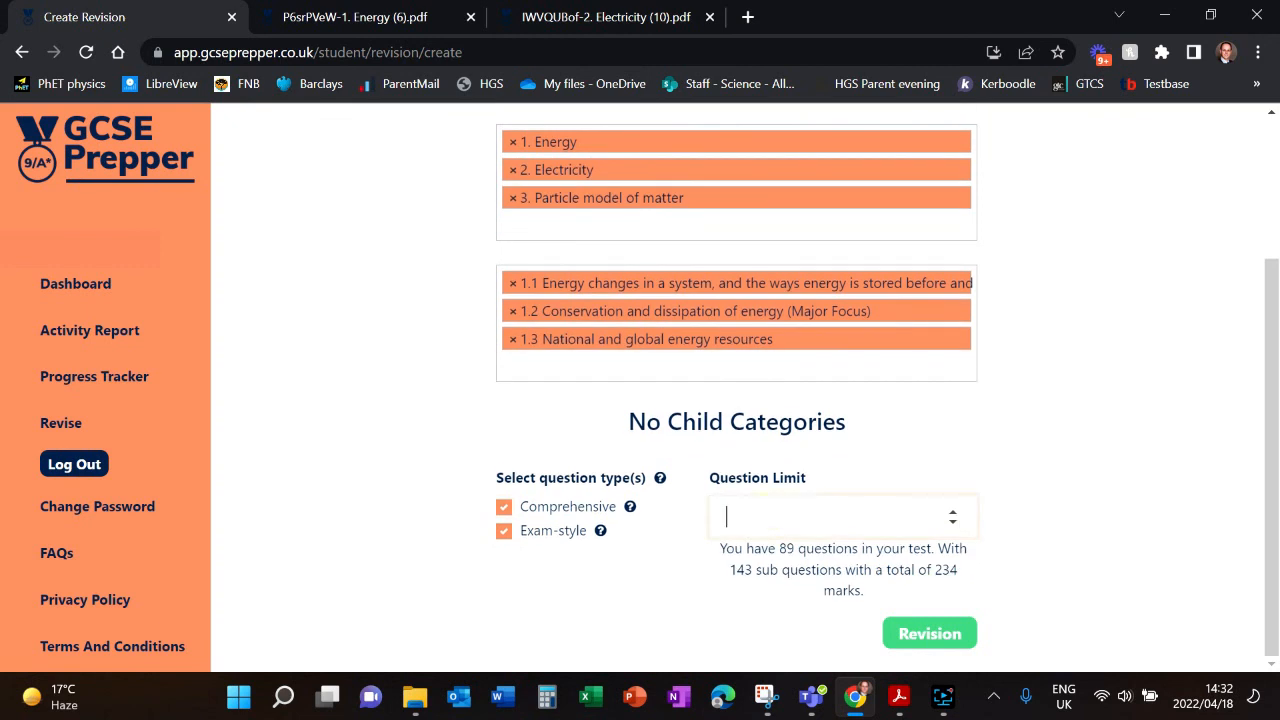
{"action": "type", "text": "5"}
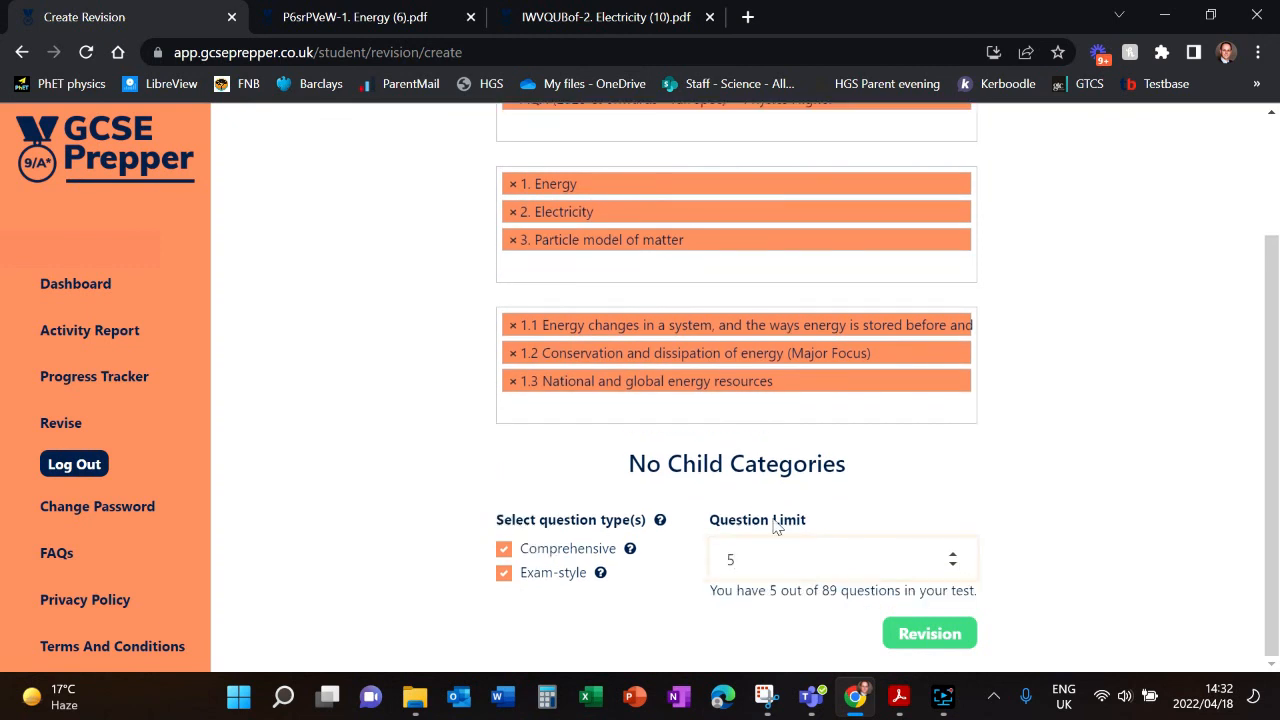
{"action": "left_click", "coordinate": [928, 632]}
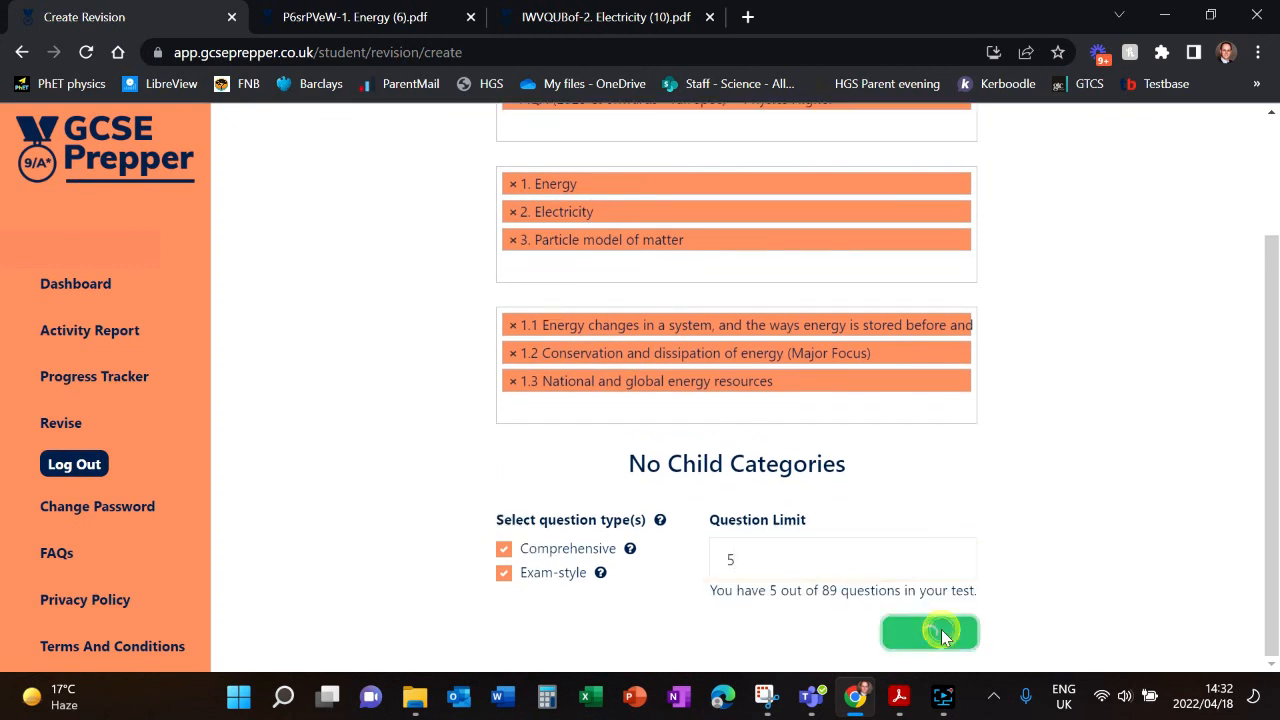
{"action": "left_click", "coordinate": [928, 632]}
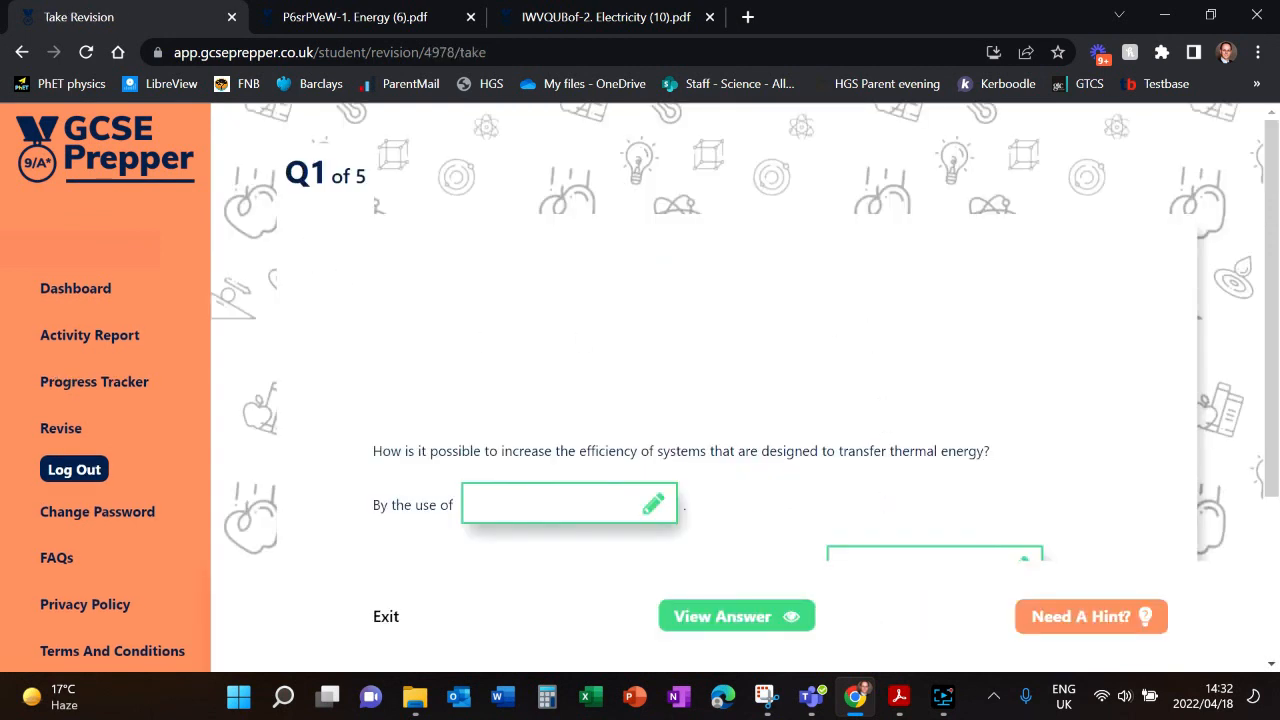
{"action": "mouse_move", "coordinate": [744, 500]}
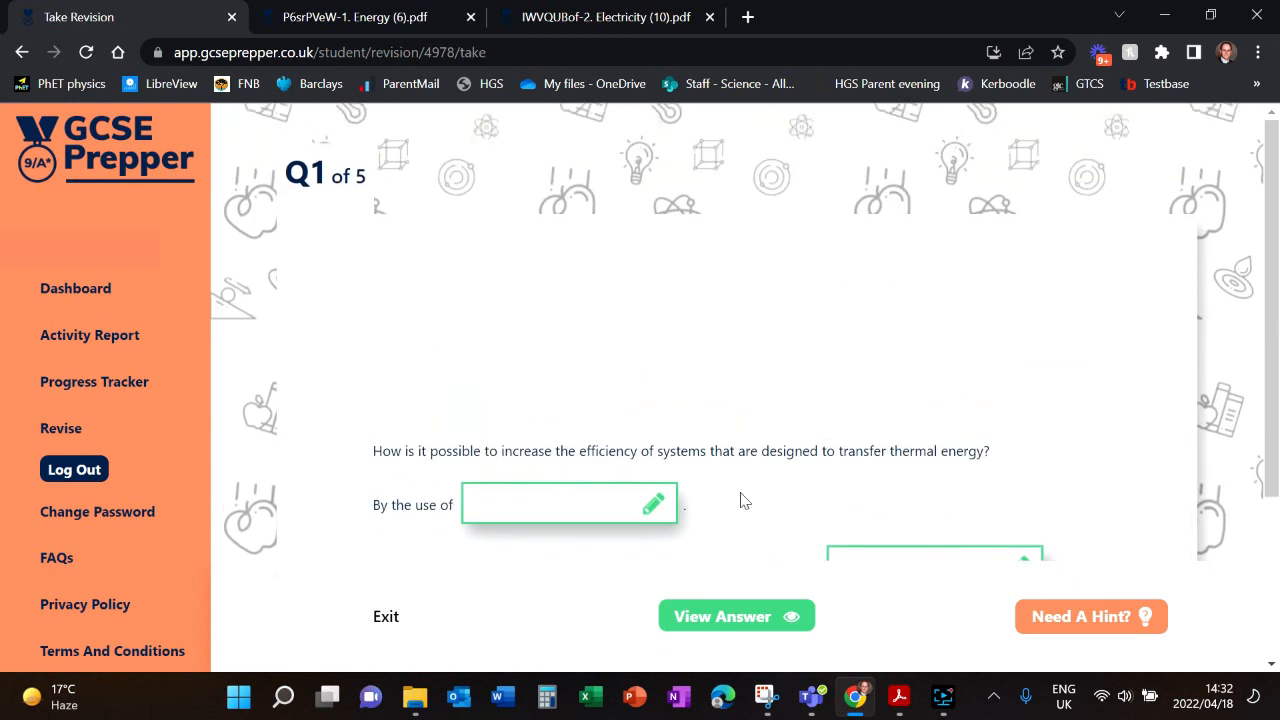
{"action": "scroll", "scroll_direction": "up", "scroll_amount": 3}
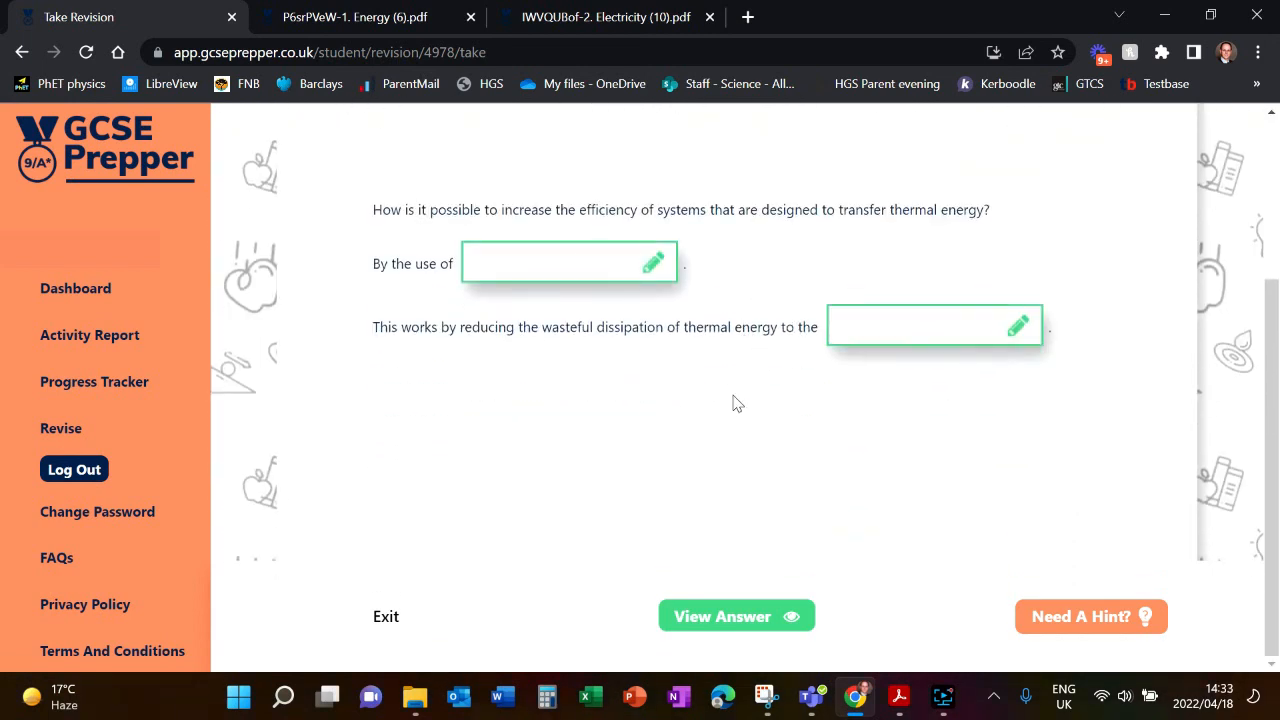
{"action": "scroll", "scroll_direction": "up", "scroll_amount": 3}
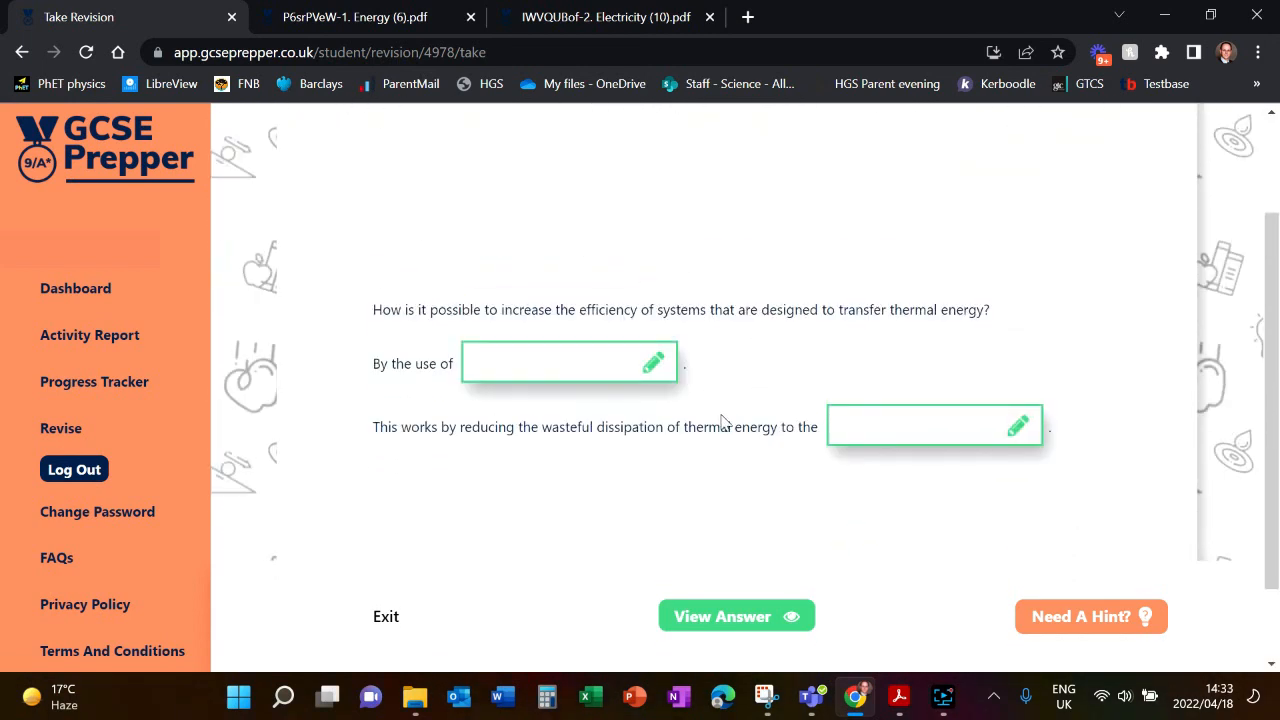
{"action": "scroll", "scroll_direction": "up", "scroll_amount": 3}
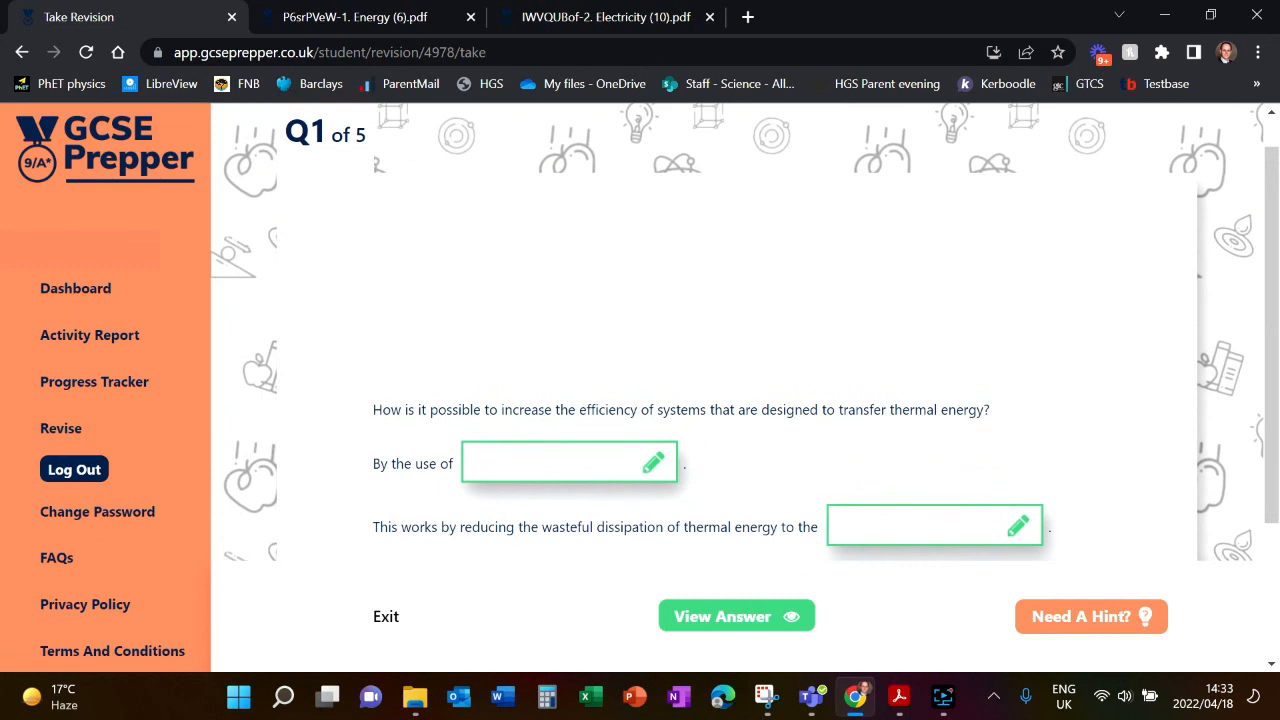
{"action": "scroll", "scroll_direction": "up", "scroll_amount": 3}
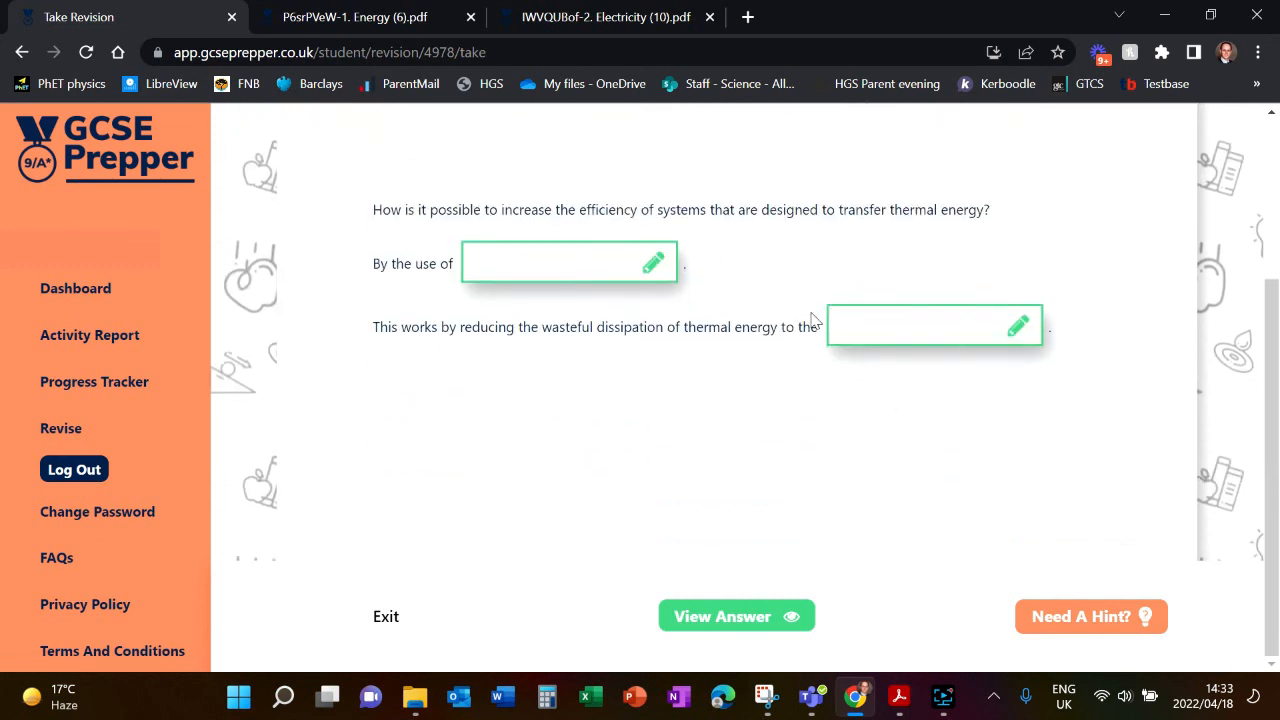
{"action": "mouse_move", "coordinate": [728, 414]}
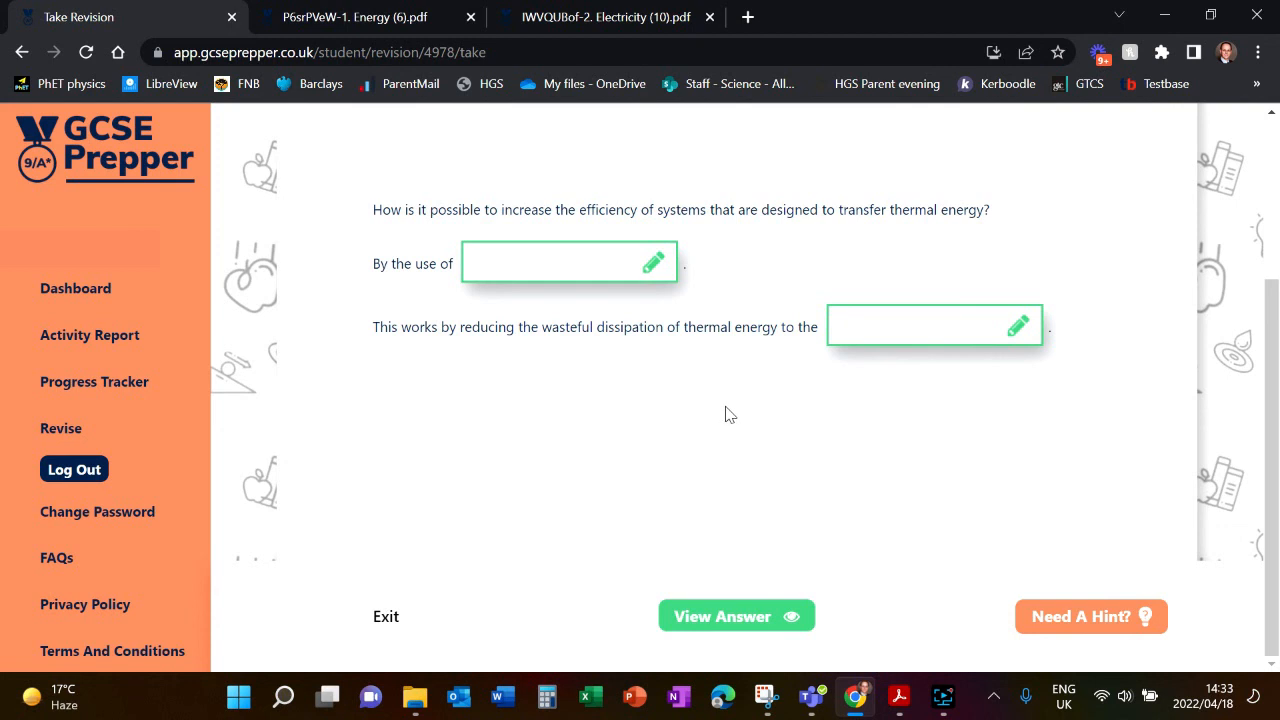
{"action": "mouse_move", "coordinate": [736, 420]}
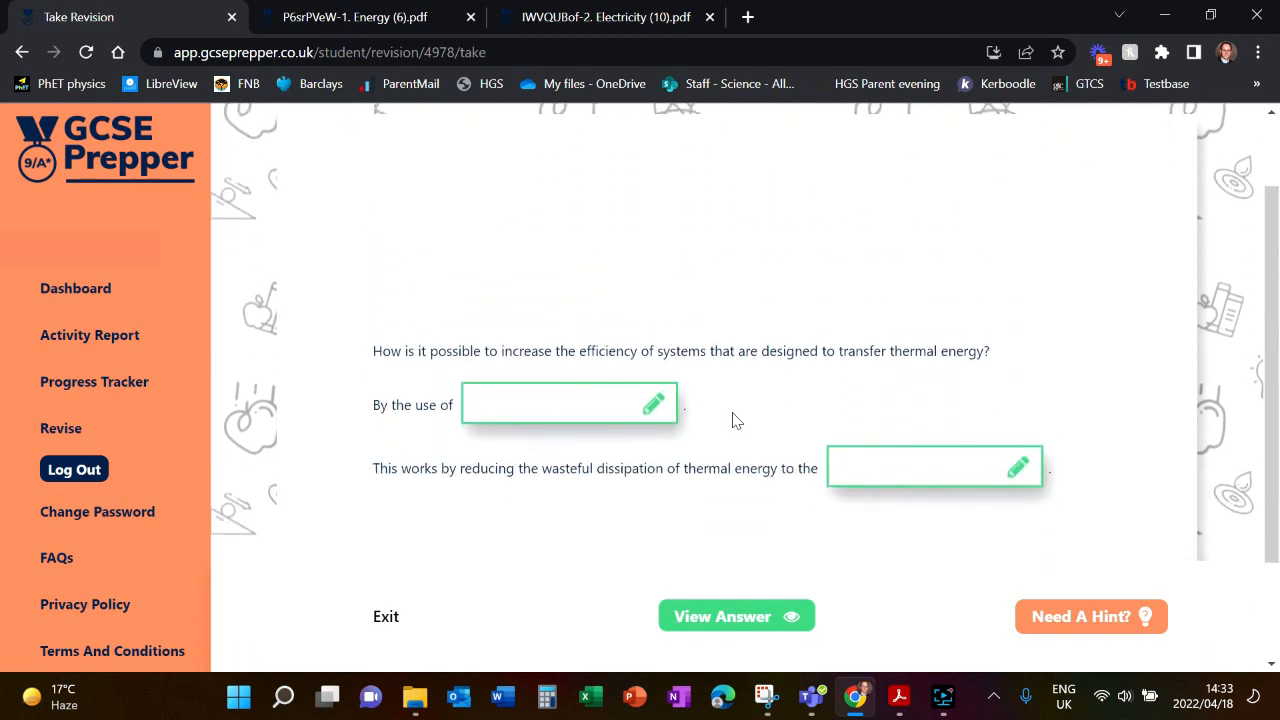
{"action": "mouse_move", "coordinate": [748, 420]}
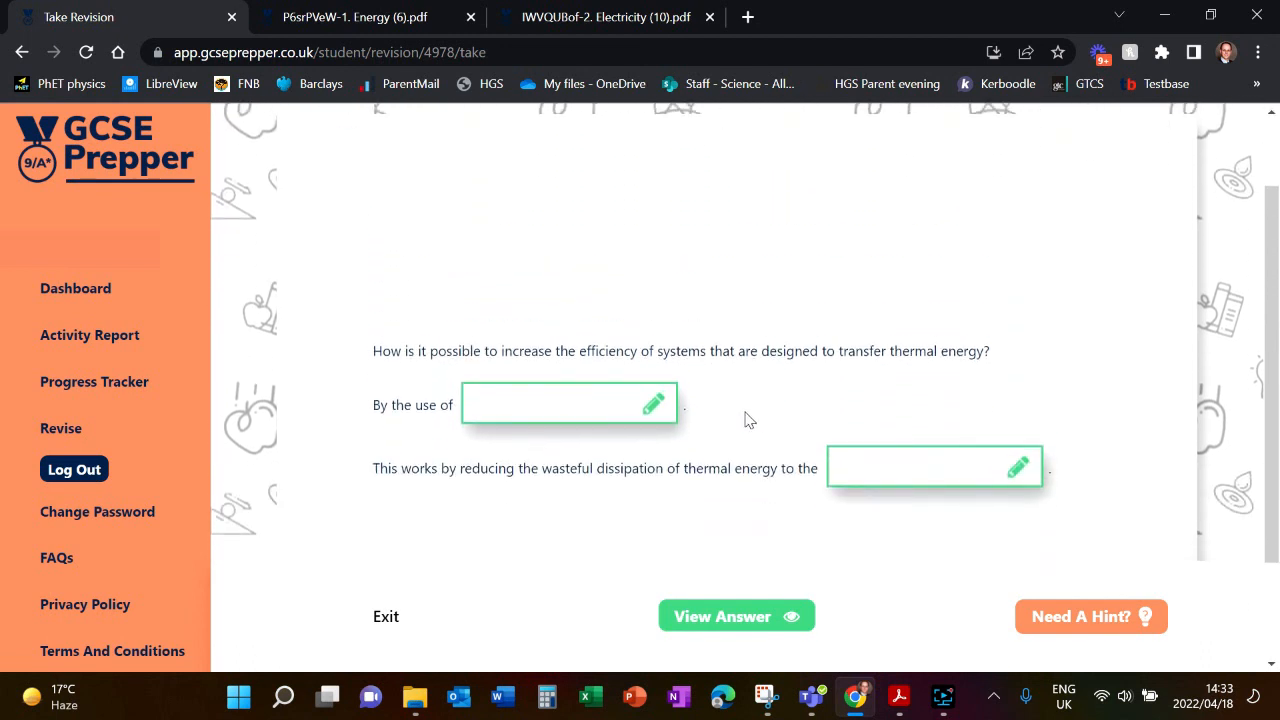